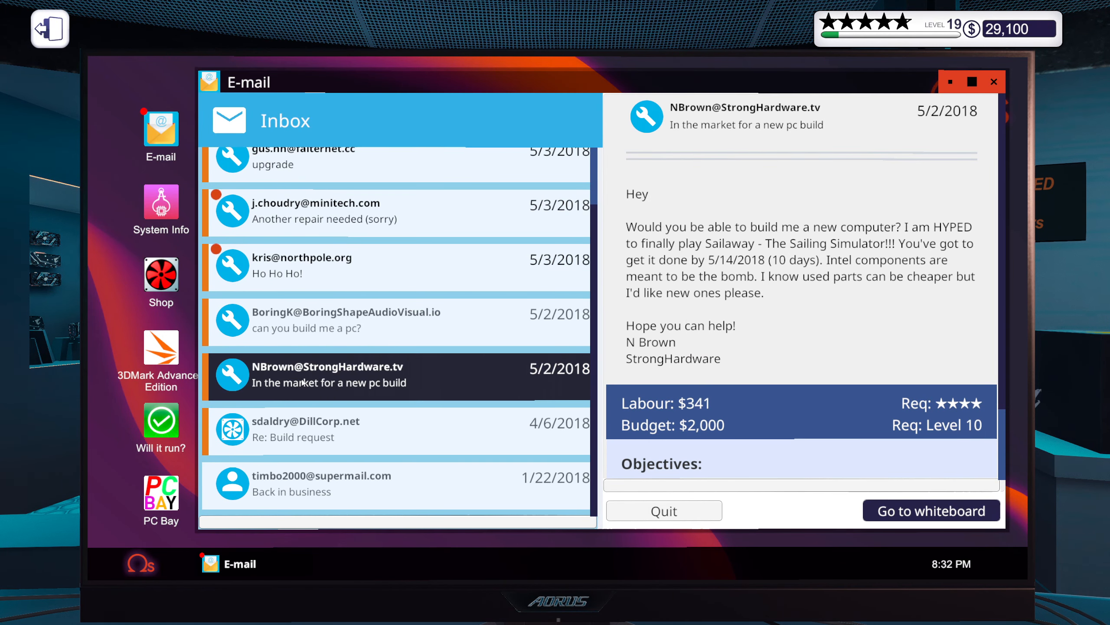
pyautogui.moveTo(698, 337)
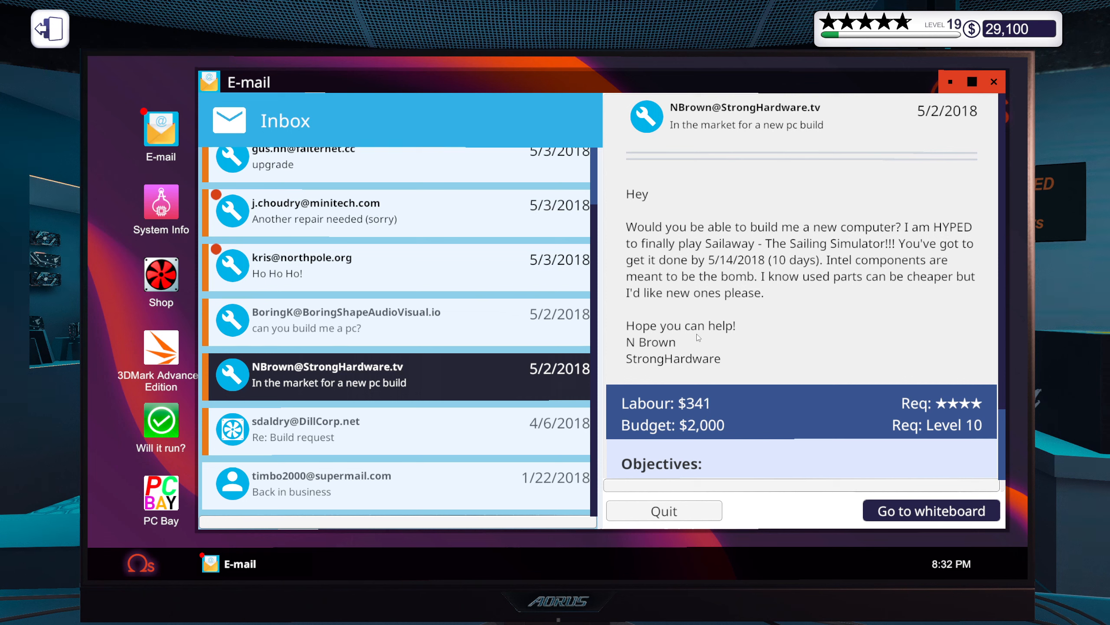
# Step: Scroll through StrongHardware's 'In the market for a new pc build' e-mail
pyautogui.scroll(-3)
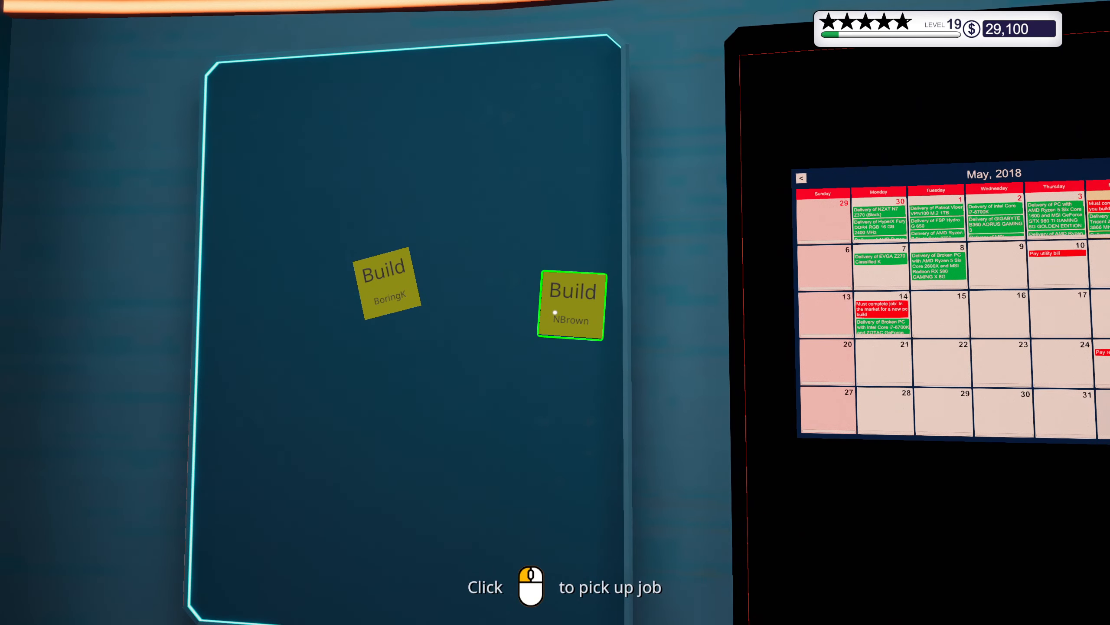
# Step: Pick up N Brown's build job from the whiteboard and place it on the workbench
pyautogui.click(571, 306)
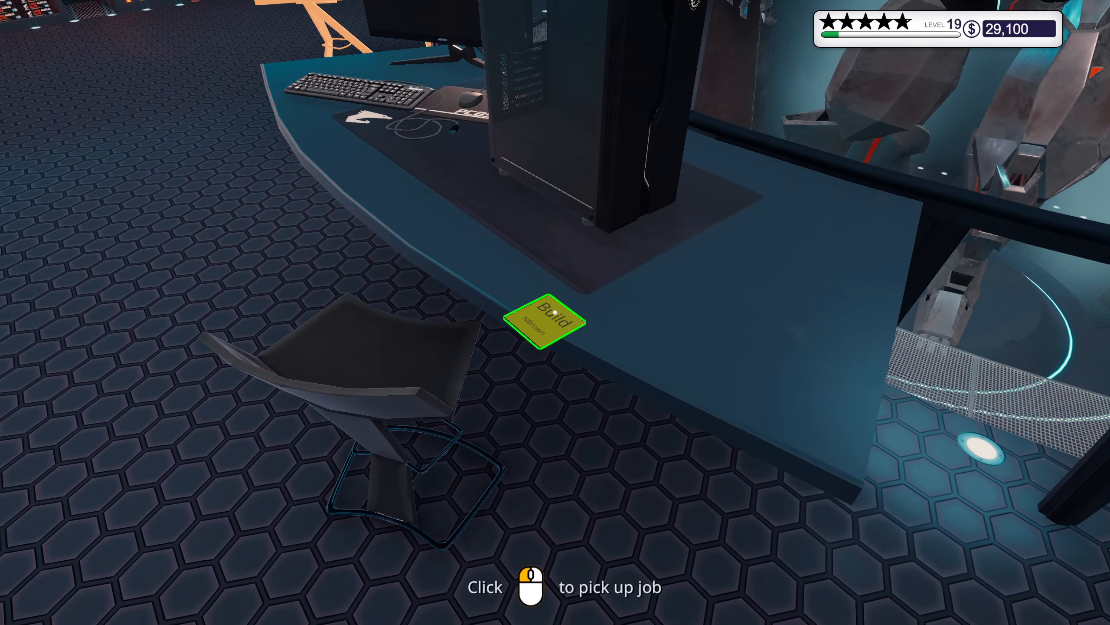
pyautogui.click(555, 319)
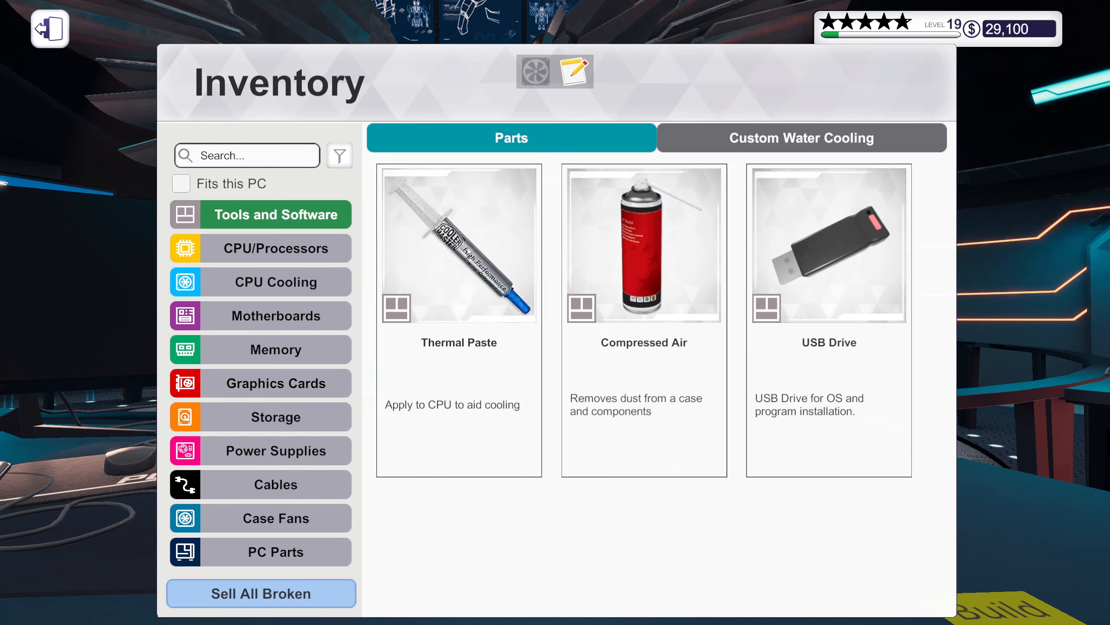
pyautogui.click(576, 71)
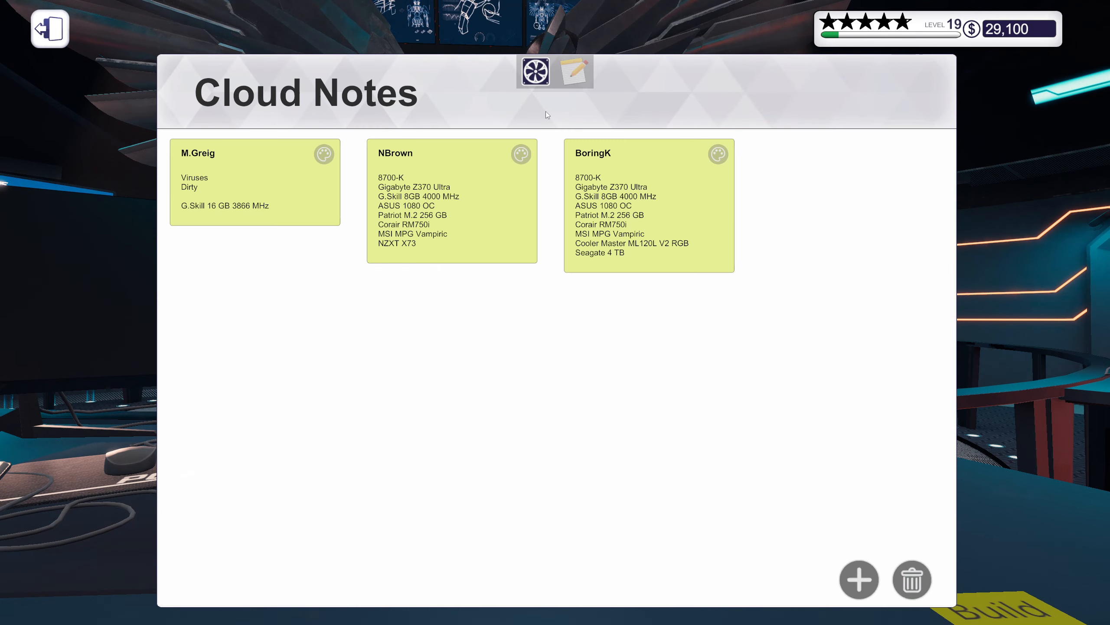
pyautogui.moveTo(399, 181)
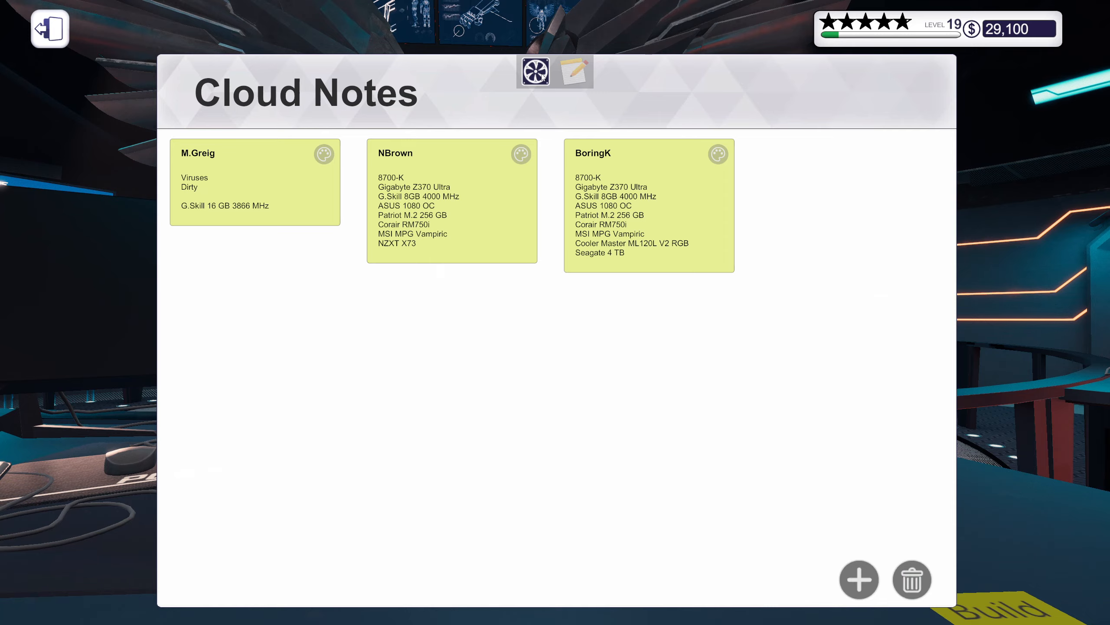
pyautogui.click(537, 71)
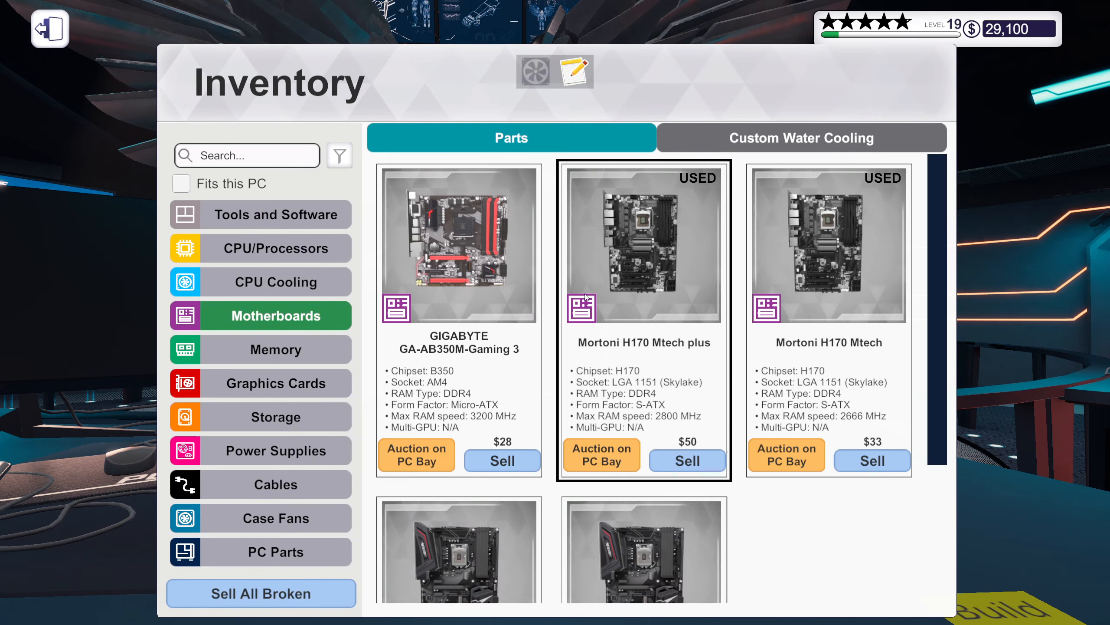
pyautogui.scroll(-3)
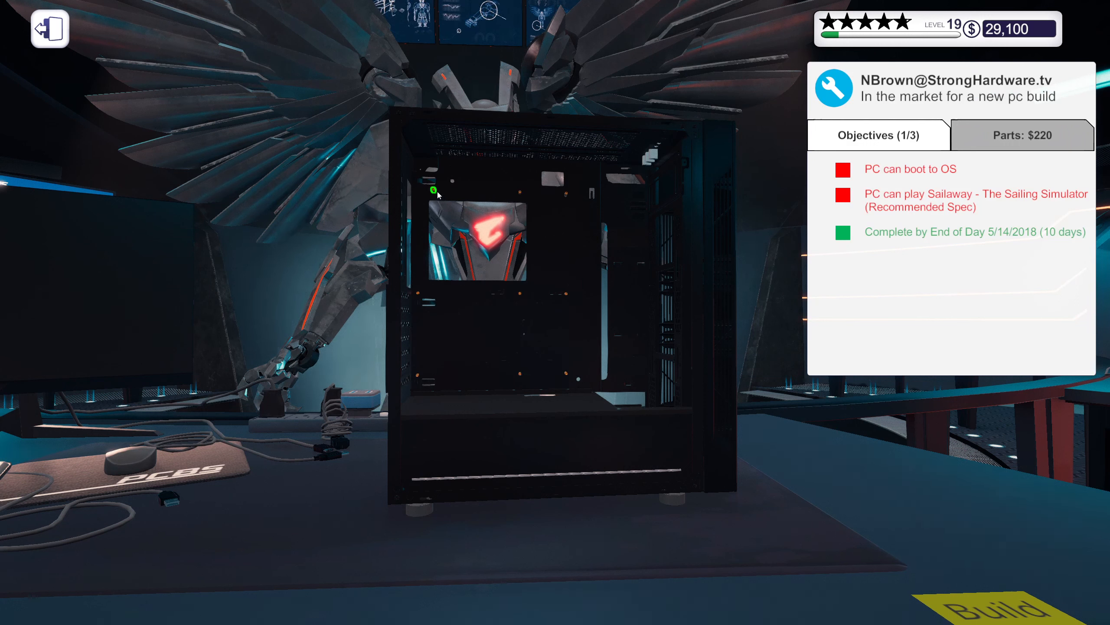
pyautogui.moveTo(455, 296)
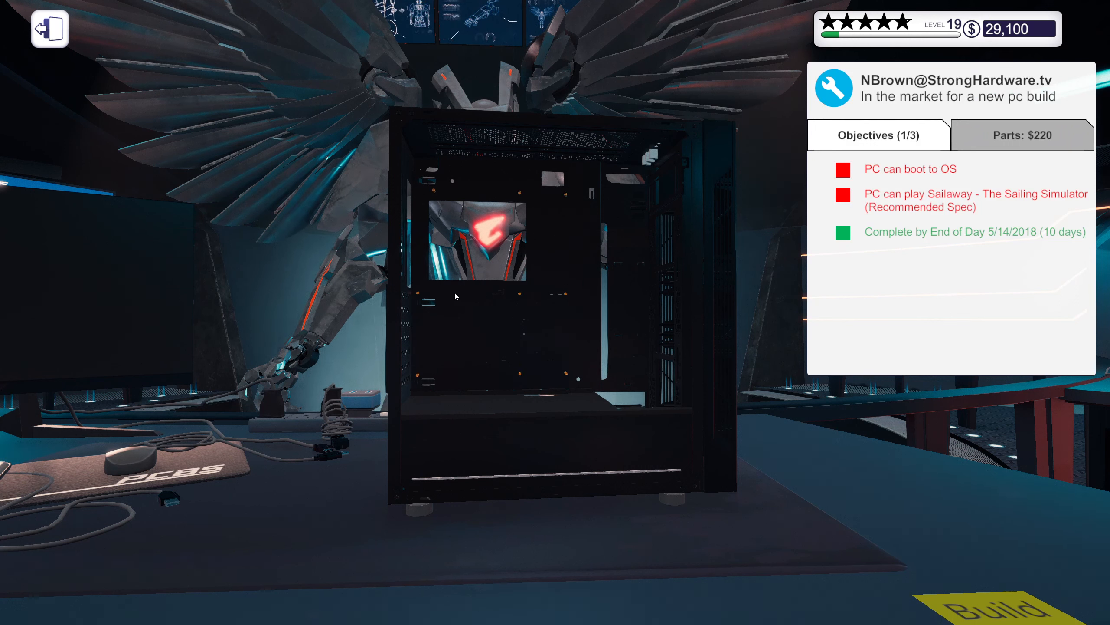
pyautogui.moveTo(565, 376)
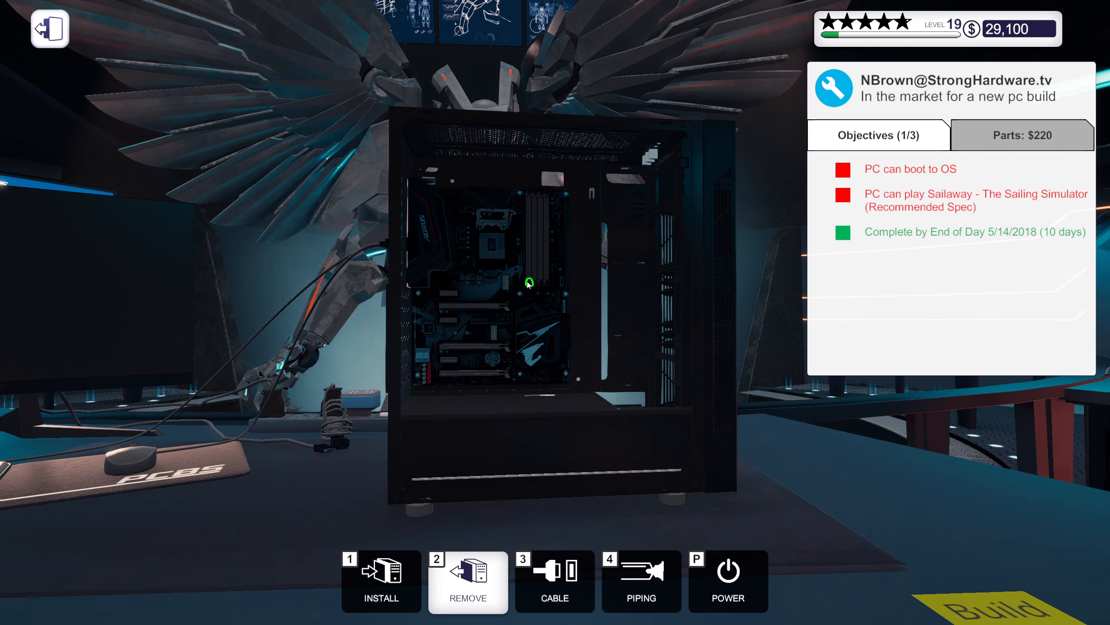
pyautogui.moveTo(523, 317)
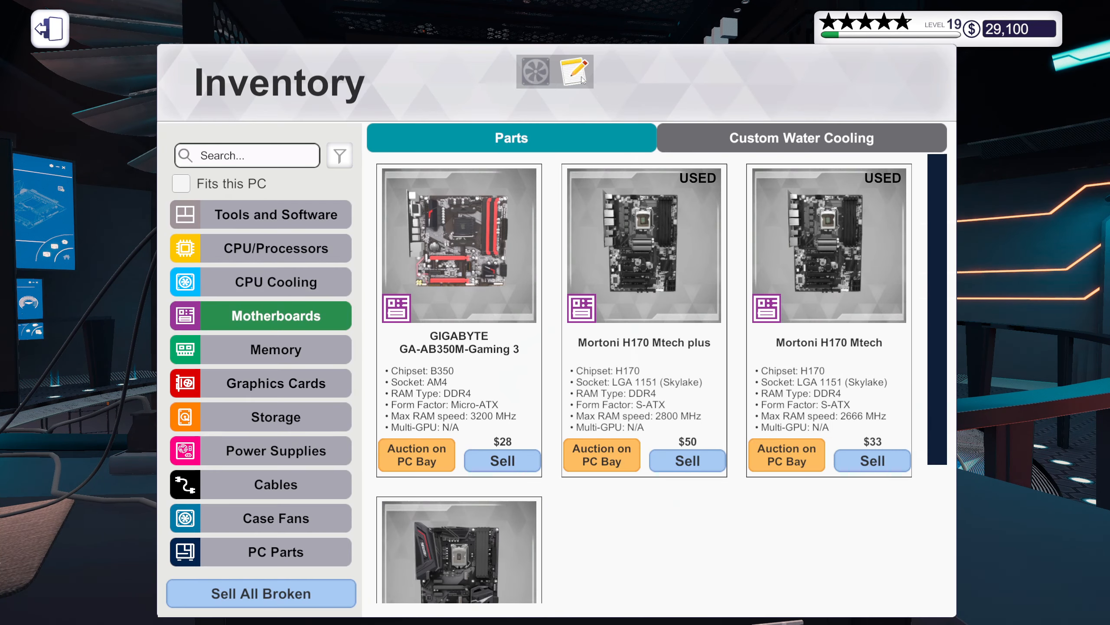
# Step: Compare the parts list and install the Intel Core i7 processor from stock
pyautogui.click(574, 71)
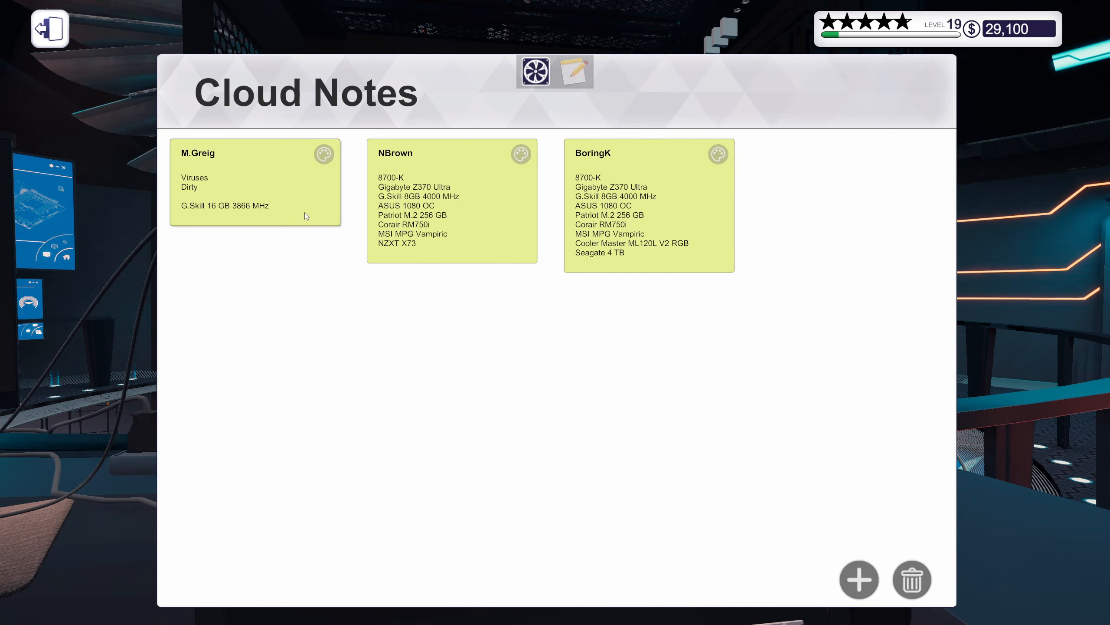
pyautogui.click(536, 71)
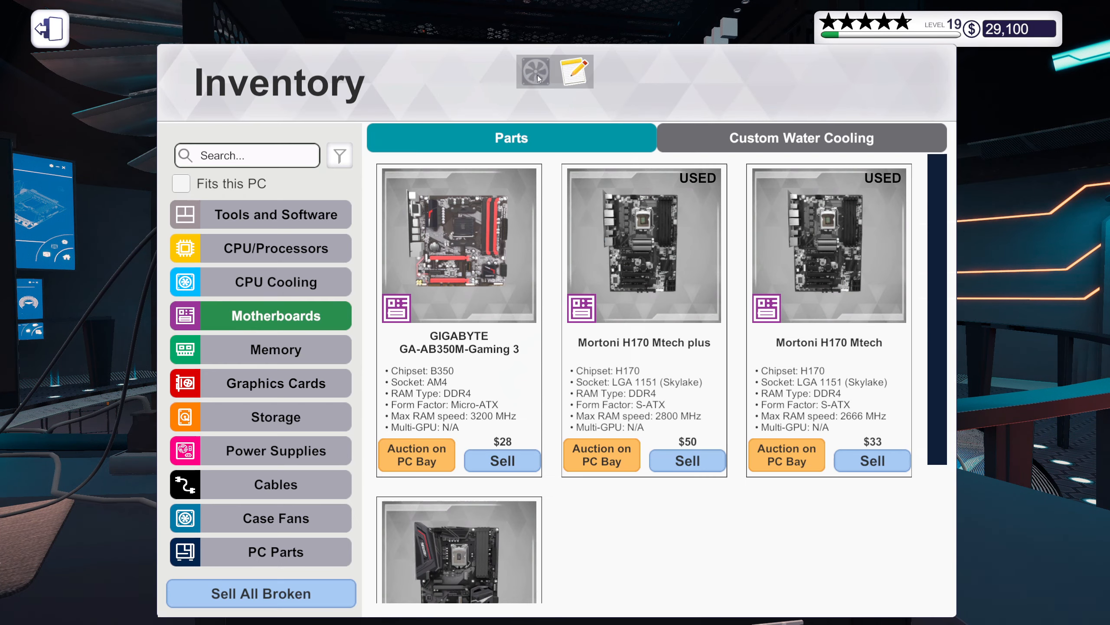
pyautogui.click(260, 248)
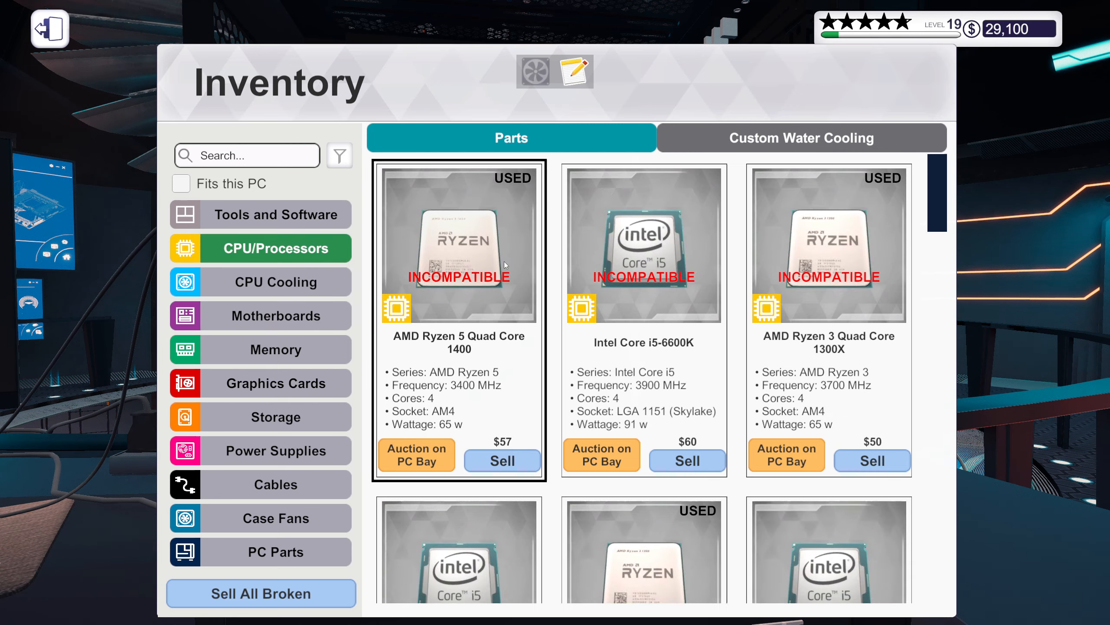
pyautogui.scroll(-3)
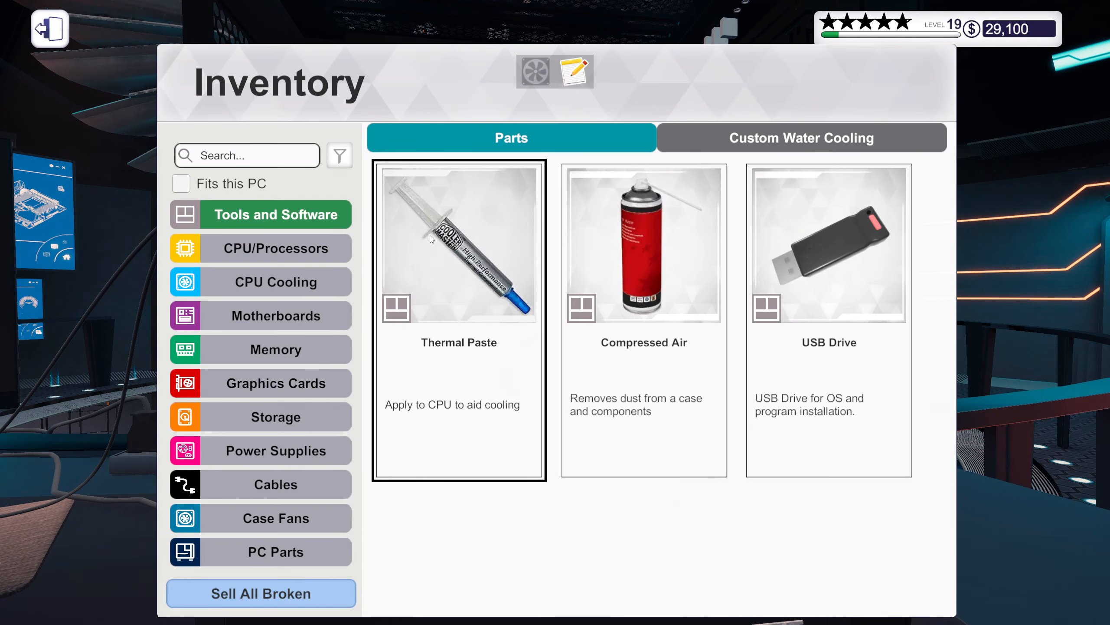
pyautogui.click(642, 245)
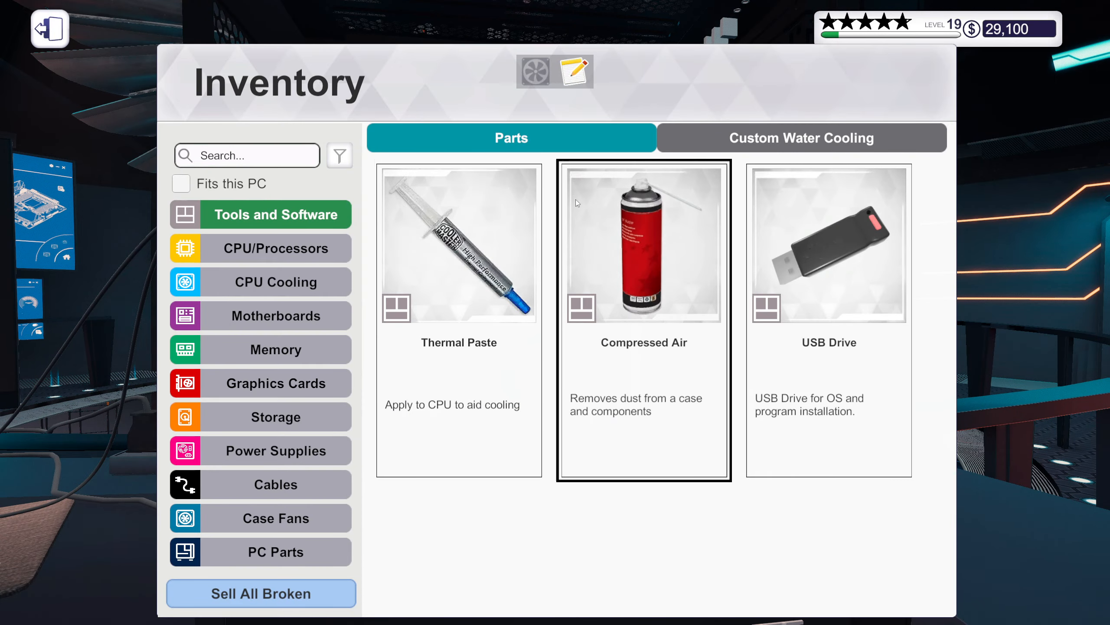
# Step: Fit the memory matching the parts list and browse the CPU coolers in stock
pyautogui.click(575, 71)
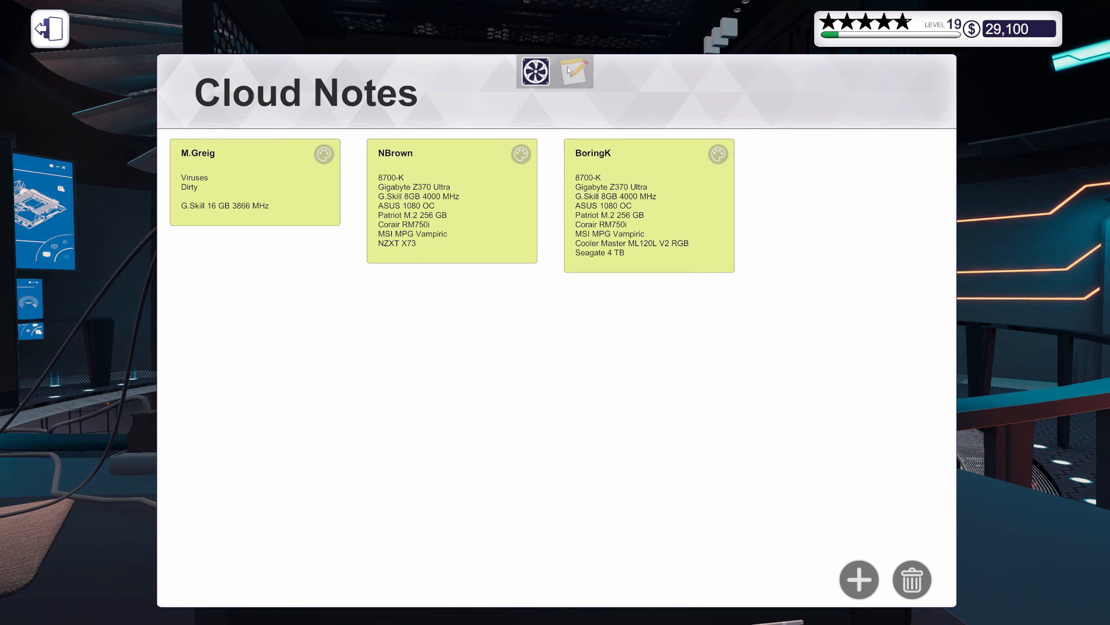
pyautogui.click(537, 71)
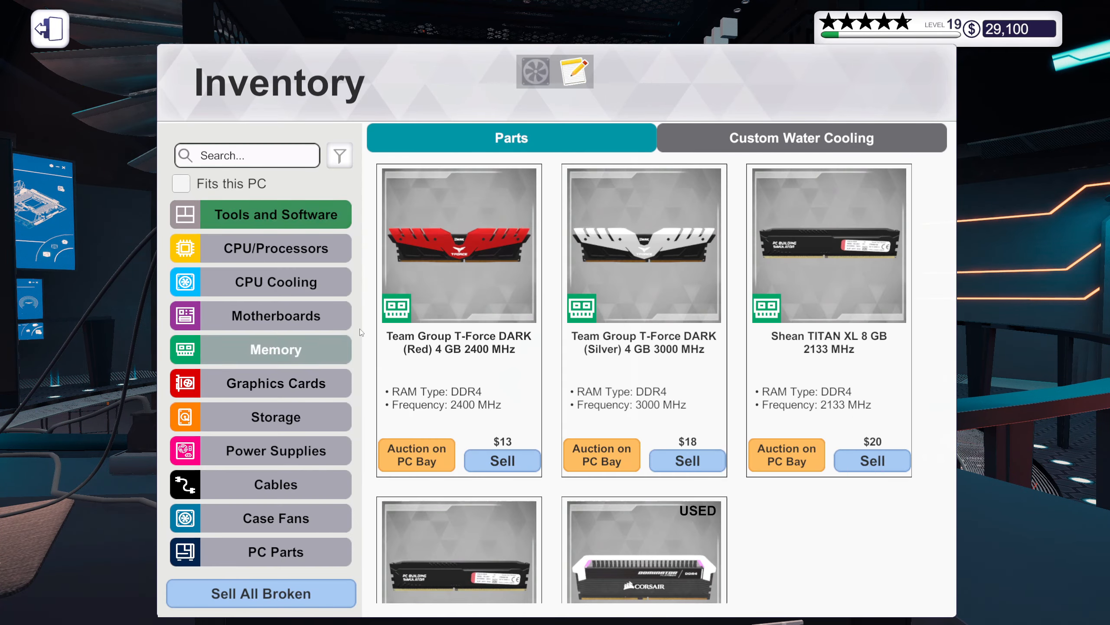
pyautogui.scroll(-3)
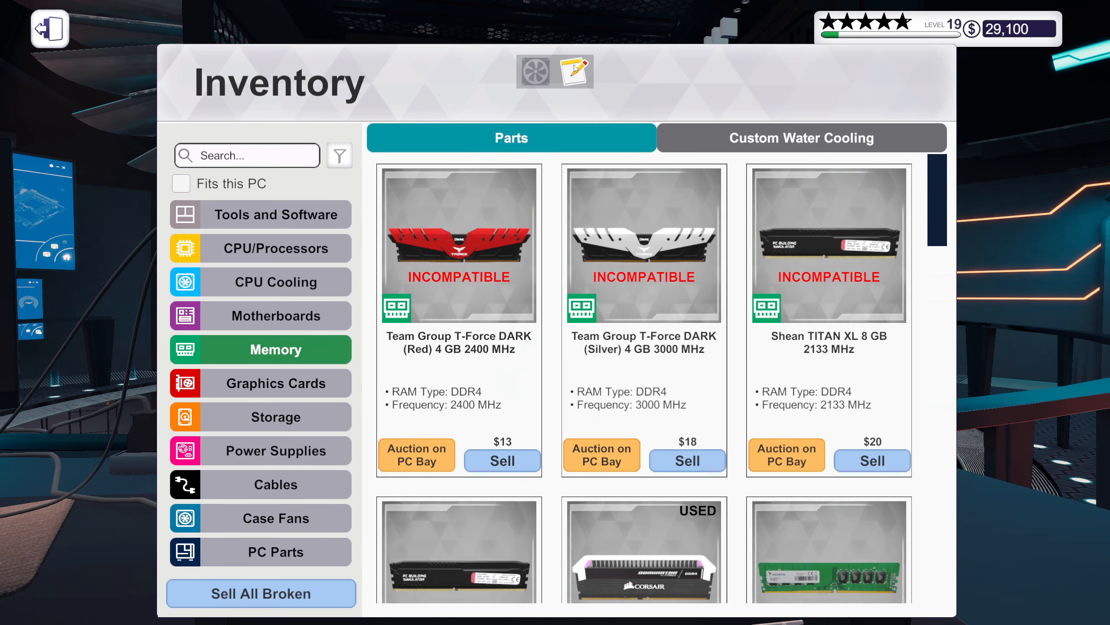
pyautogui.click(573, 71)
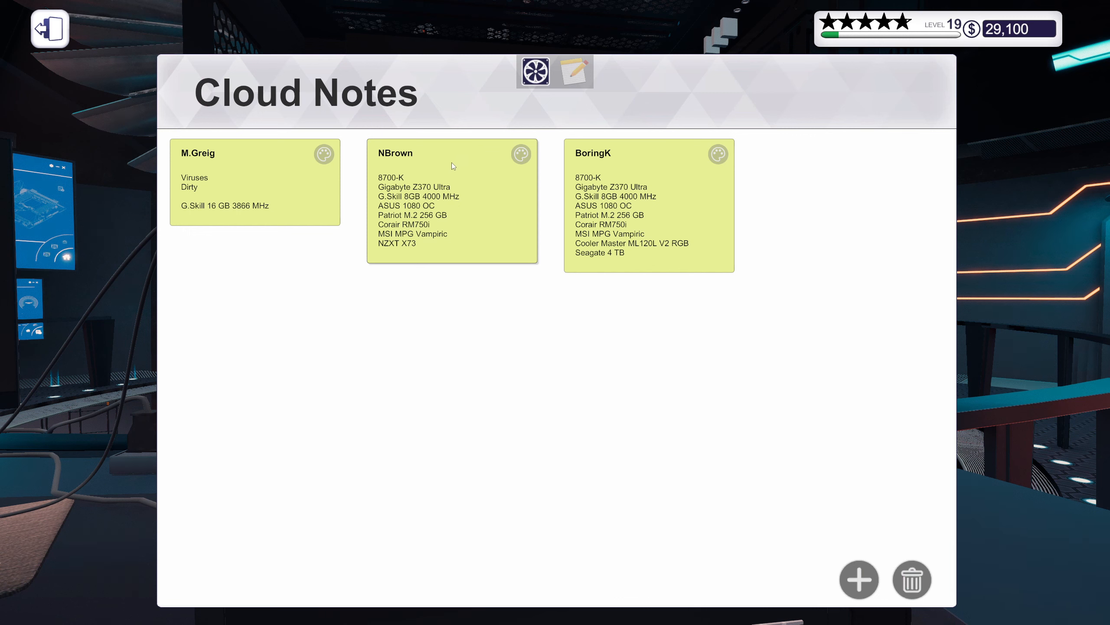
pyautogui.moveTo(405, 252)
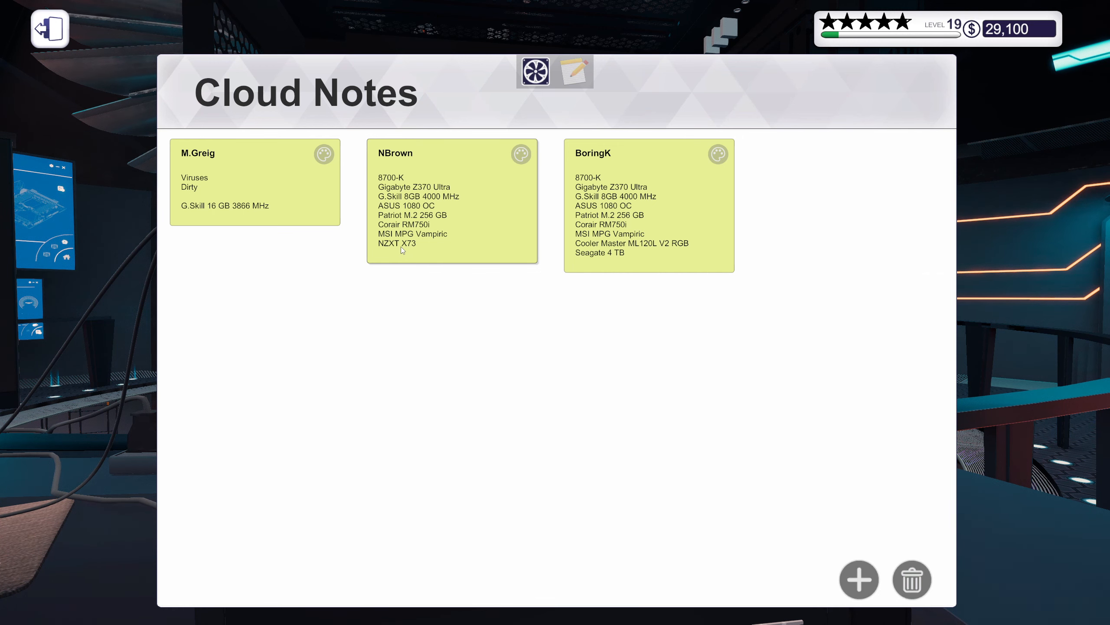
pyautogui.click(536, 70)
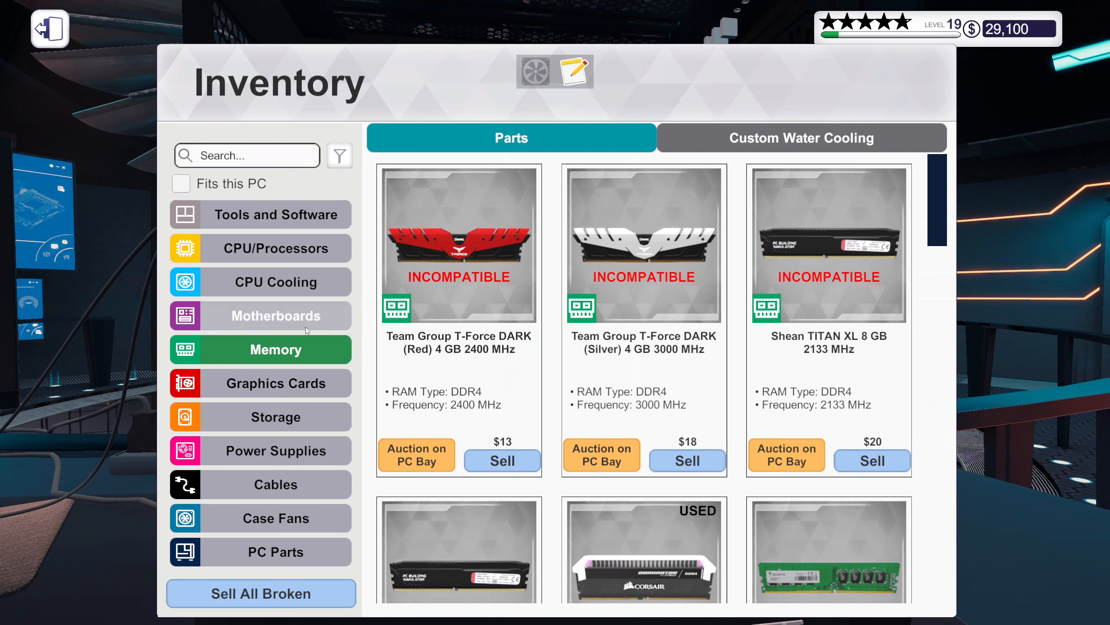
pyautogui.click(261, 282)
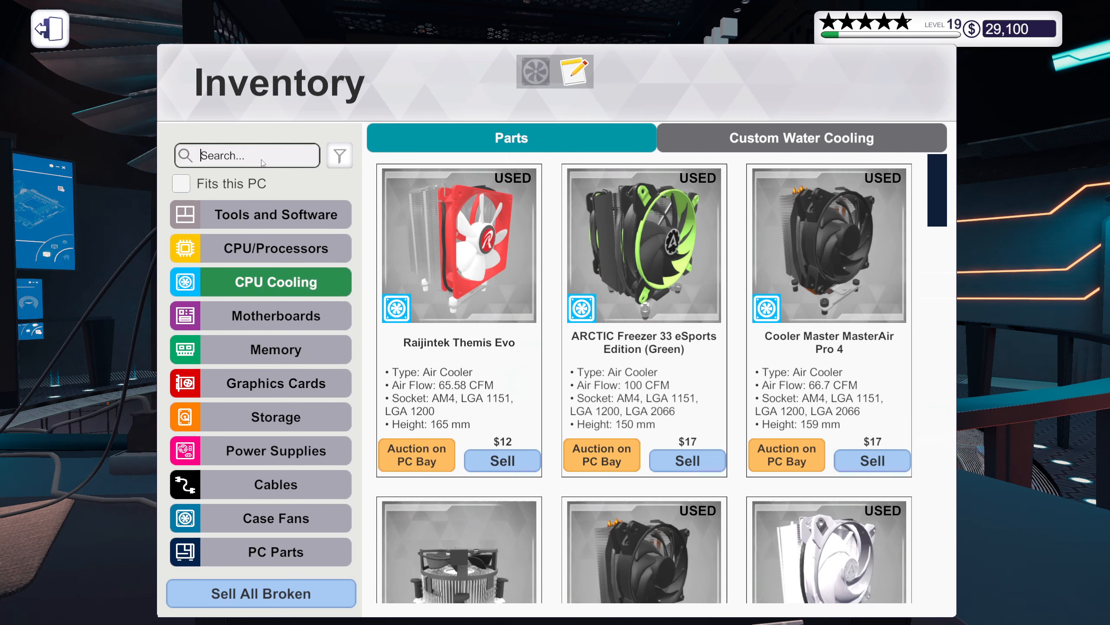
pyautogui.write('x73')
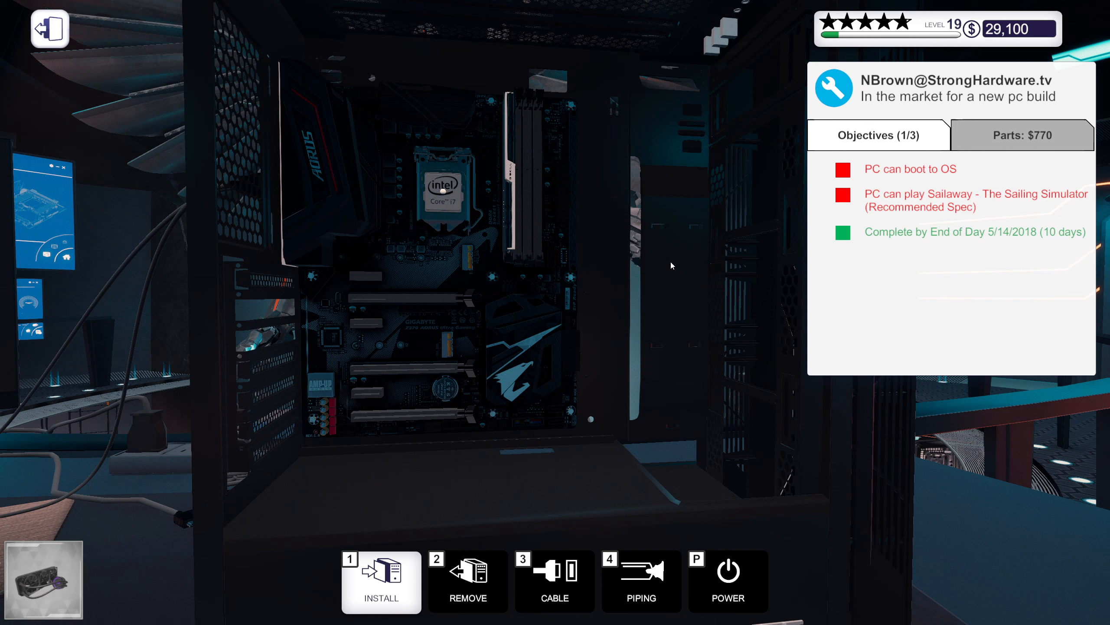
# Step: Bring up N Brown's parts list in the tablet's Cloud Notes app
pyautogui.click(467, 581)
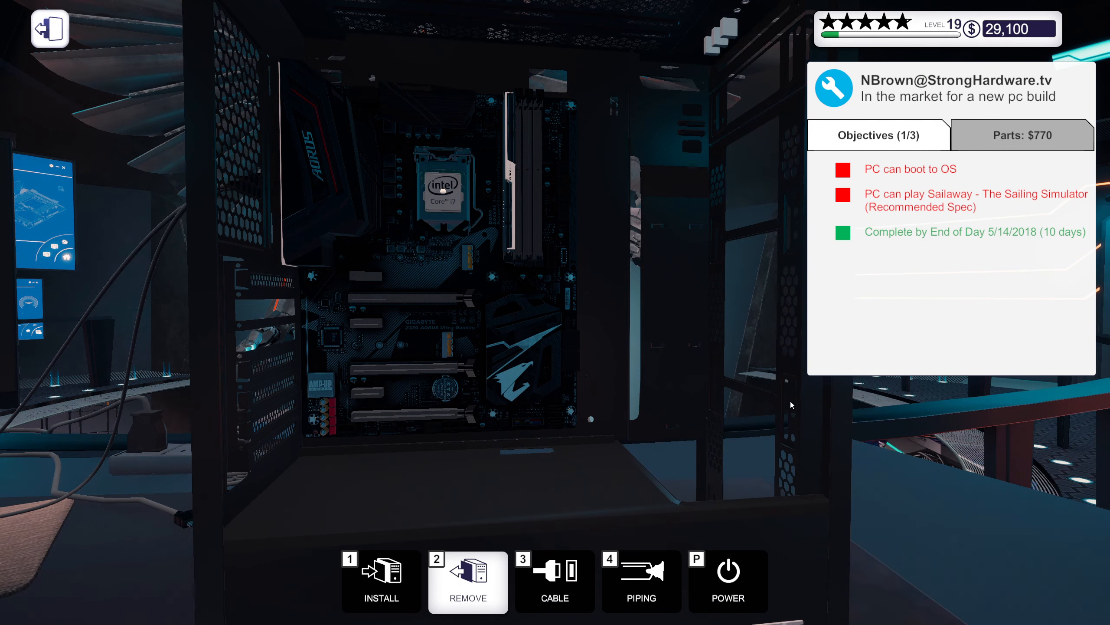
pyautogui.moveTo(406, 556)
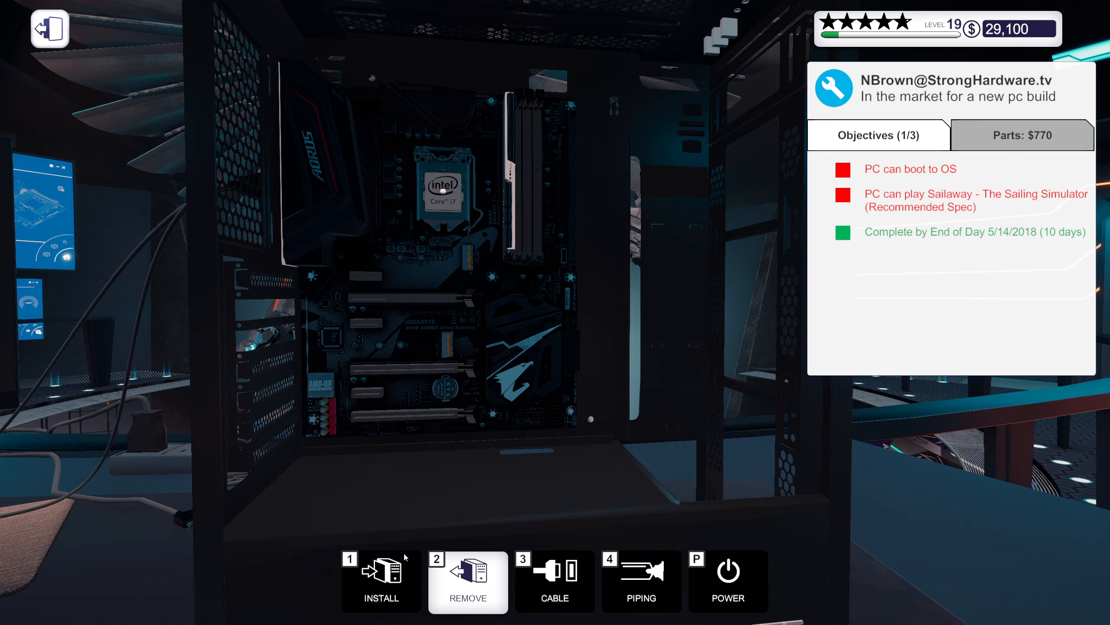
pyautogui.click(380, 581)
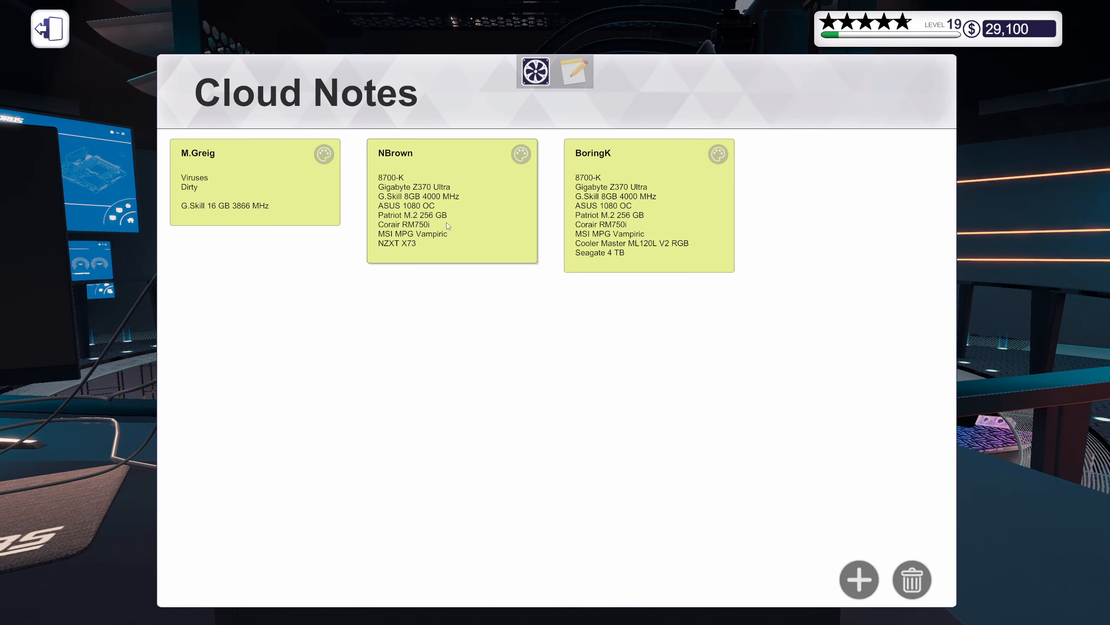
pyautogui.moveTo(423, 223)
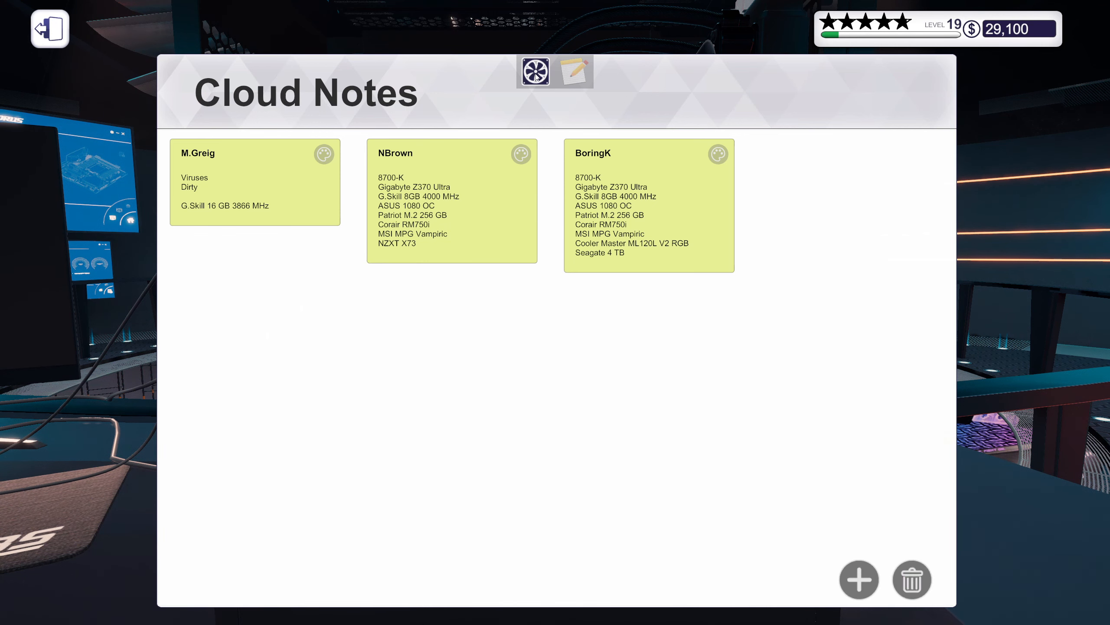
# Step: Close Cloud Notes to view the liquid-cooled case
pyautogui.click(535, 70)
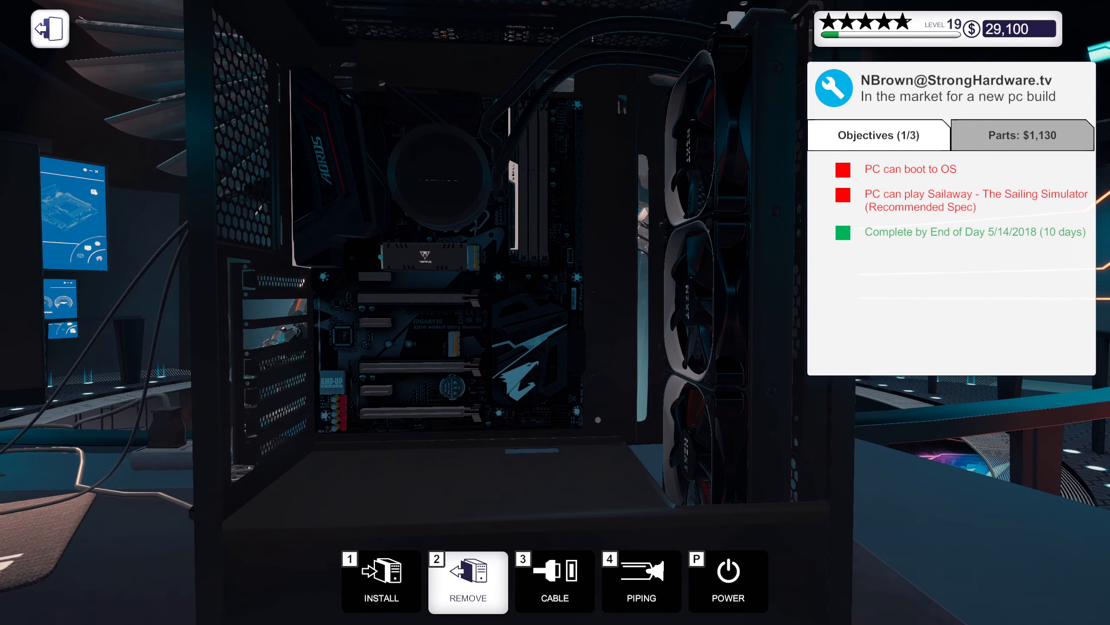
pyautogui.moveTo(415, 466)
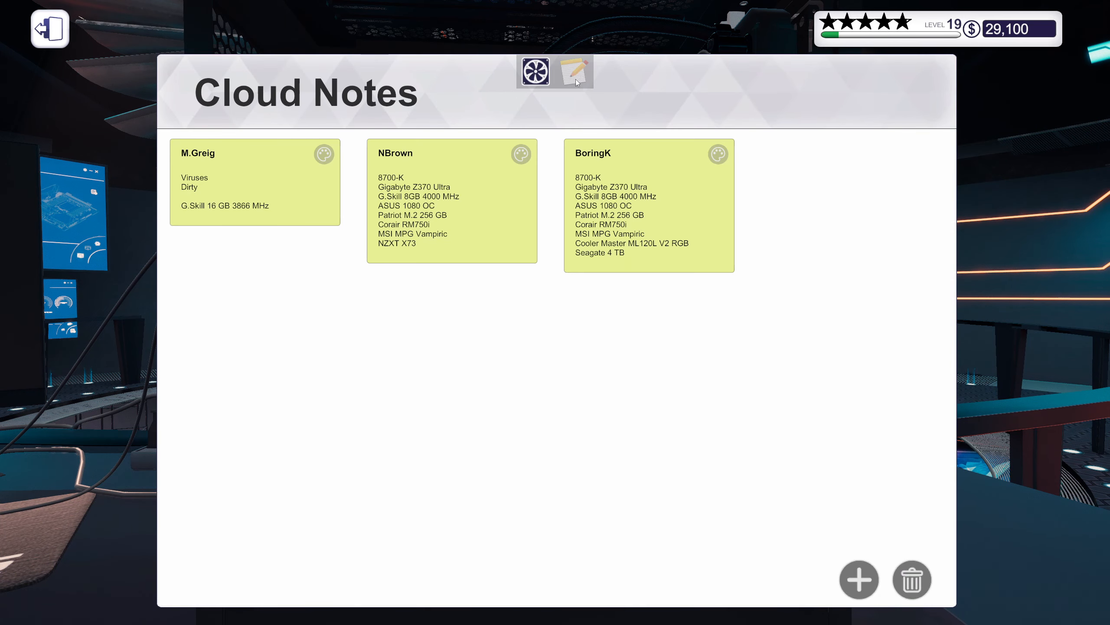
pyautogui.moveTo(527, 134)
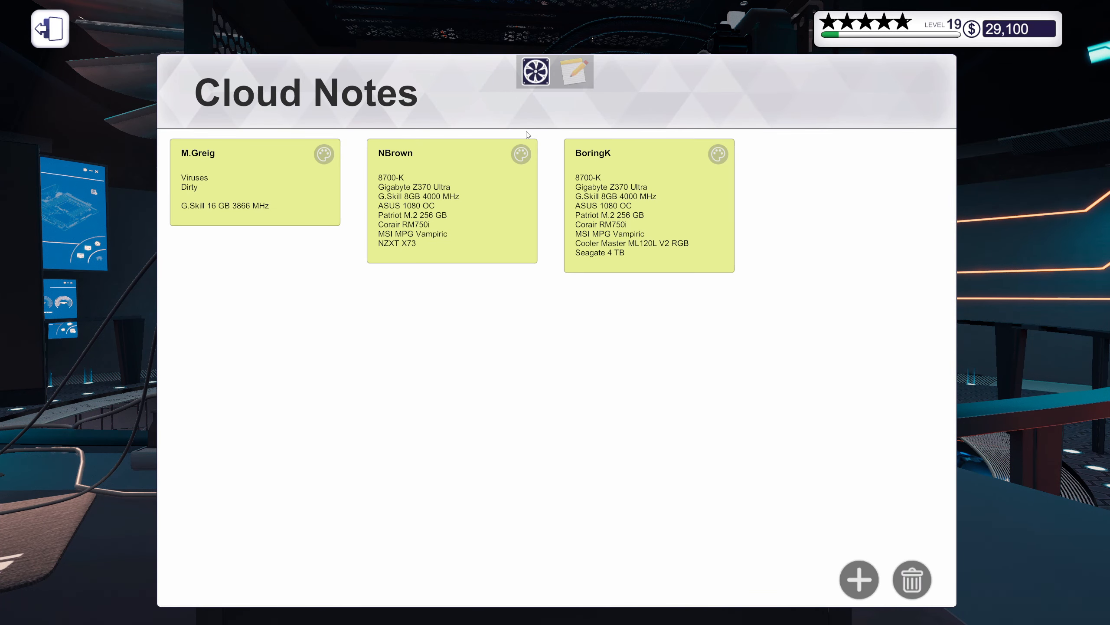
# Step: Check the parts list and install the ROG graphics card in the PCIe slot
pyautogui.click(537, 71)
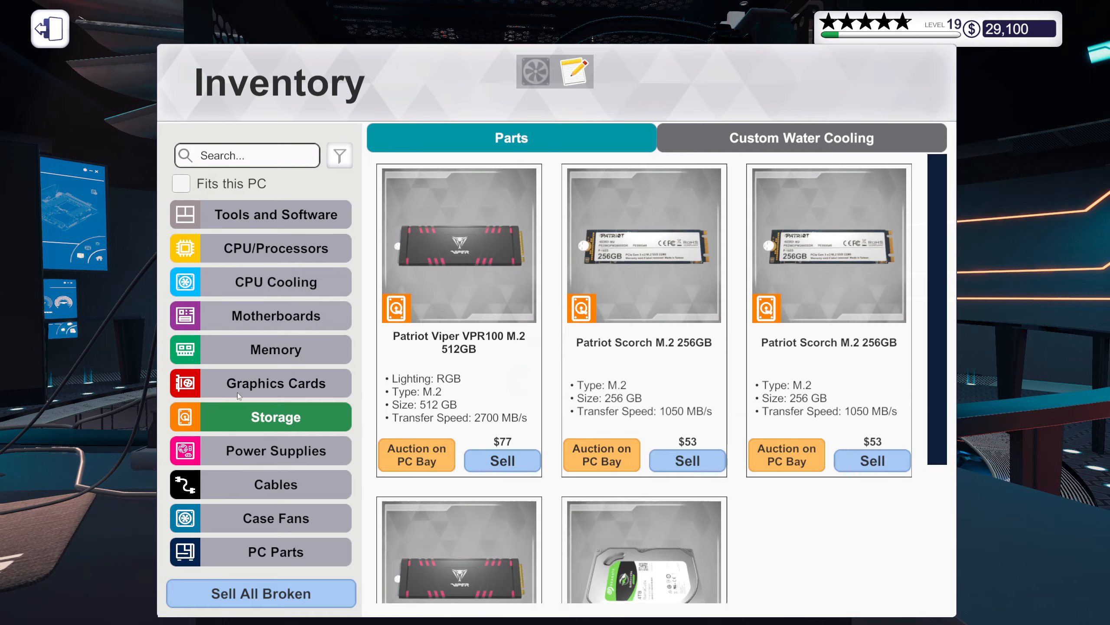
pyautogui.click(276, 383)
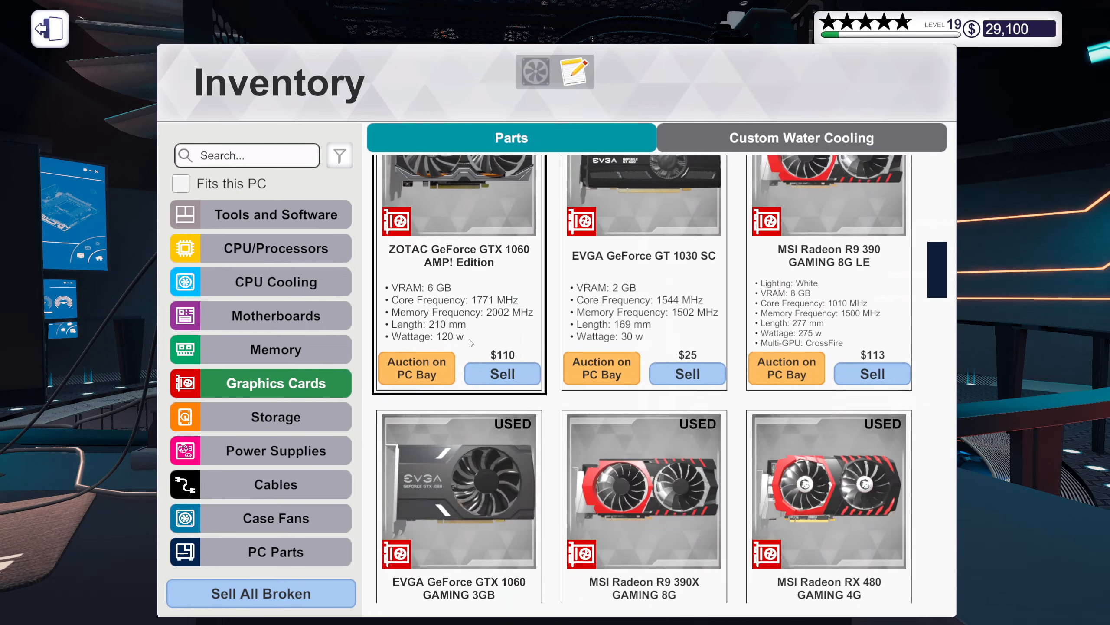
pyautogui.scroll(-3)
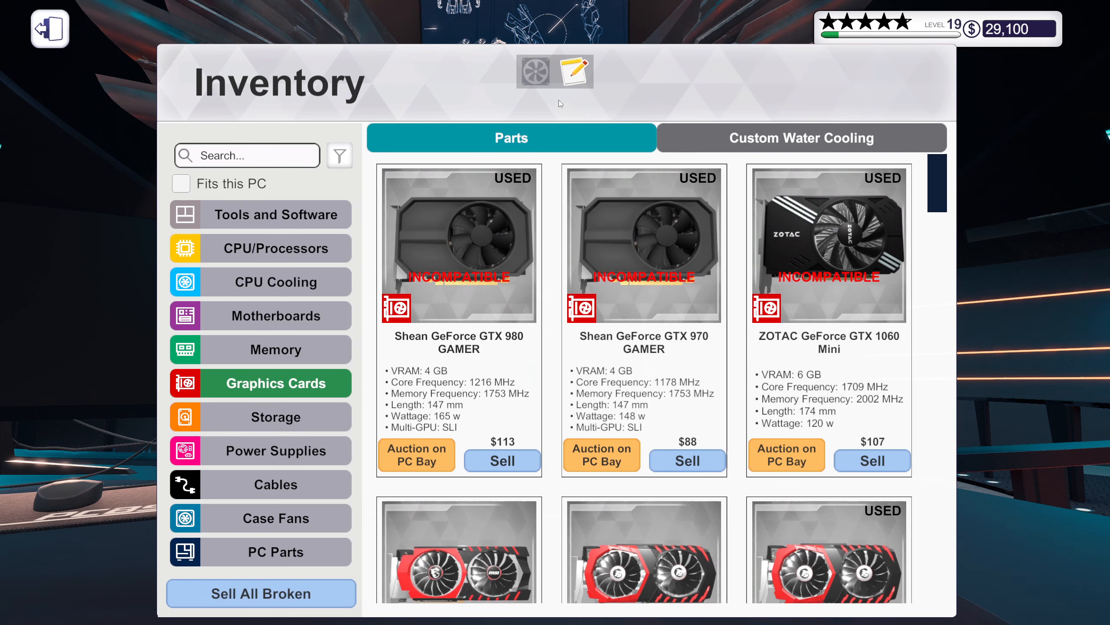
pyautogui.click(576, 71)
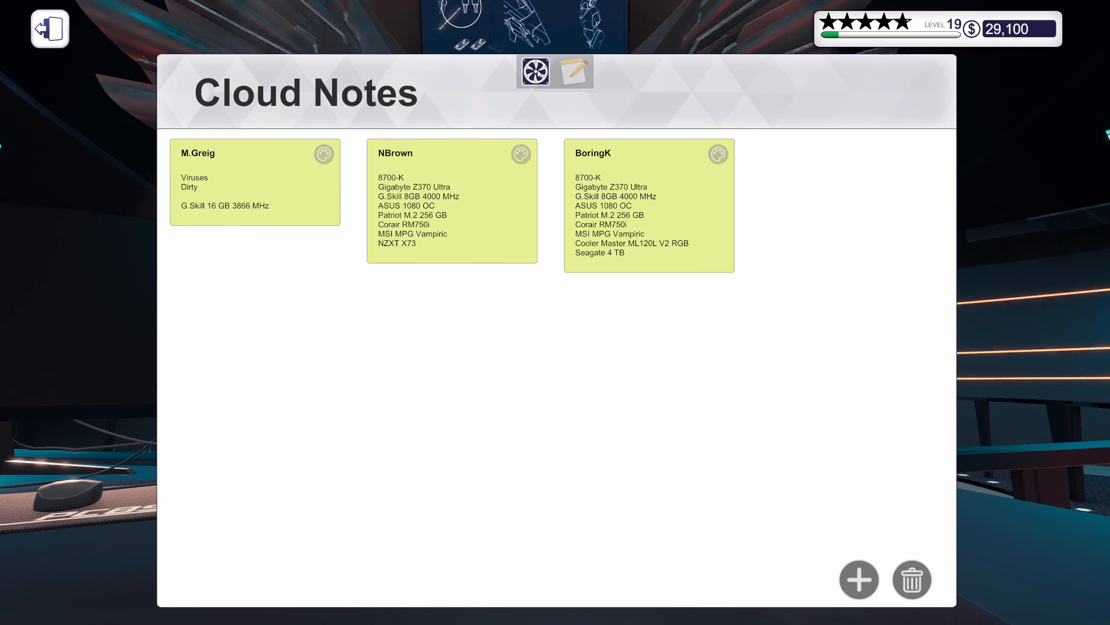
pyautogui.click(537, 71)
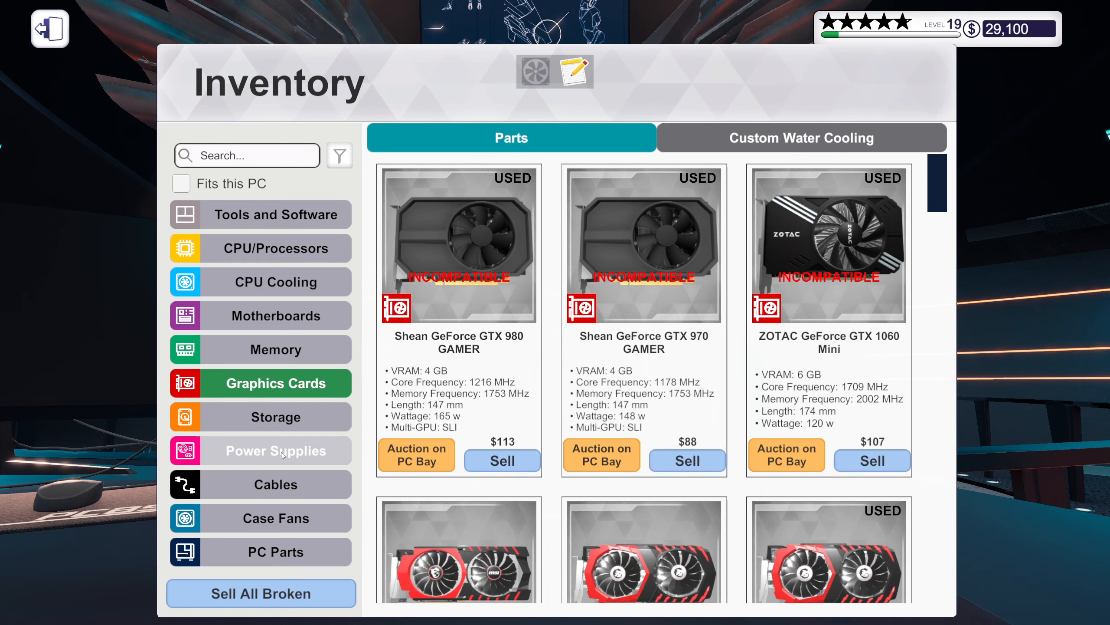
pyautogui.click(275, 450)
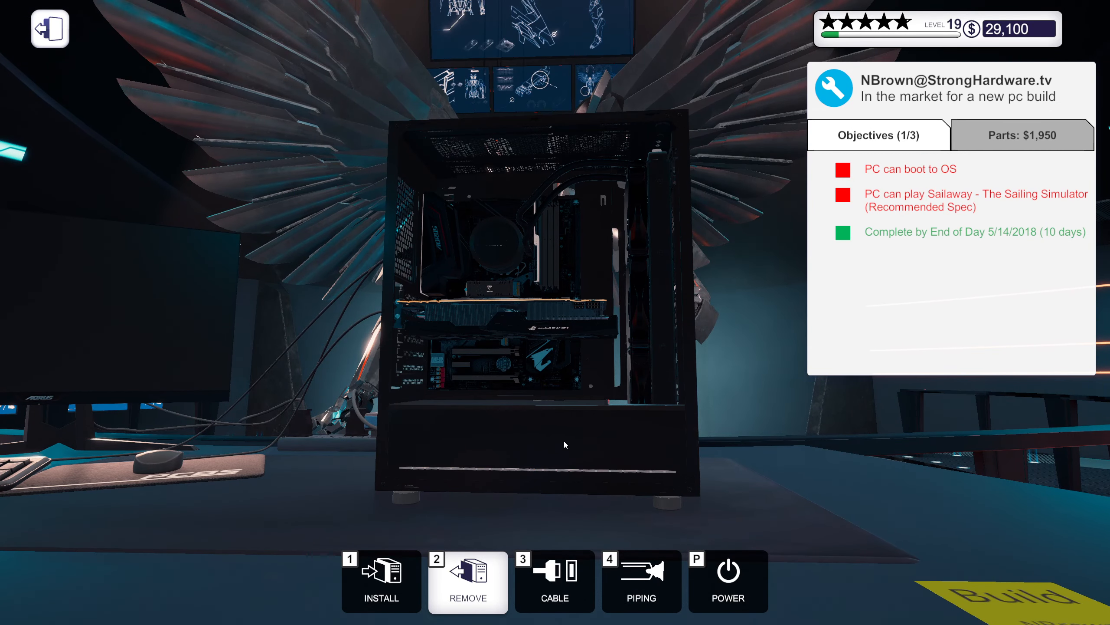
# Step: Connect the GPU and CPU power cables, then browse the PC Parts inventory
pyautogui.click(554, 581)
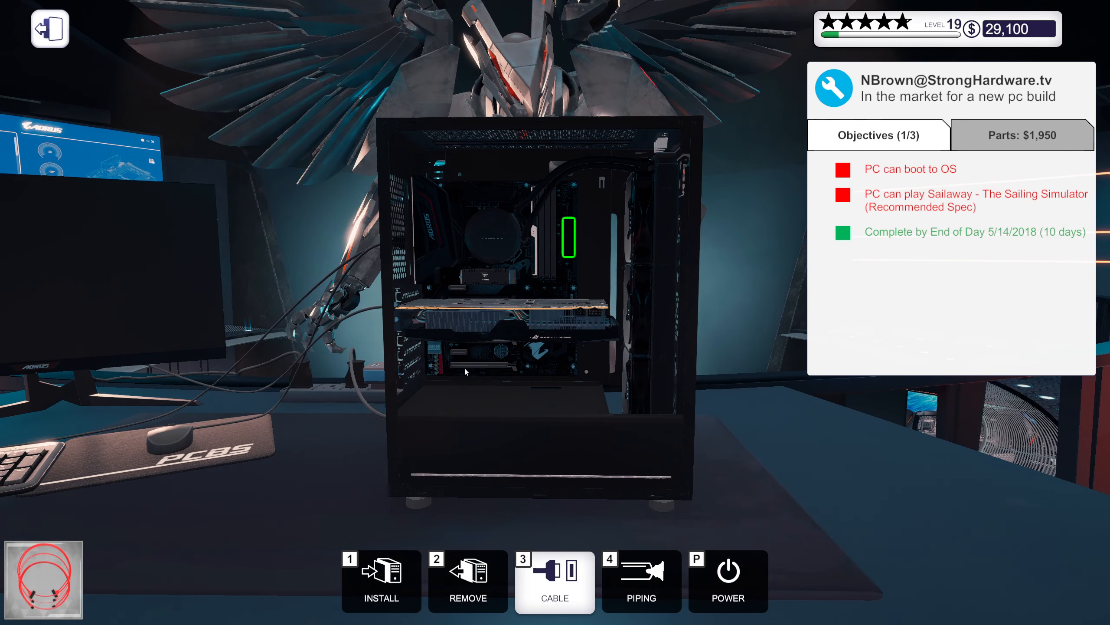
pyautogui.moveTo(441, 363)
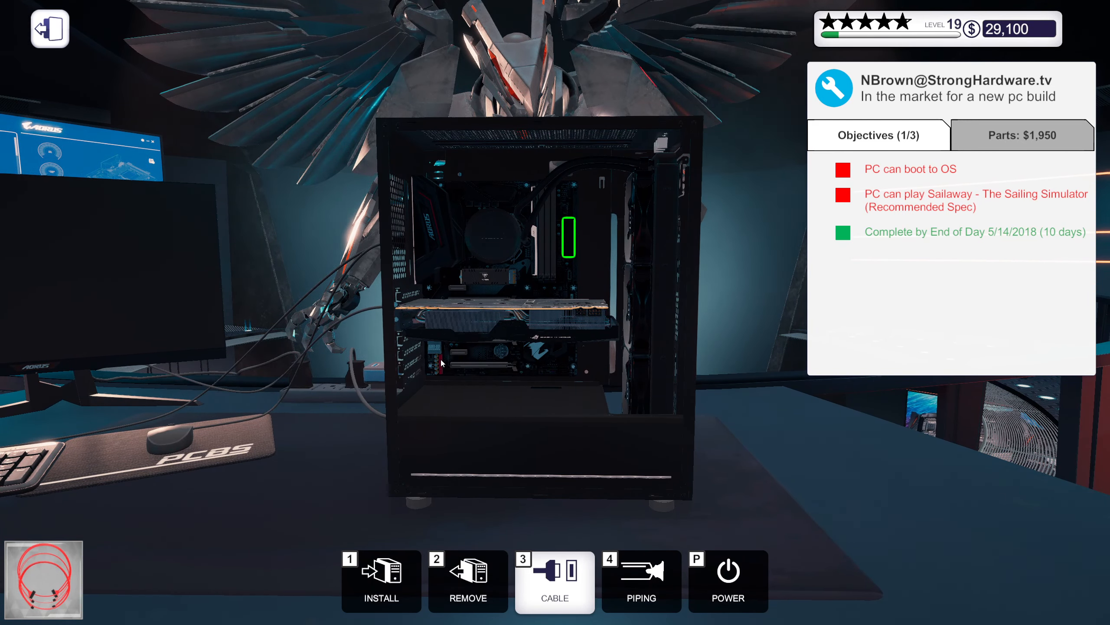
pyautogui.moveTo(432, 203)
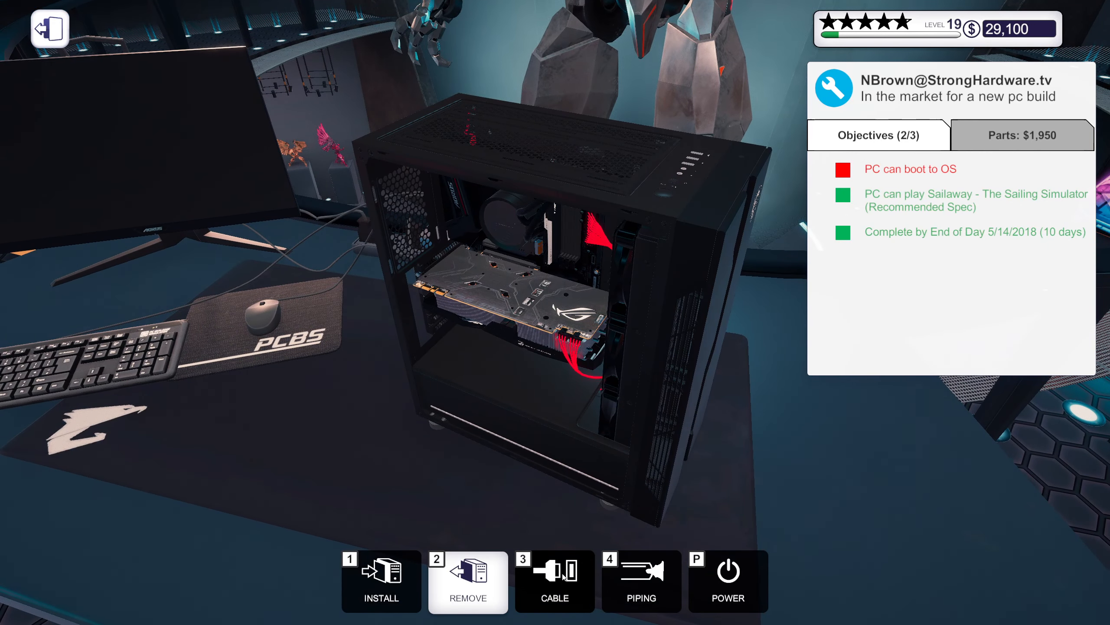
pyautogui.click(554, 581)
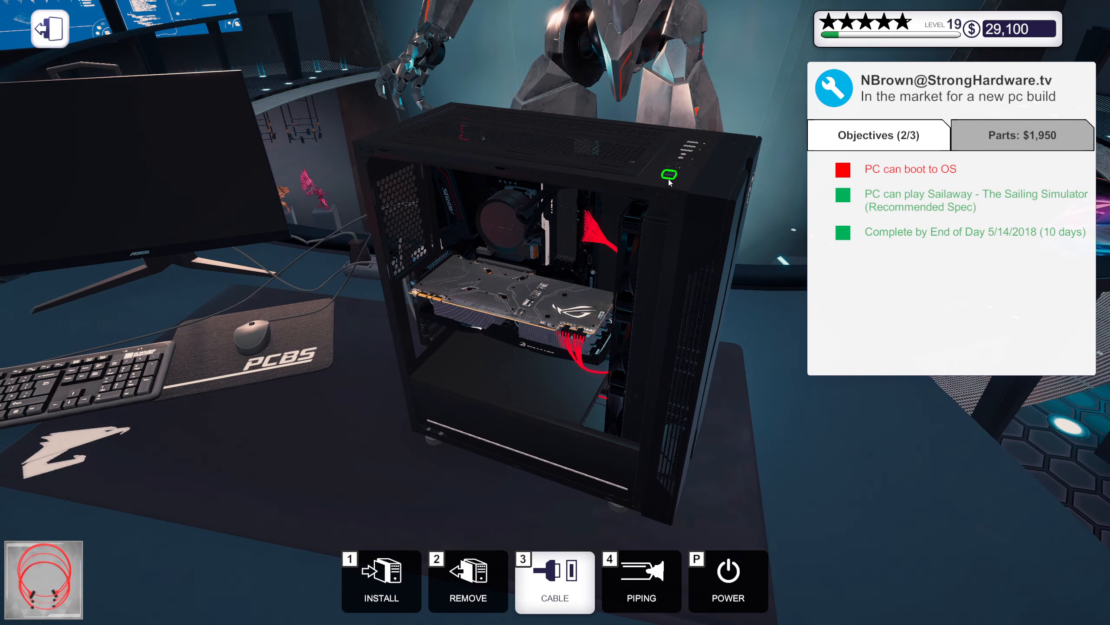
pyautogui.moveTo(649, 289)
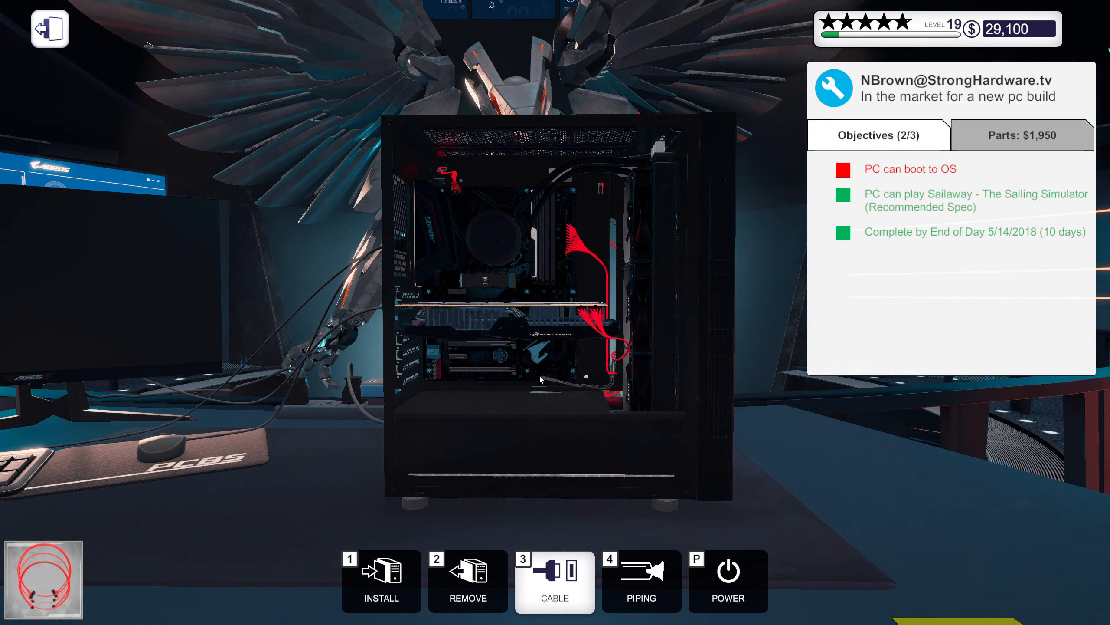
pyautogui.click(380, 581)
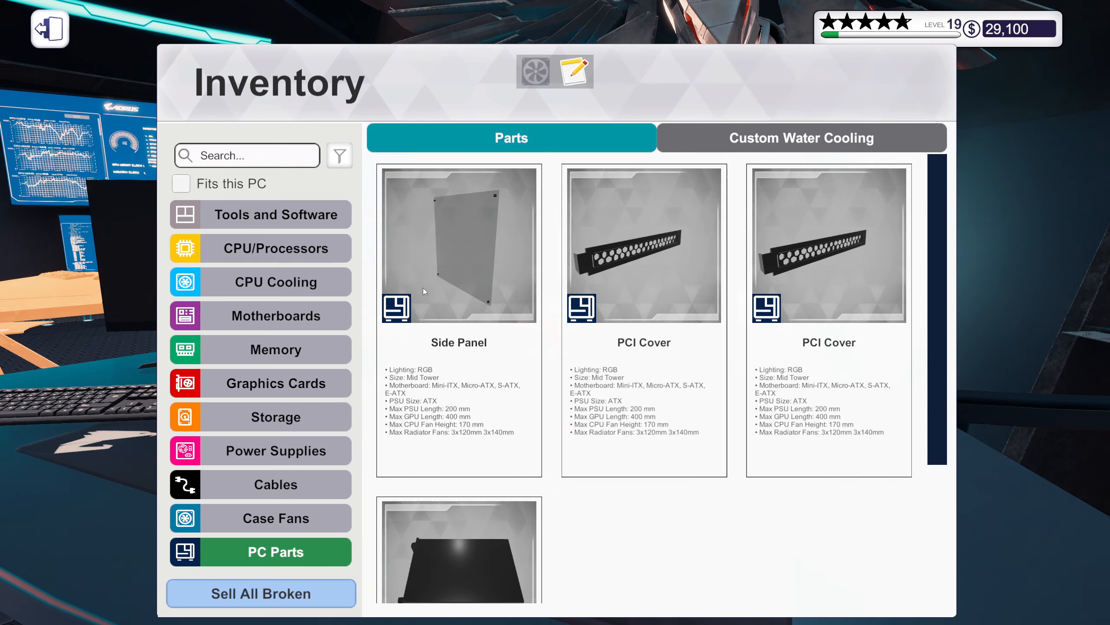
# Step: Close the inventory and step away from the case to the monitor
pyautogui.click(50, 28)
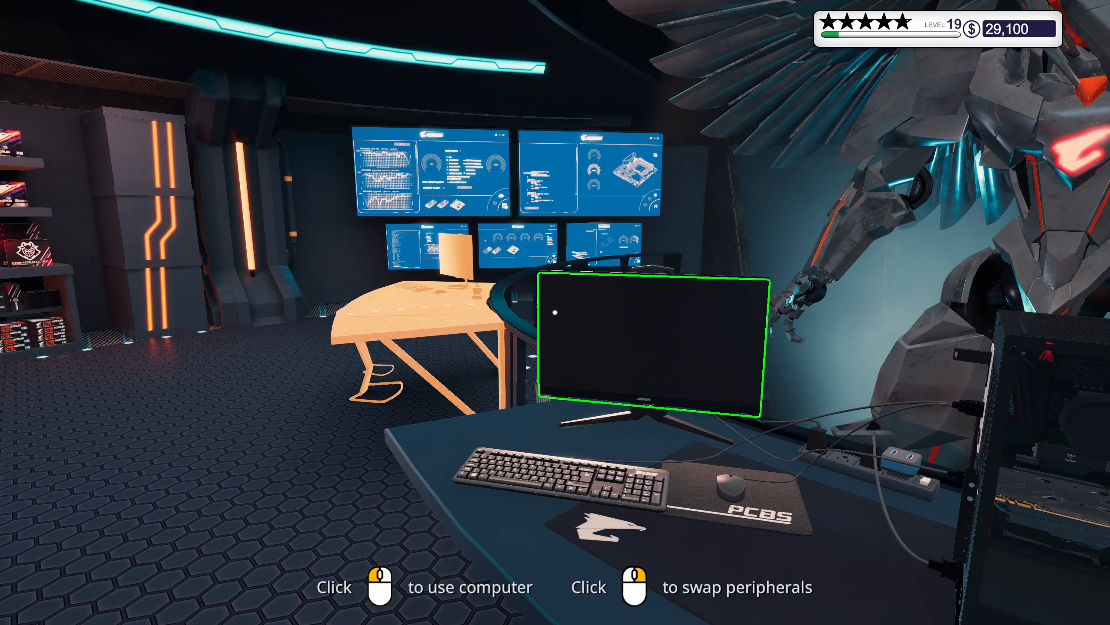
# Step: Set CPU ratio x49 at 1.50 v in the BIOS, then apply and restart
pyautogui.click(644, 340)
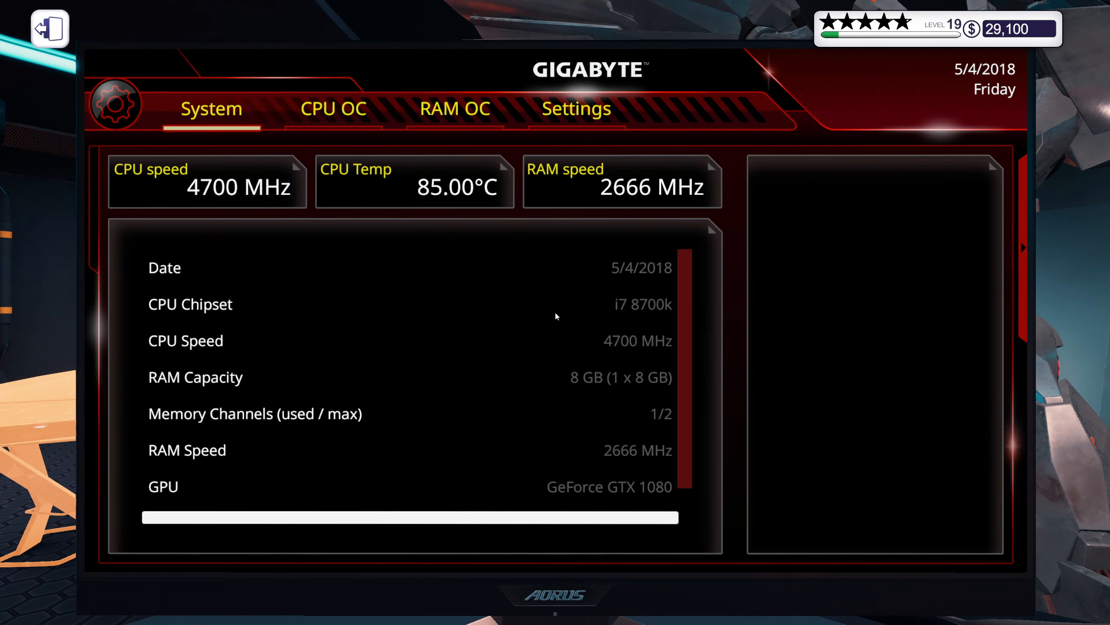
pyautogui.click(333, 109)
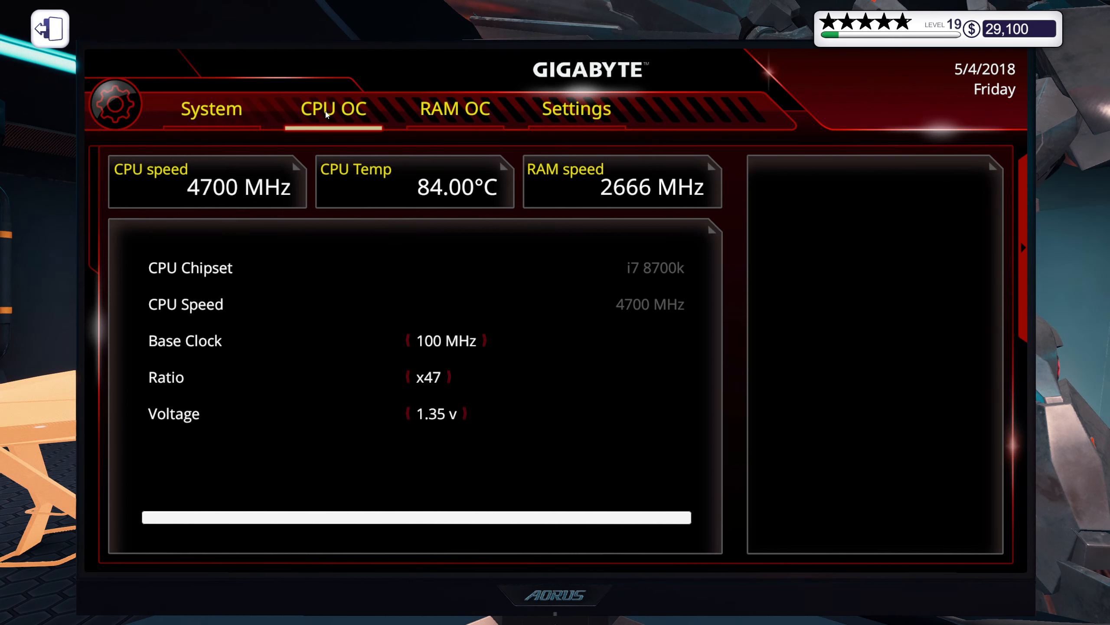
pyautogui.click(448, 377)
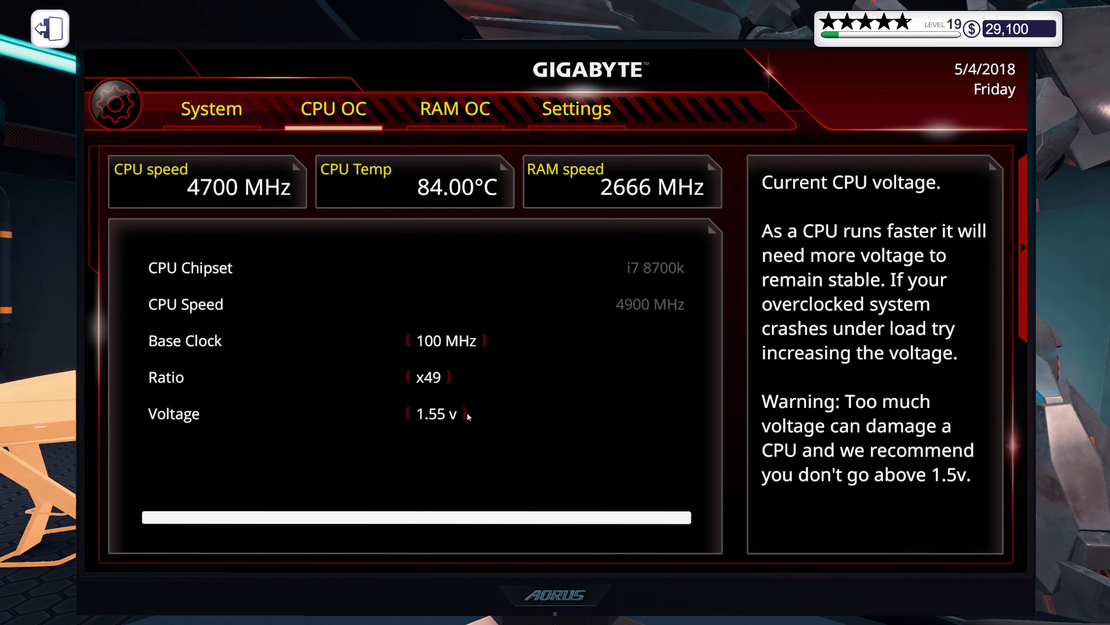
pyautogui.click(409, 414)
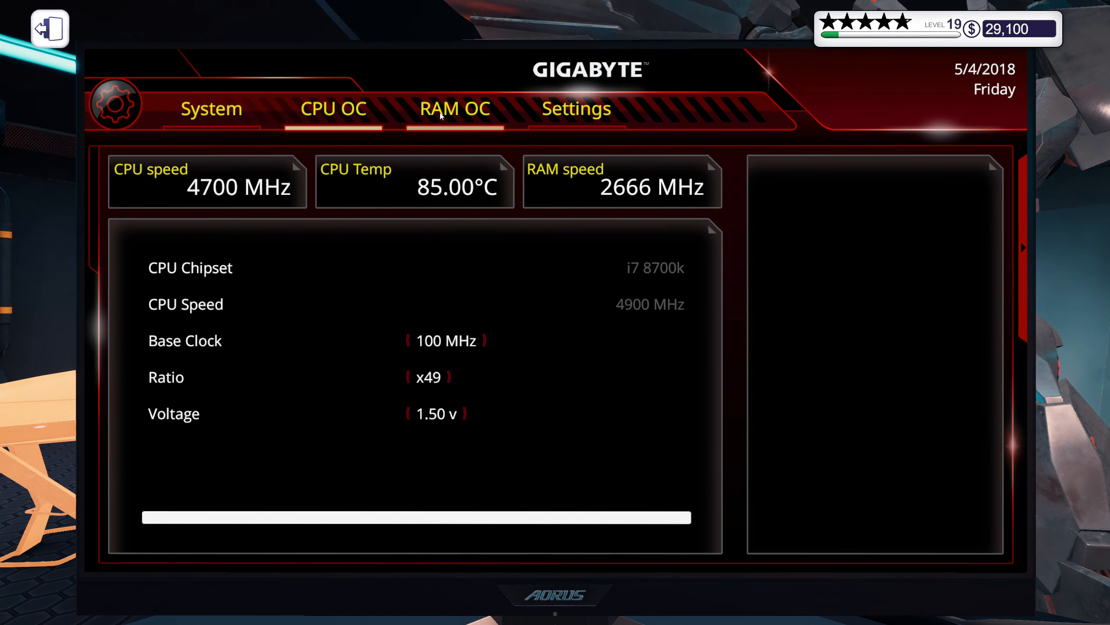
pyautogui.click(455, 109)
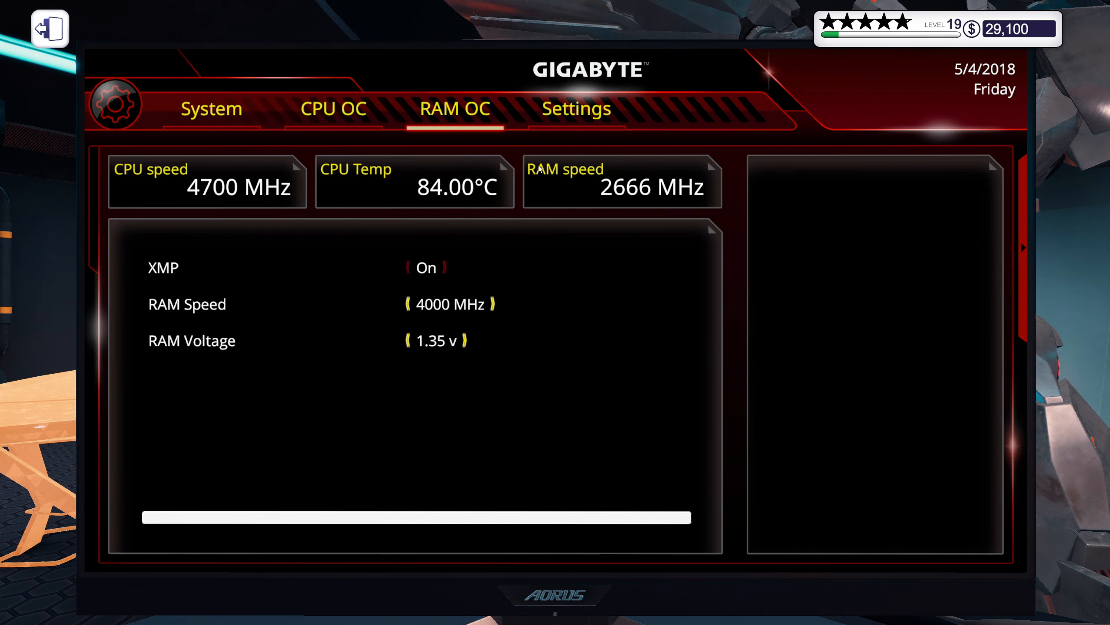
pyautogui.click(576, 109)
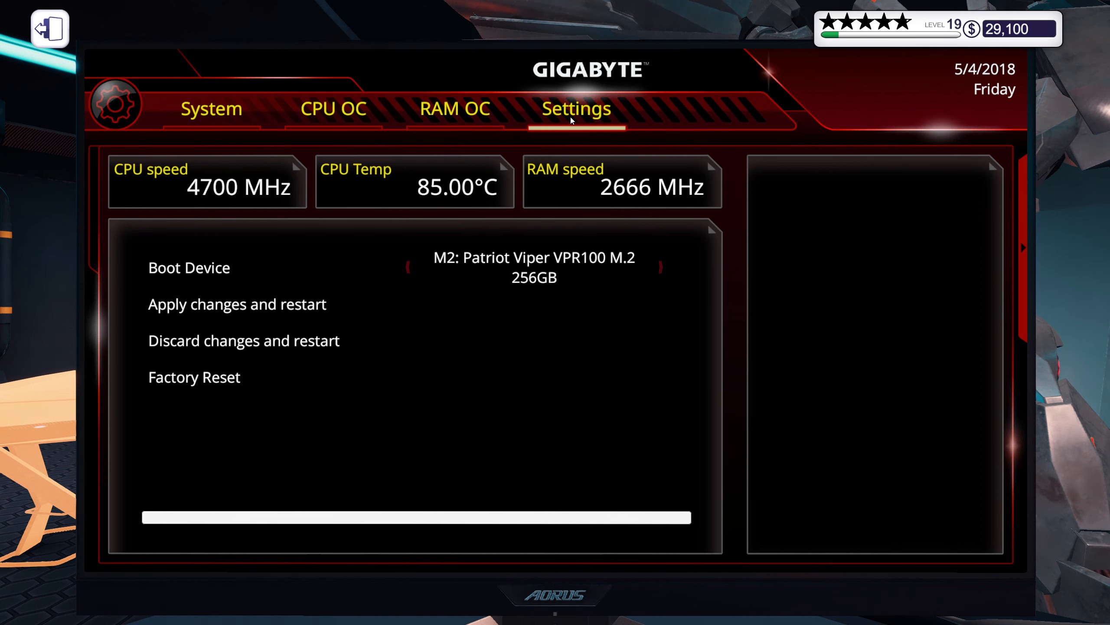
pyautogui.moveTo(645, 266)
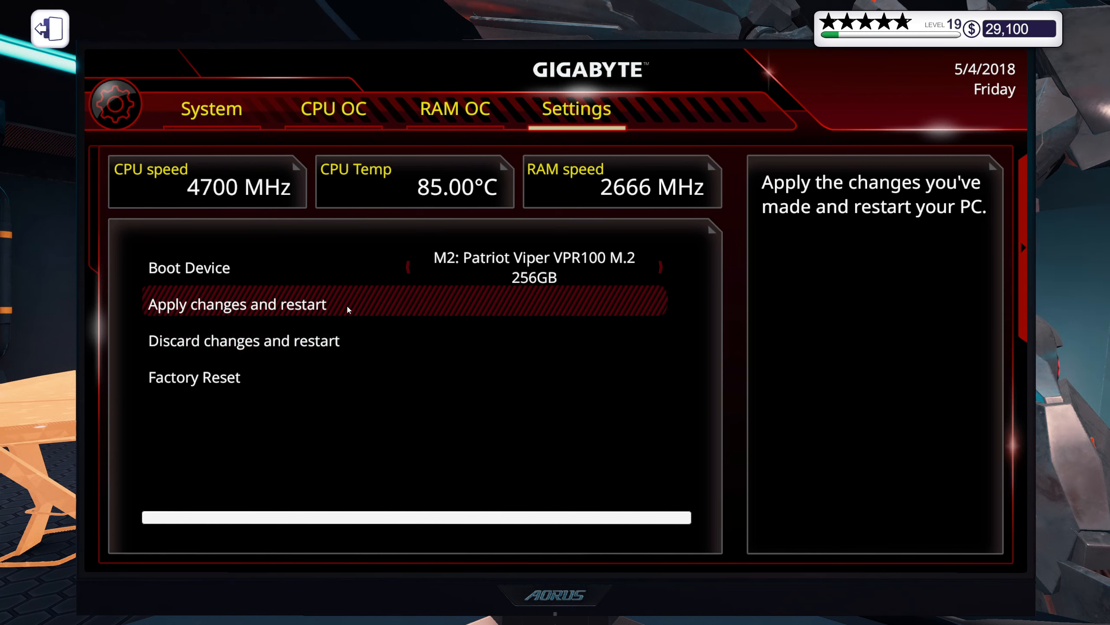
pyautogui.click(238, 304)
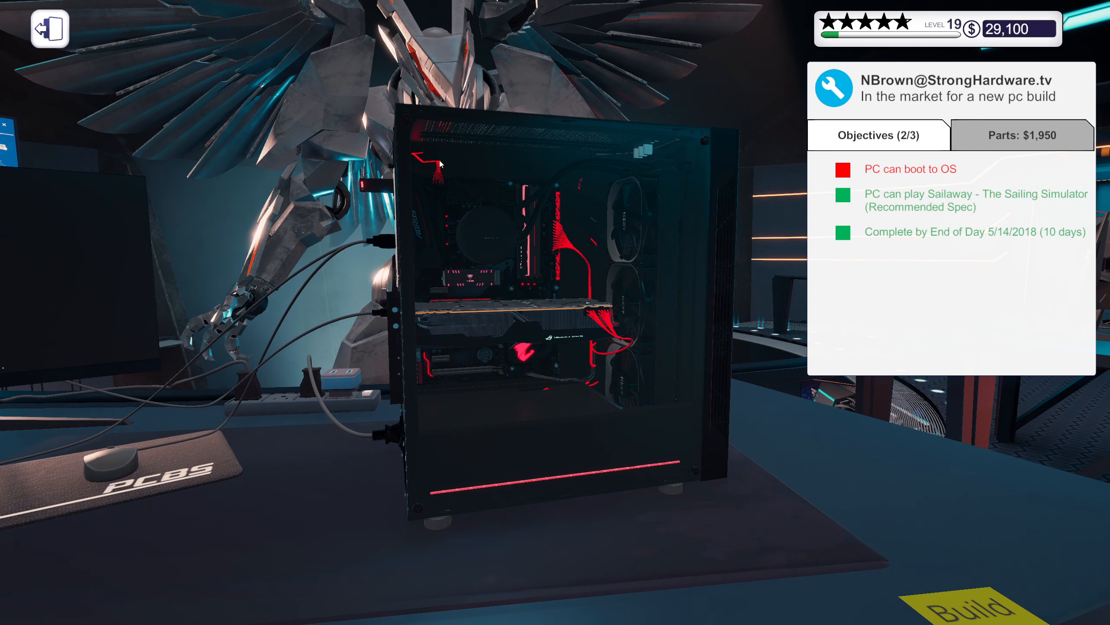
pyautogui.moveTo(640, 480)
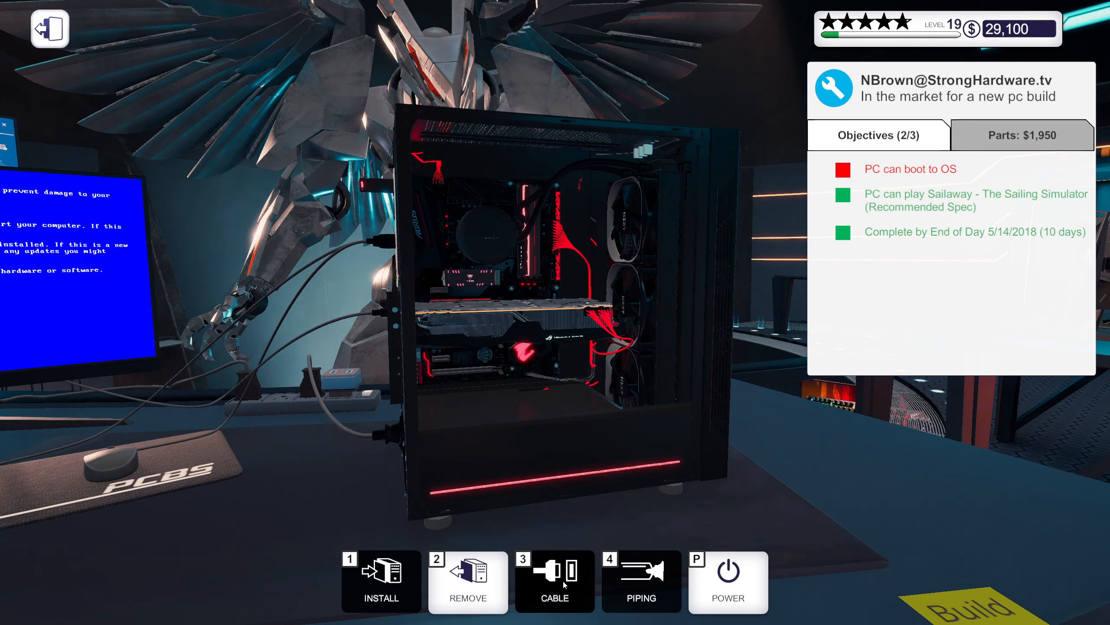
pyautogui.click(554, 581)
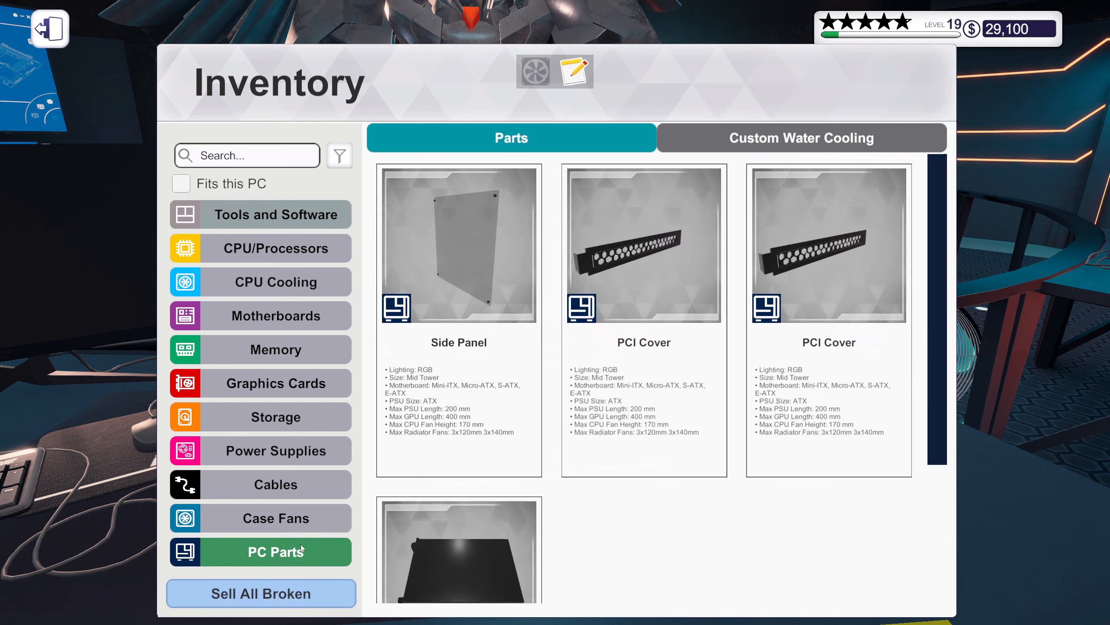
pyautogui.click(50, 28)
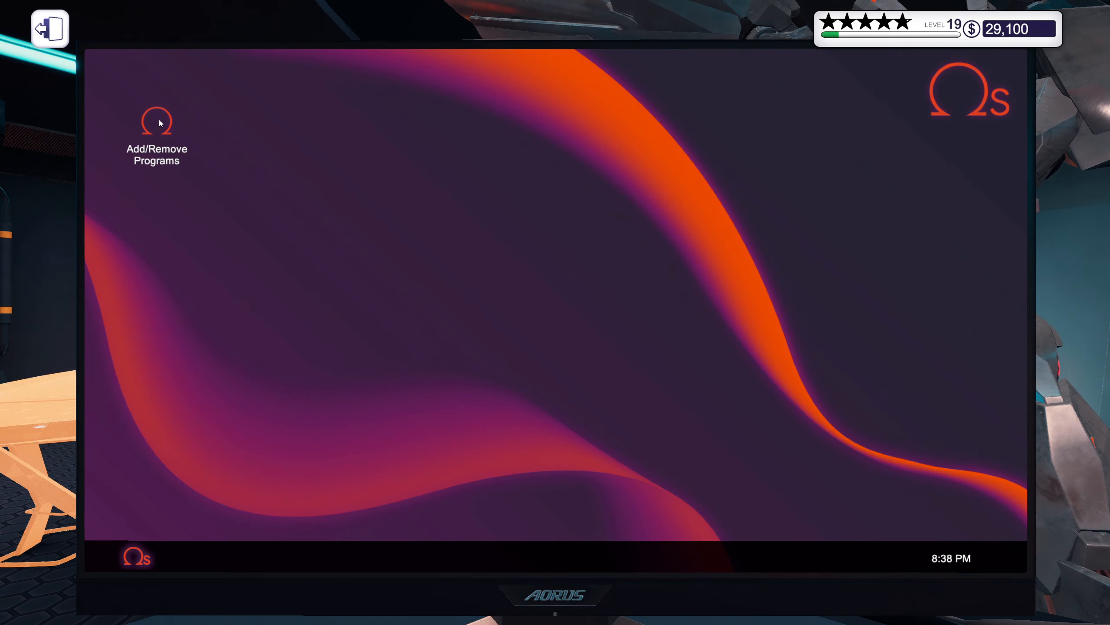
# Step: Install System Info, 3DMark Advanced Edition, Lighting, GPU Tuner and OCCT via Add/Remove Programs
pyautogui.doubleClick(157, 121)
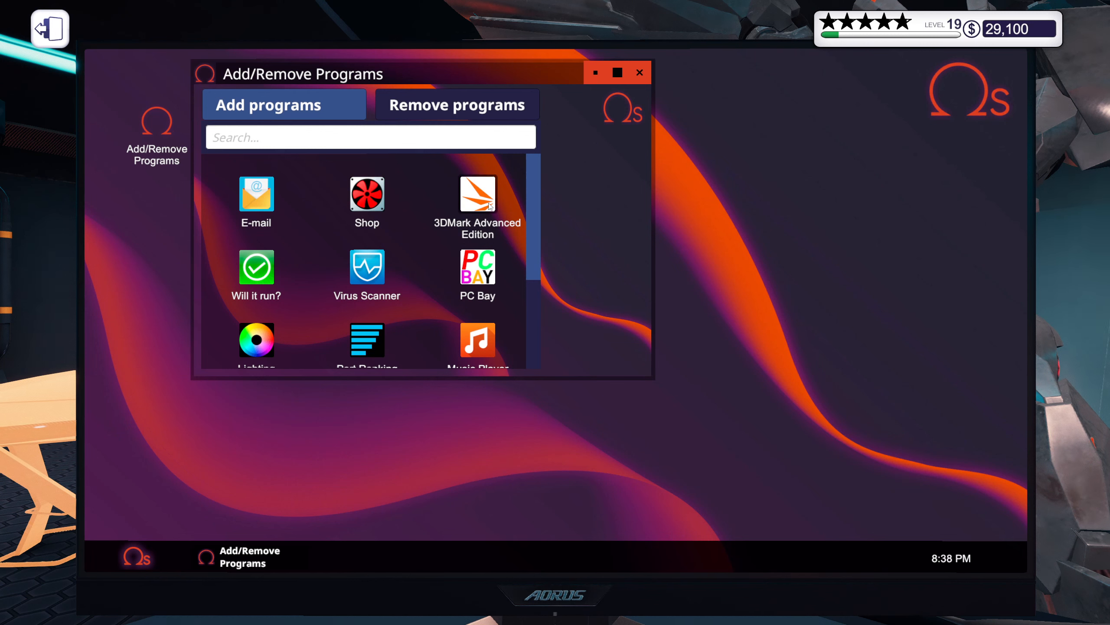
pyautogui.scroll(-3)
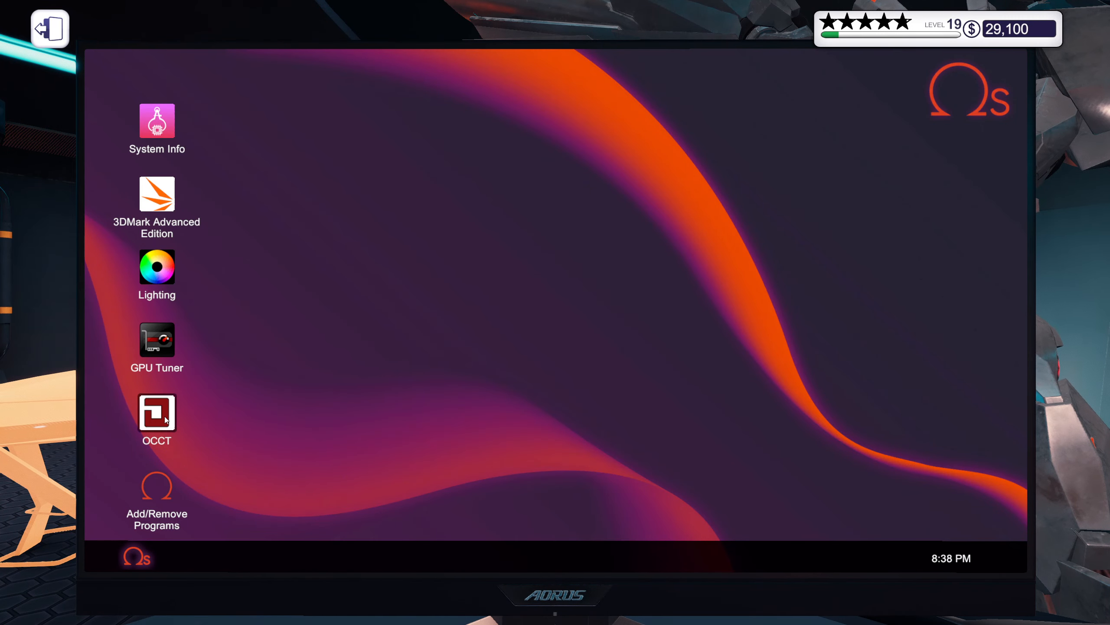
# Step: Confirm in OCCT the i7-8700K runs at 4900 MHz, then restart toward the BIOS
pyautogui.doubleClick(157, 412)
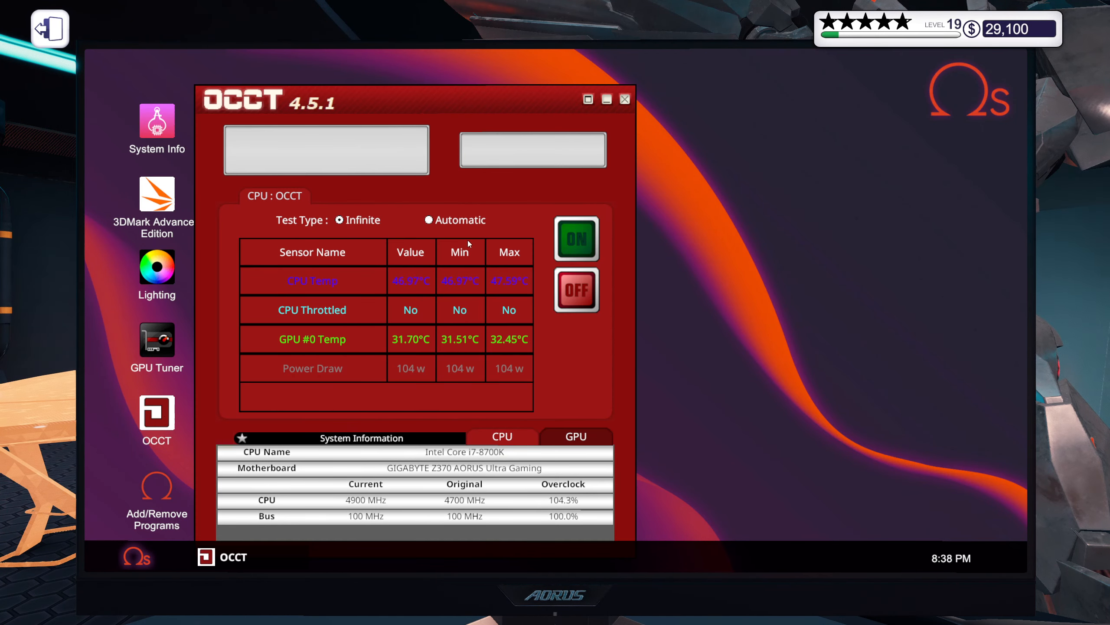
pyautogui.click(576, 238)
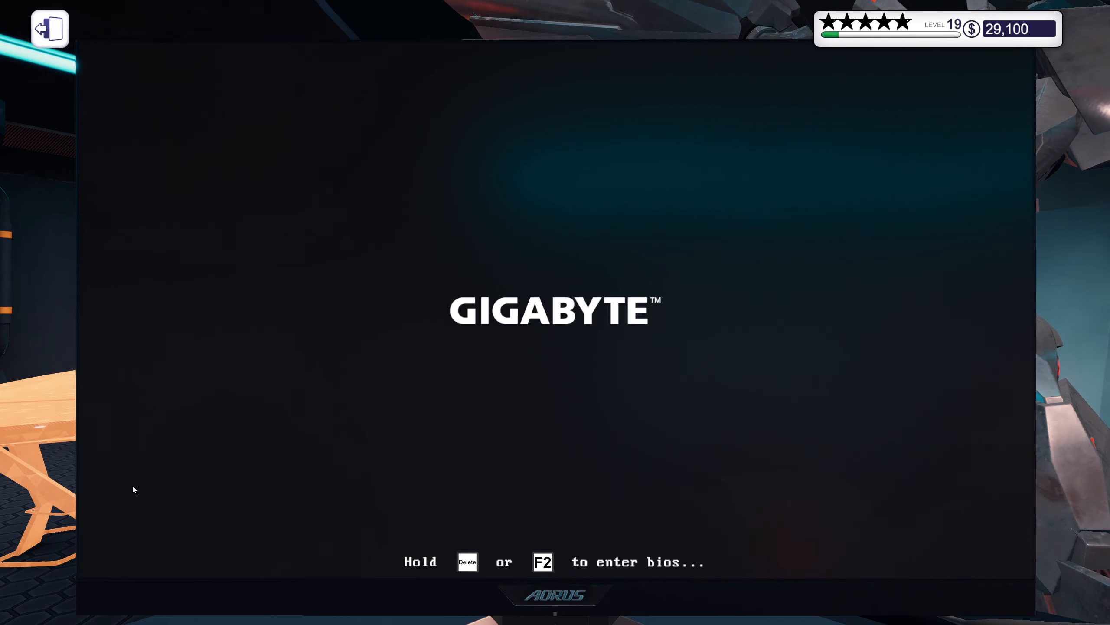
pyautogui.moveTo(183, 466)
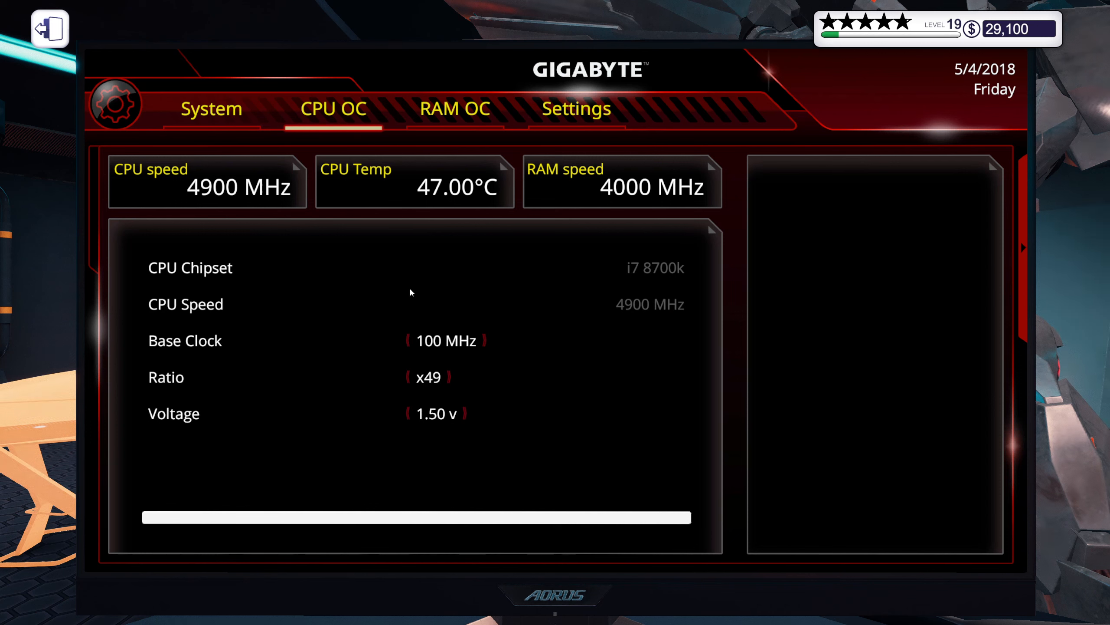
# Step: Raise the BIOS CPU ratio to x51 (5100 MHz), apply changes and restart
pyautogui.click(448, 377)
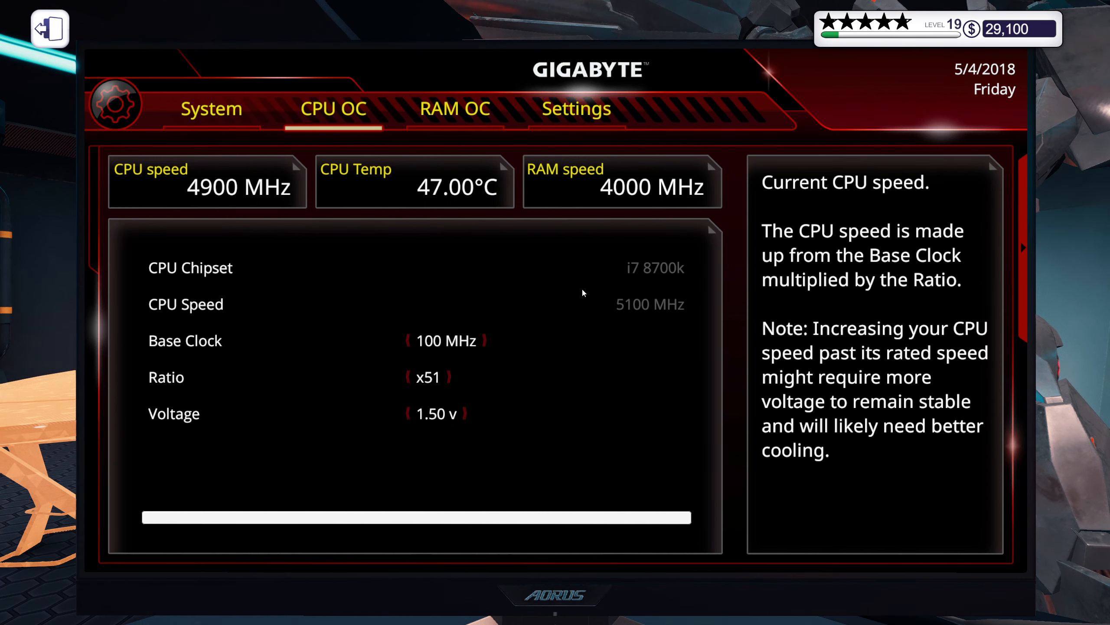
pyautogui.click(577, 109)
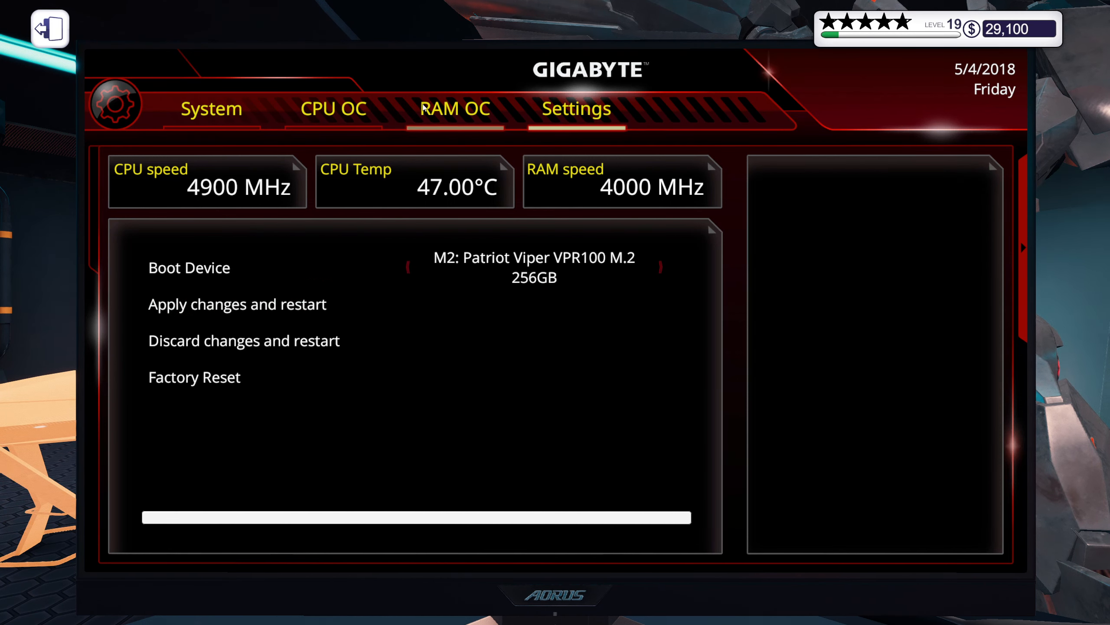
pyautogui.click(333, 108)
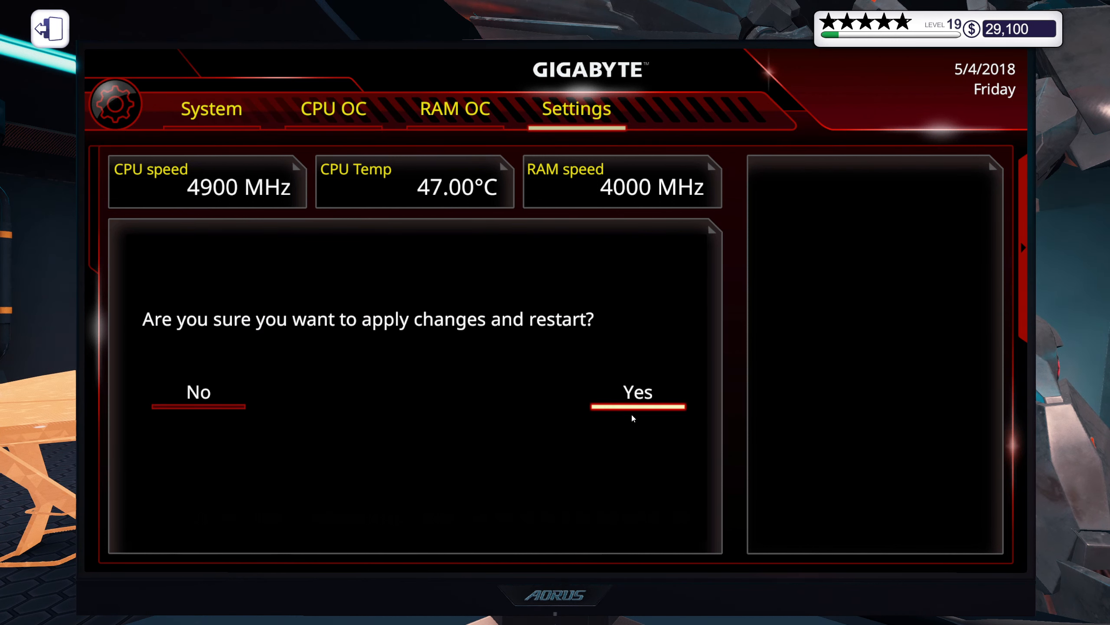
pyautogui.click(637, 392)
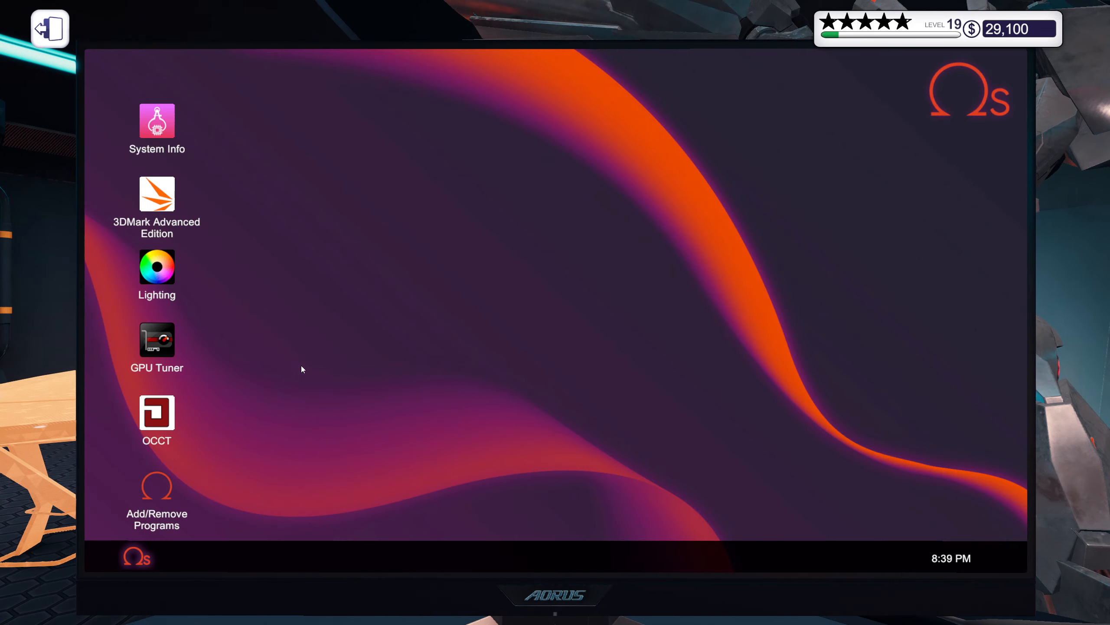
# Step: Restart into the BIOS System page, now showing 5100 MHz at 58 °C
pyautogui.doubleClick(157, 411)
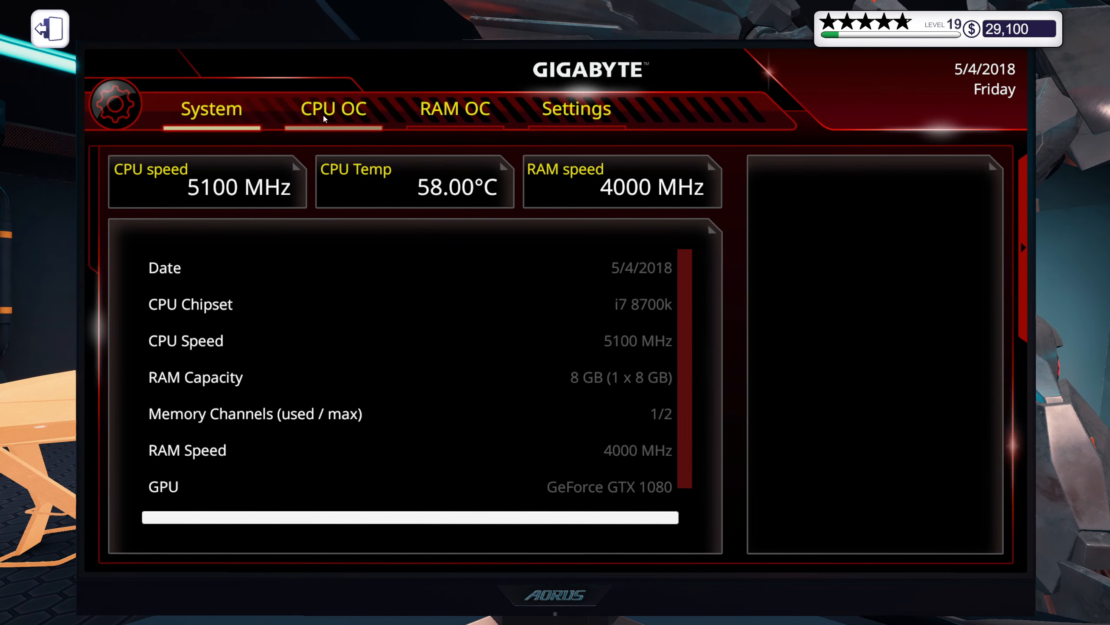
# Step: Lower the CPU ratio to x50 (5000 MHz) in CPU OC, apply and restart
pyautogui.click(333, 108)
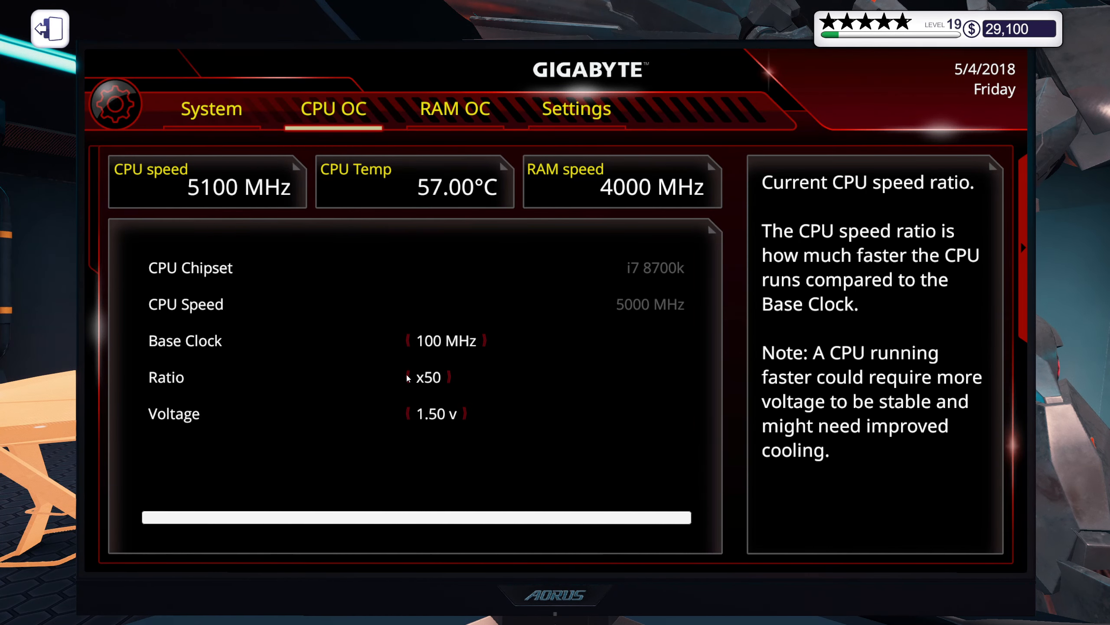
pyautogui.click(576, 109)
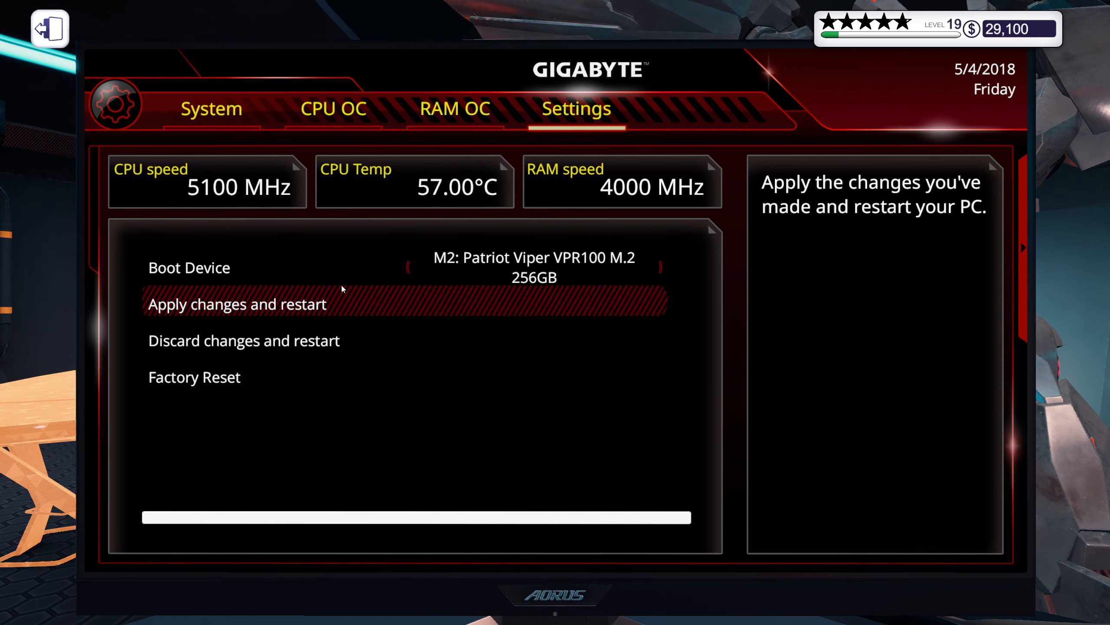
pyautogui.click(237, 304)
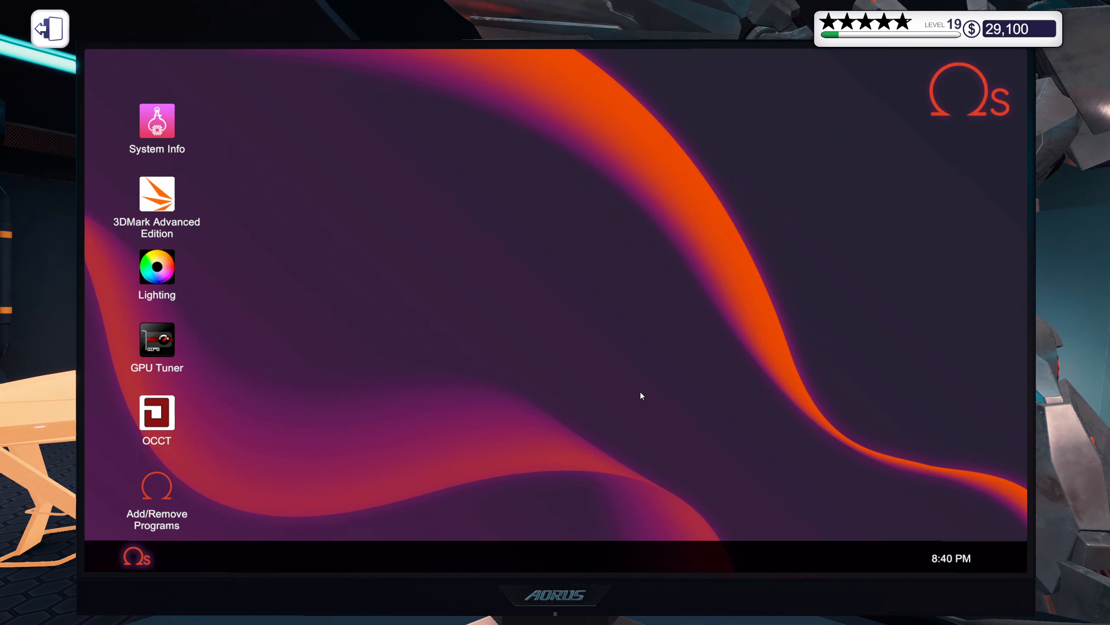
# Step: Run OCCT's CPU stress test at 5000 MHz while raising GPU Tuner's memory clock
pyautogui.doubleClick(157, 412)
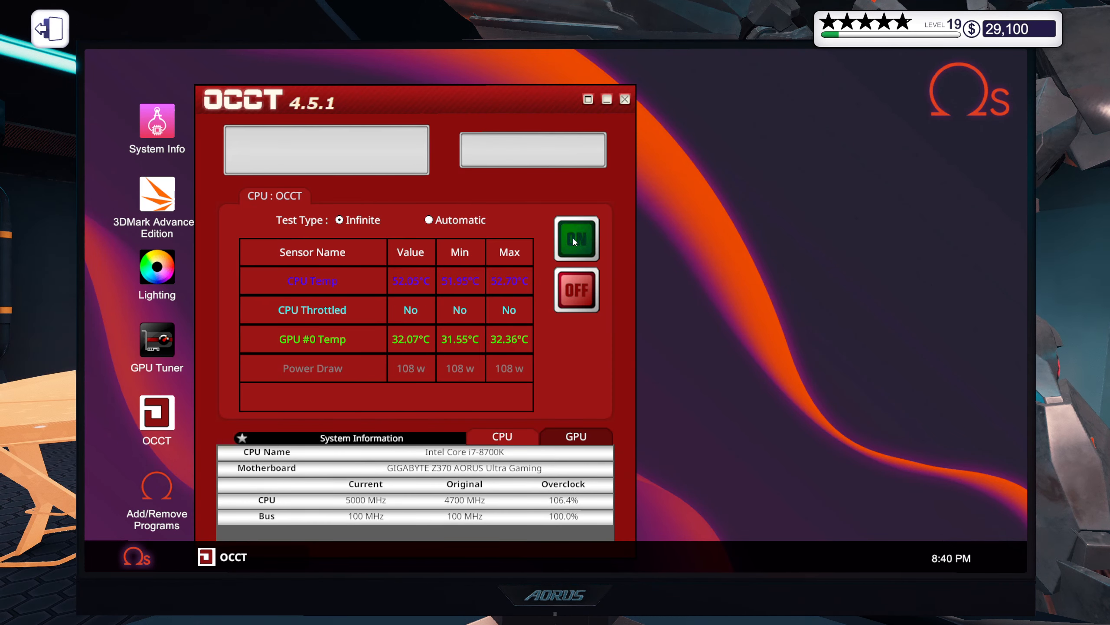
pyautogui.click(576, 239)
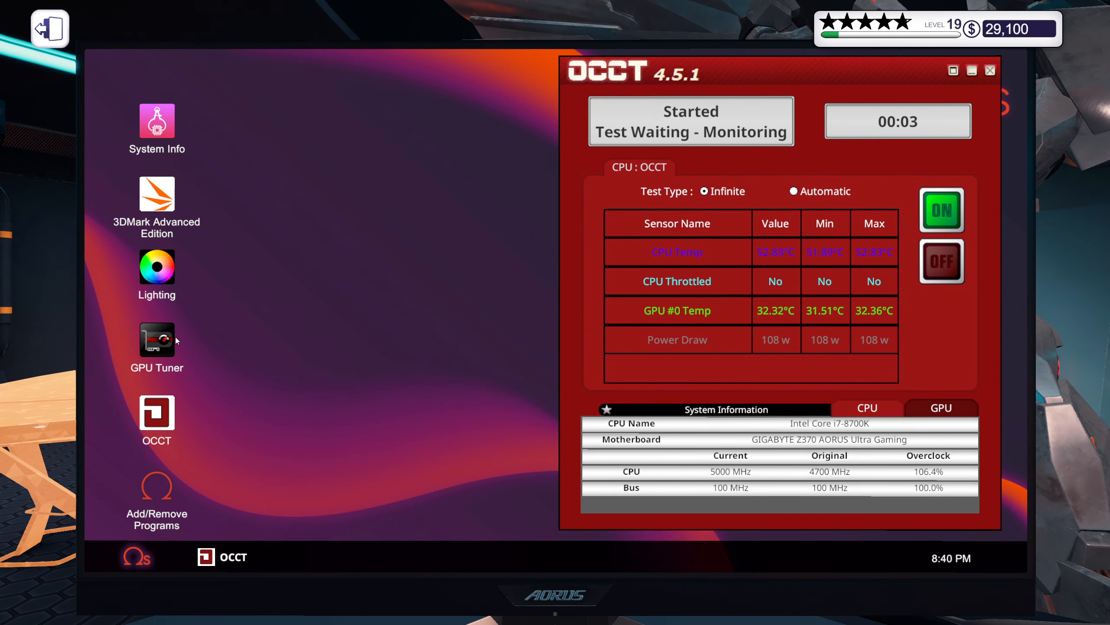
pyautogui.click(156, 340)
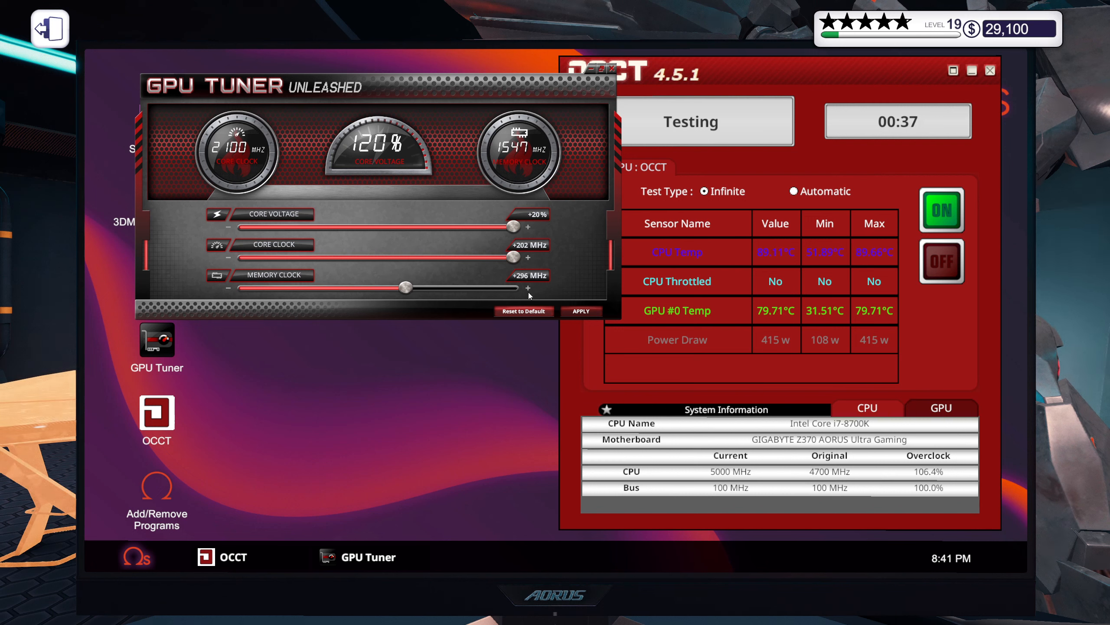
pyautogui.click(581, 311)
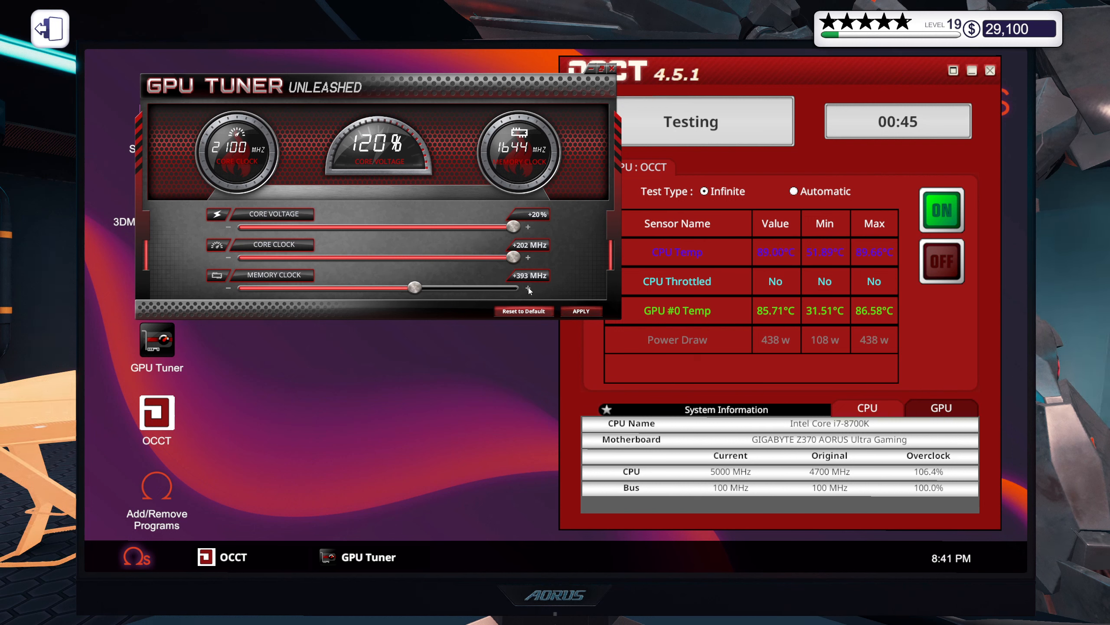
pyautogui.click(528, 288)
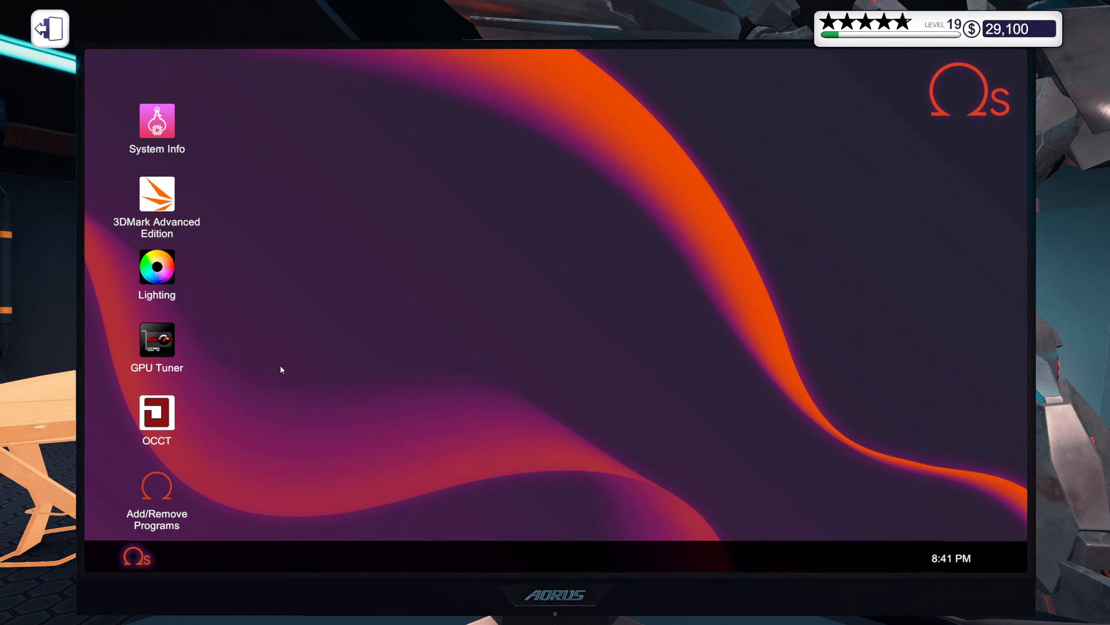
# Step: Apply a GPU memory clock of about +650 MHz and stress-test again with OCCT
pyautogui.doubleClick(157, 338)
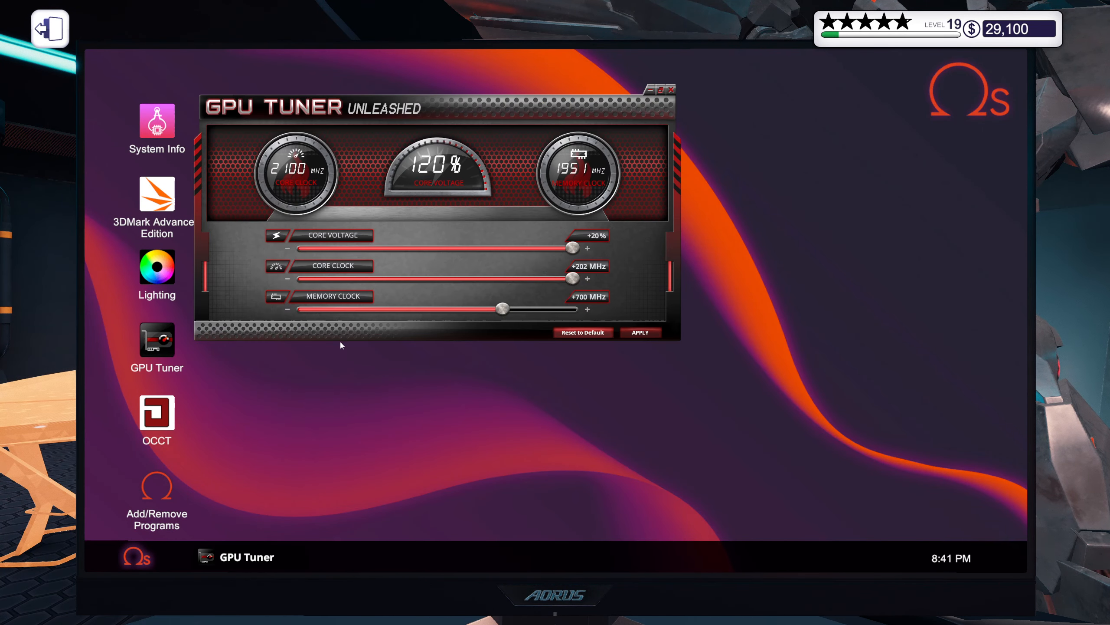
pyautogui.moveTo(503, 310)
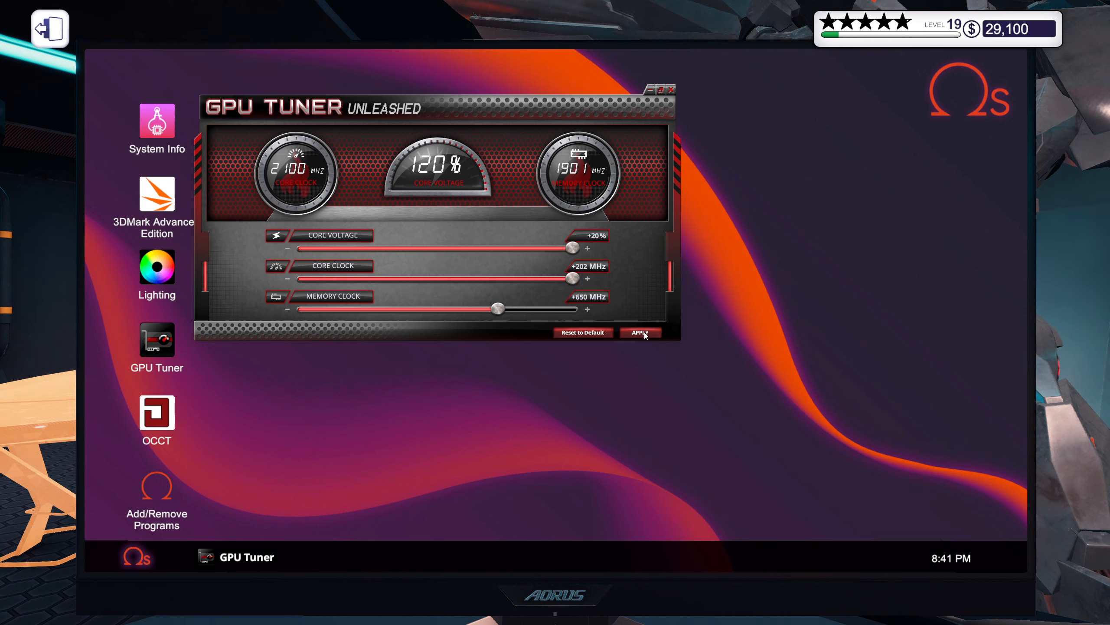
pyautogui.click(156, 413)
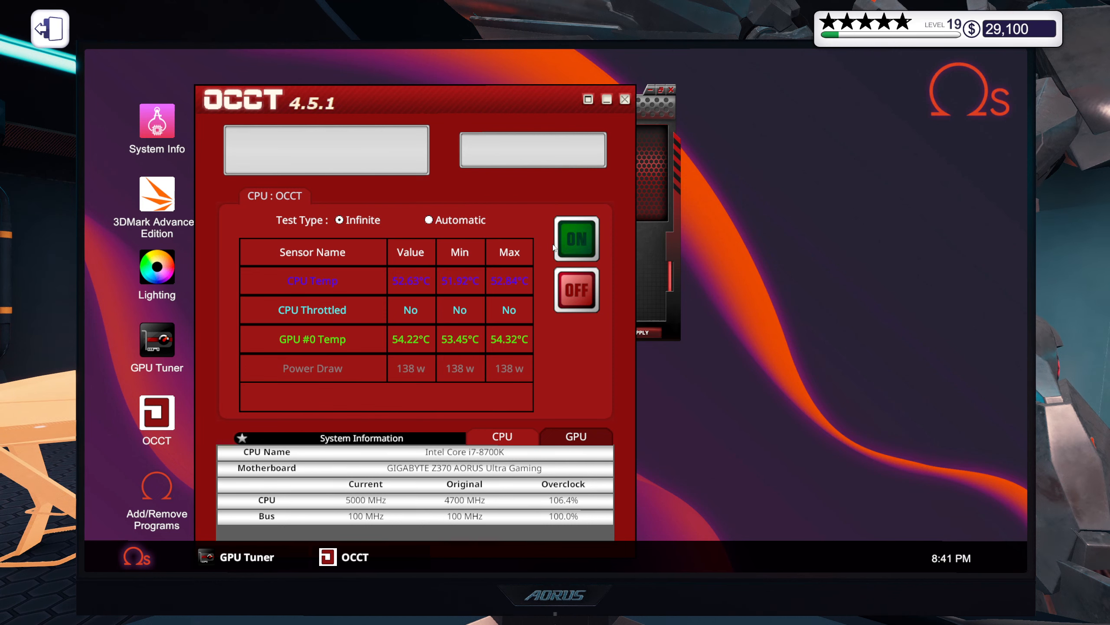
pyautogui.click(575, 238)
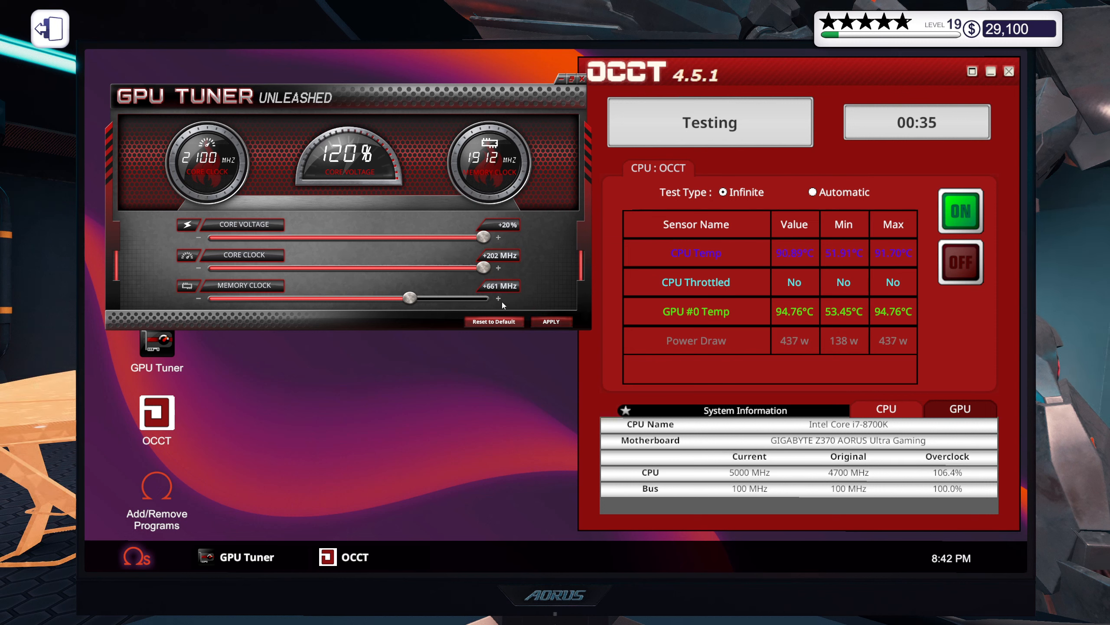
pyautogui.click(551, 322)
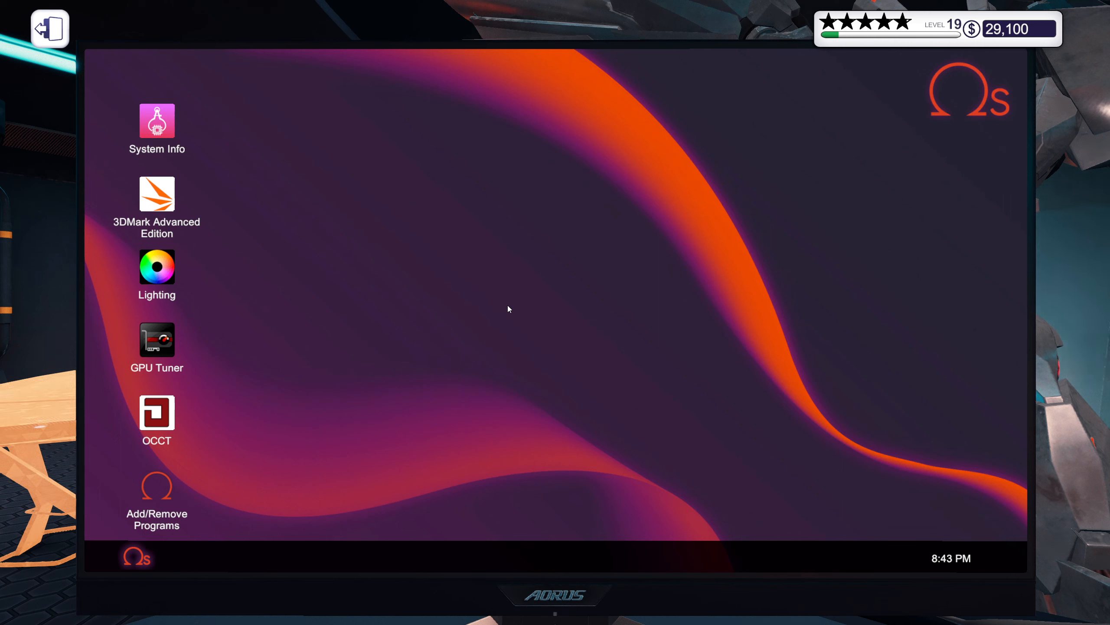
# Step: Check GPU Tuner, then set the component lights to static red (RGB 255,0,0)
pyautogui.doubleClick(156, 339)
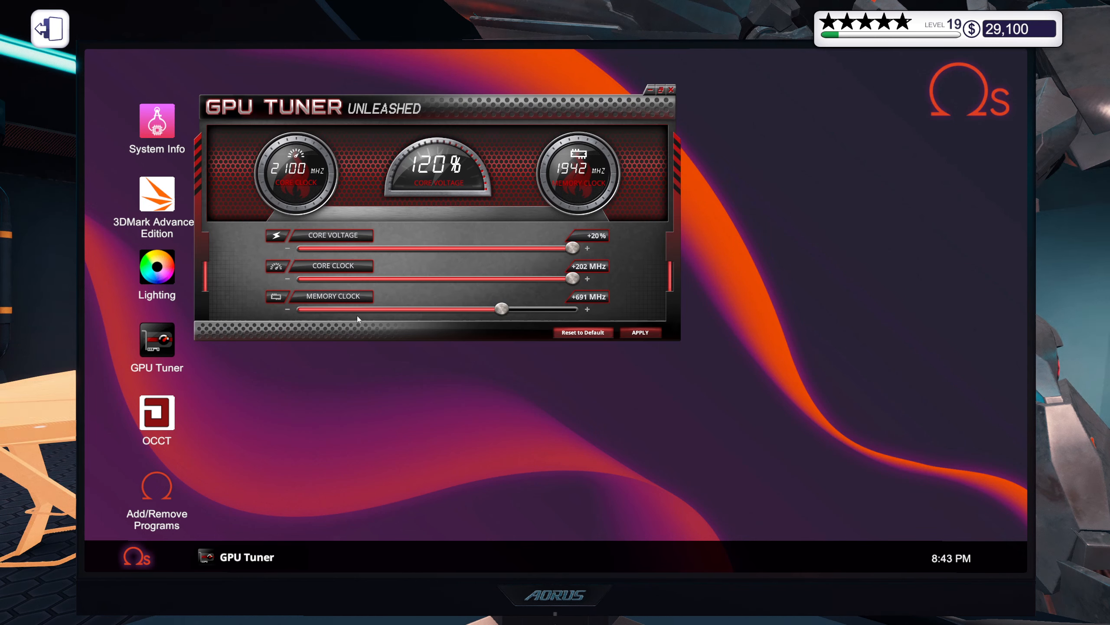
pyautogui.moveTo(677, 94)
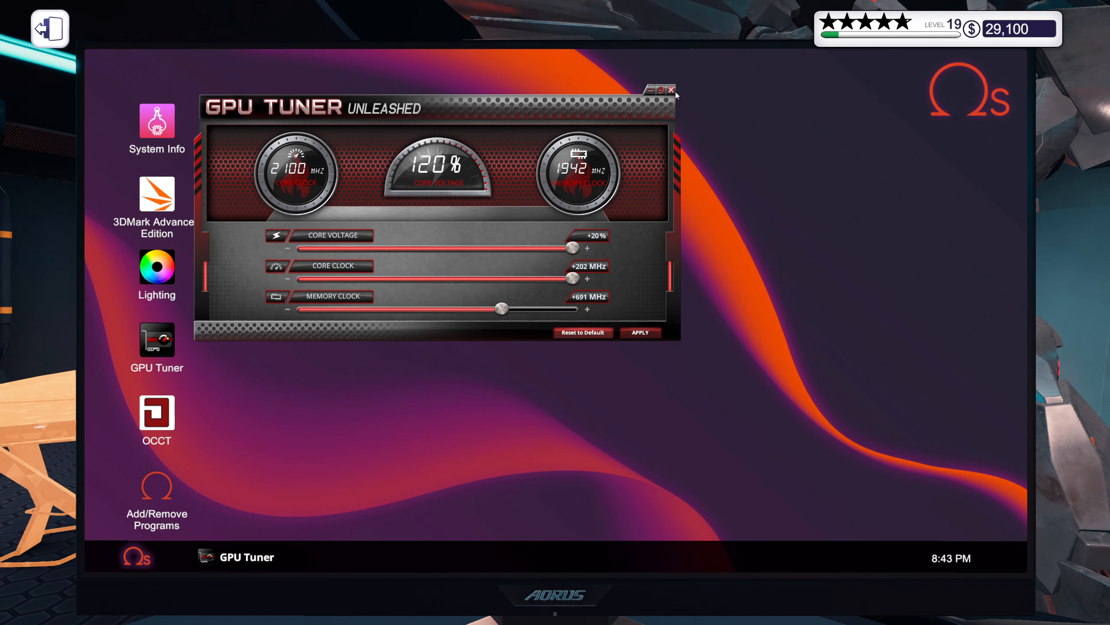
pyautogui.click(157, 269)
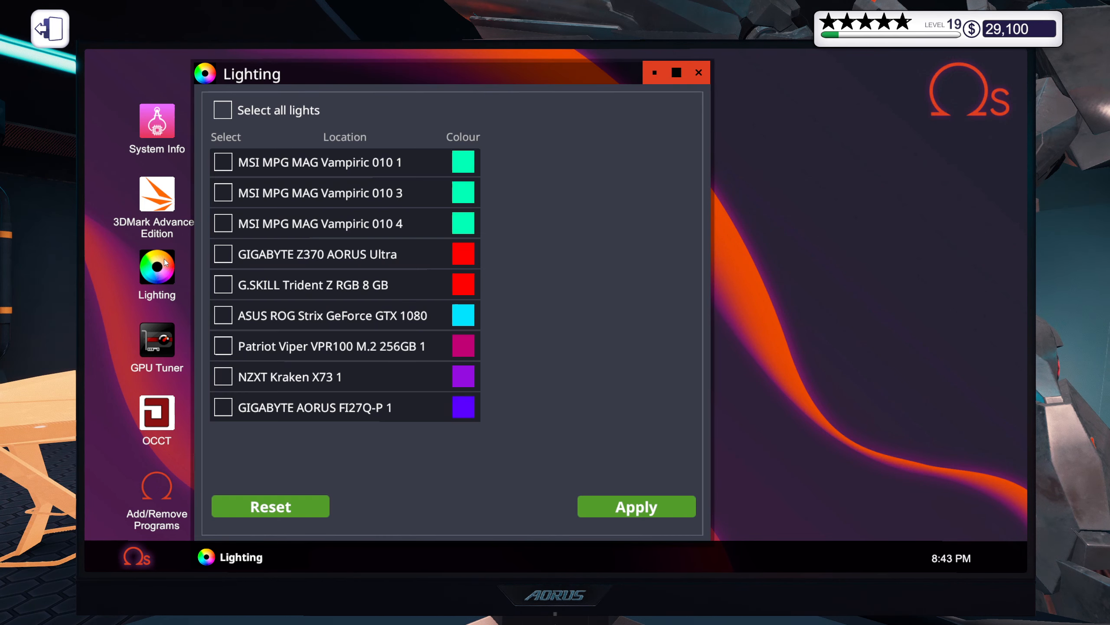
pyautogui.moveTo(230, 133)
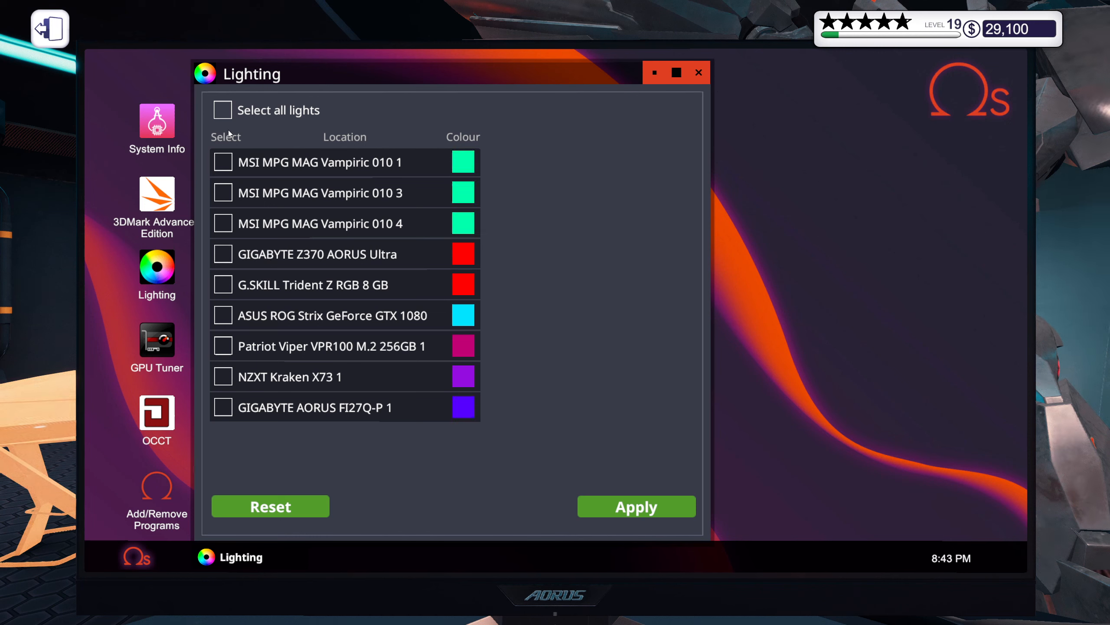
pyautogui.click(222, 110)
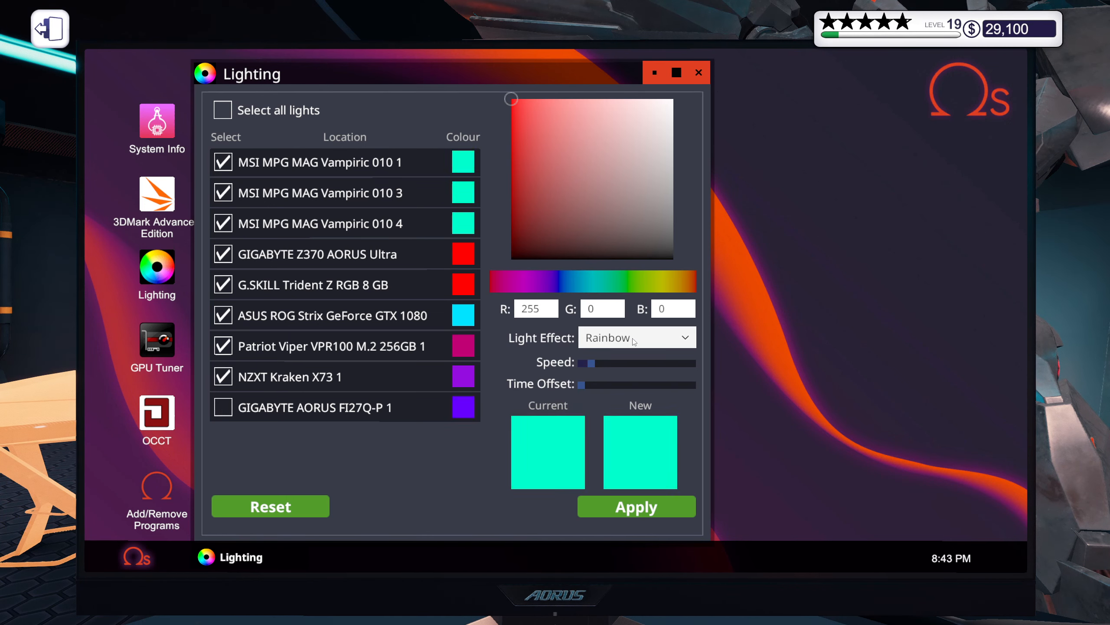
pyautogui.click(635, 337)
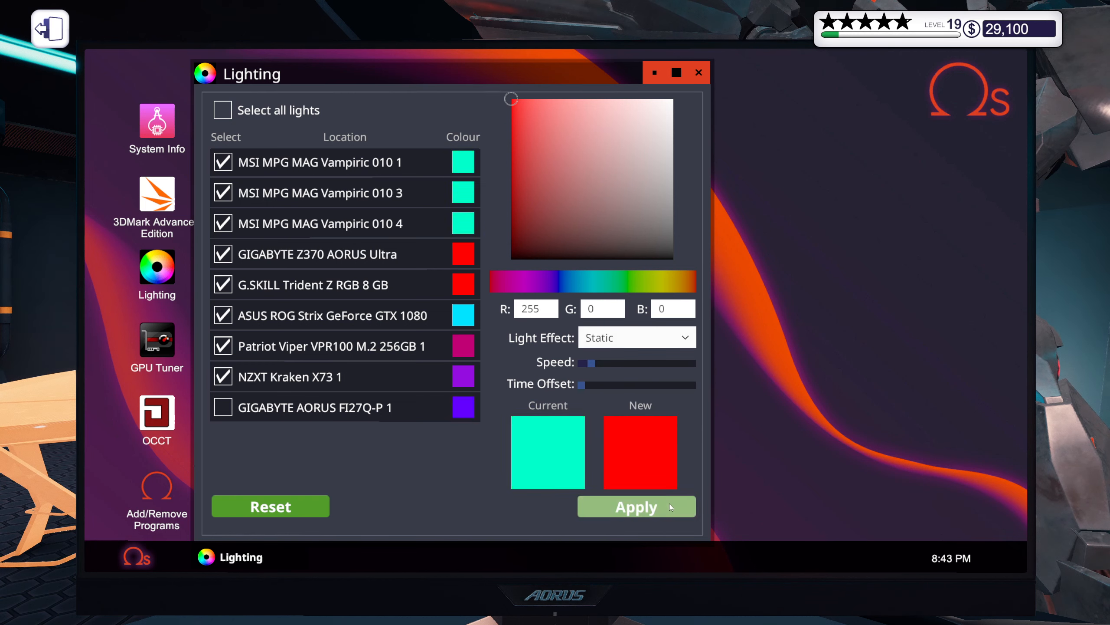
pyautogui.click(698, 72)
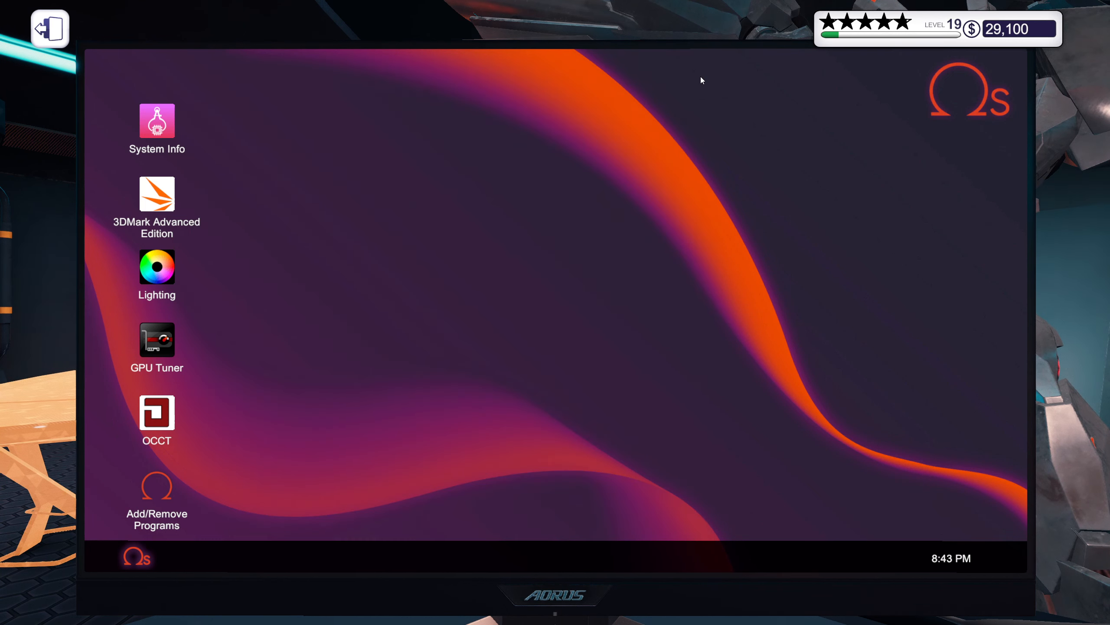
pyautogui.doubleClick(157, 120)
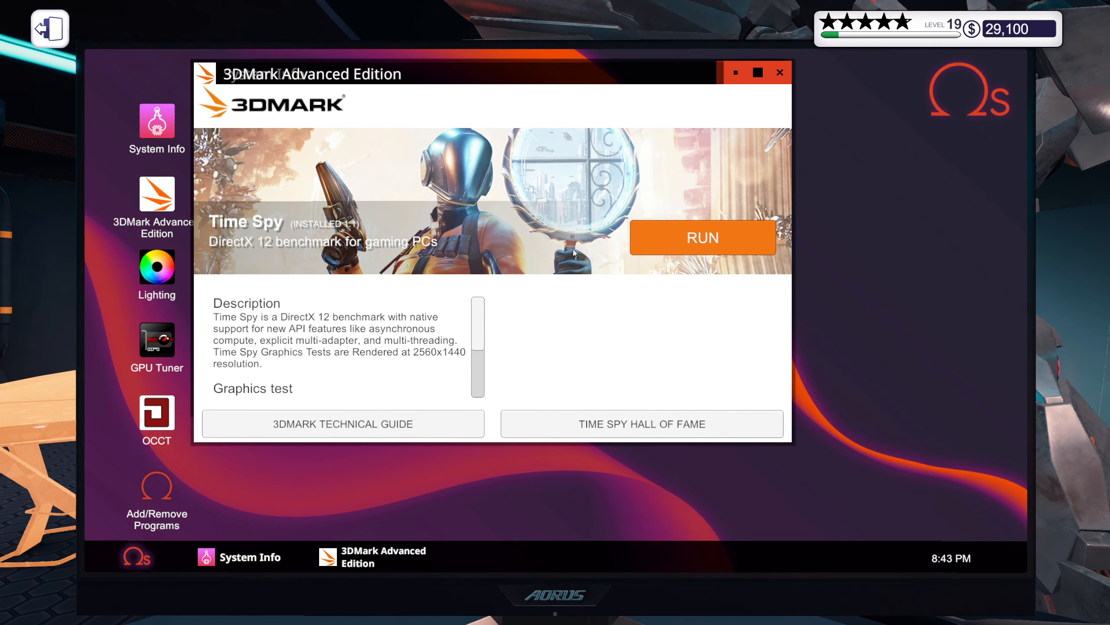
# Step: Run 3DMark's Time Spy benchmark on the overclocked PC and walk back to the shop floor
pyautogui.click(702, 238)
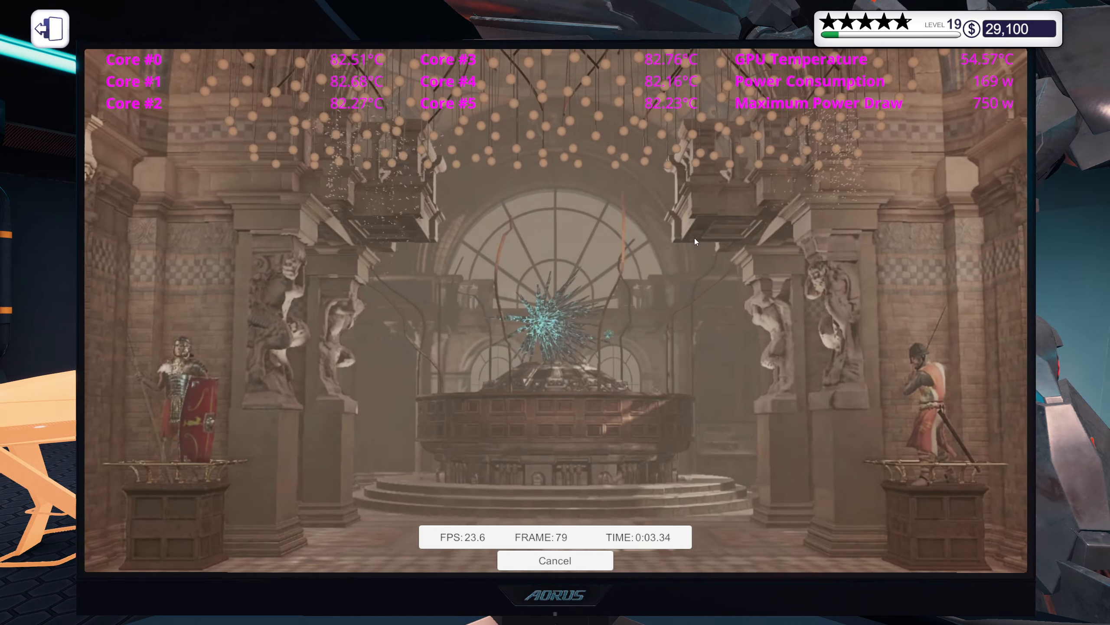
pyautogui.click(555, 560)
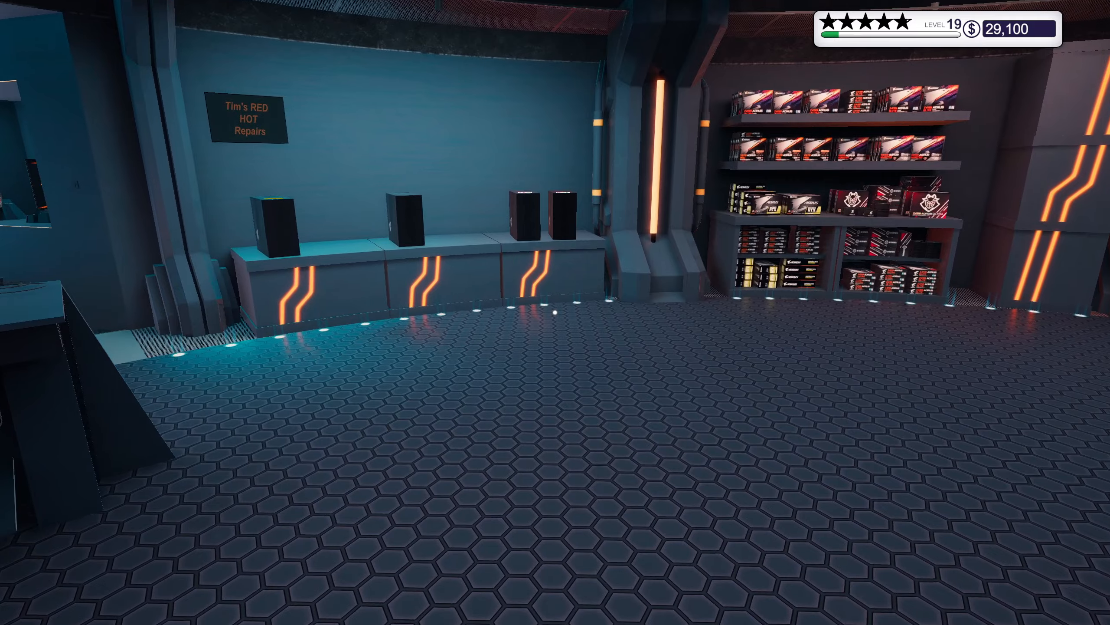
pyautogui.moveTo(555, 312)
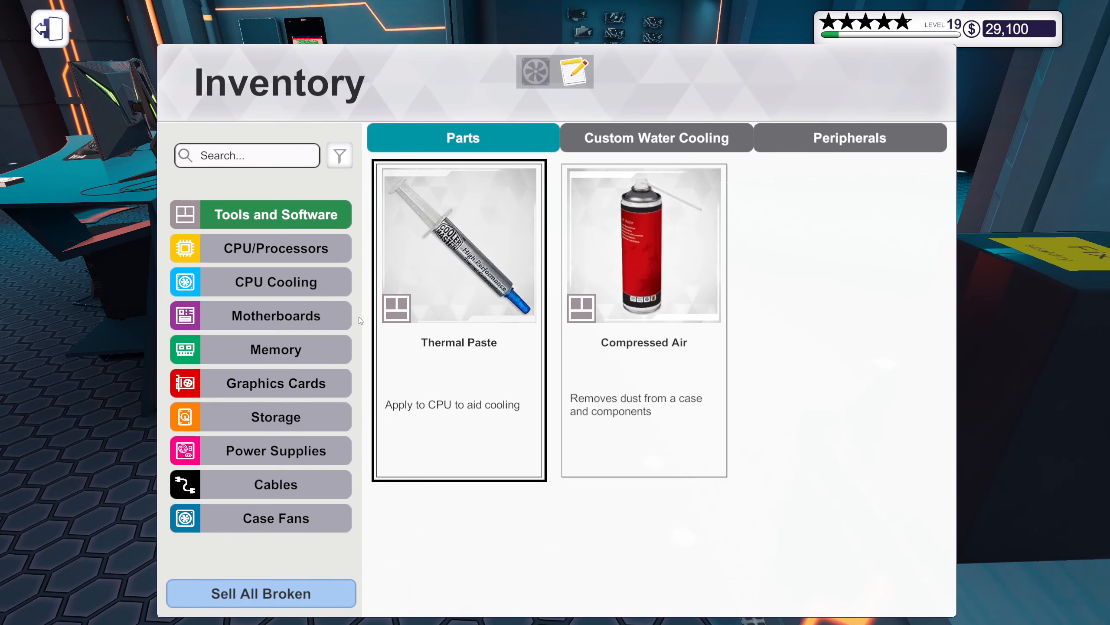
pyautogui.click(275, 315)
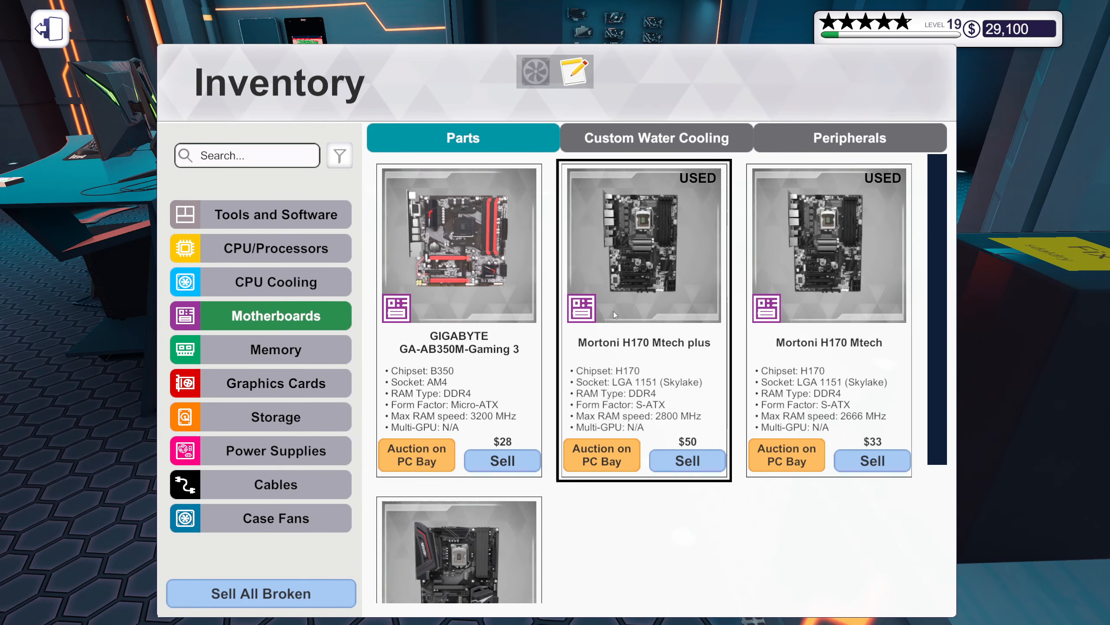
pyautogui.scroll(-3)
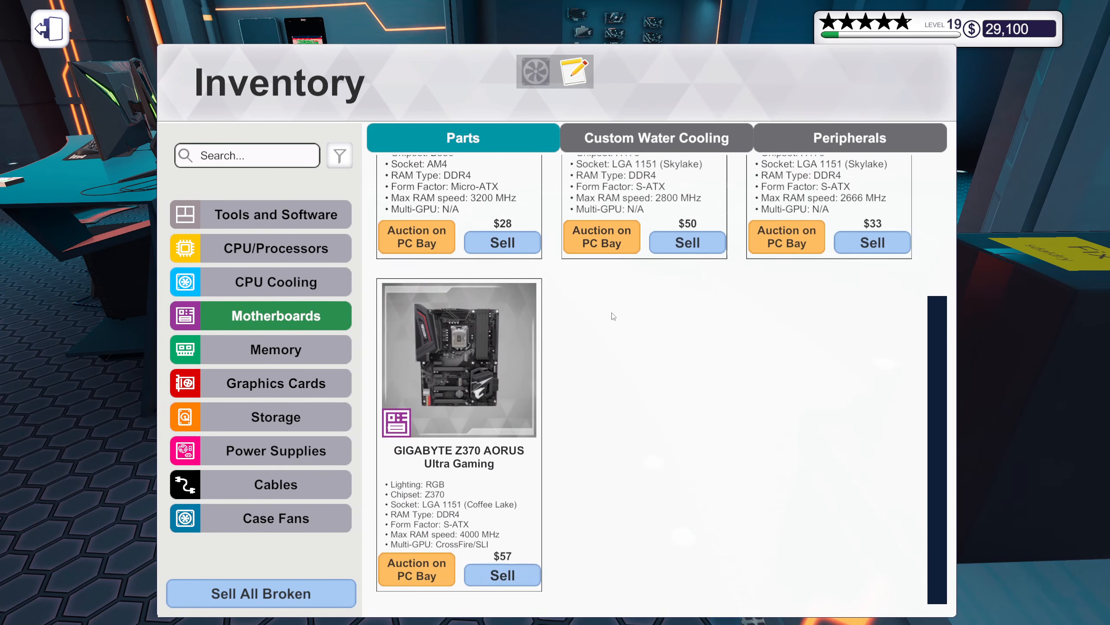
pyautogui.scroll(3)
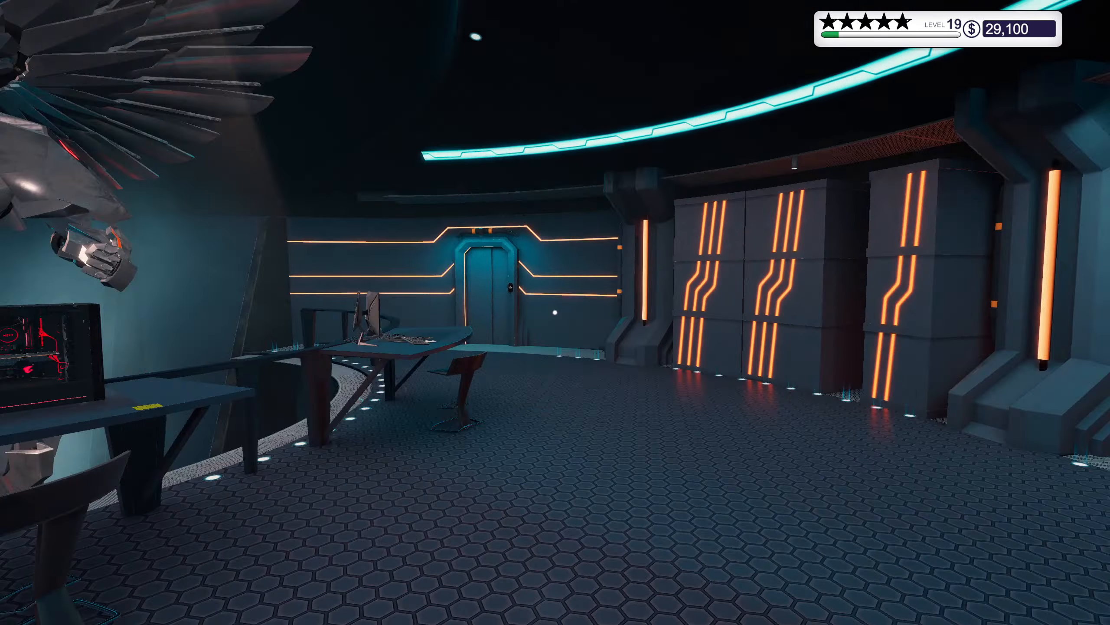
pyautogui.moveTo(555, 313)
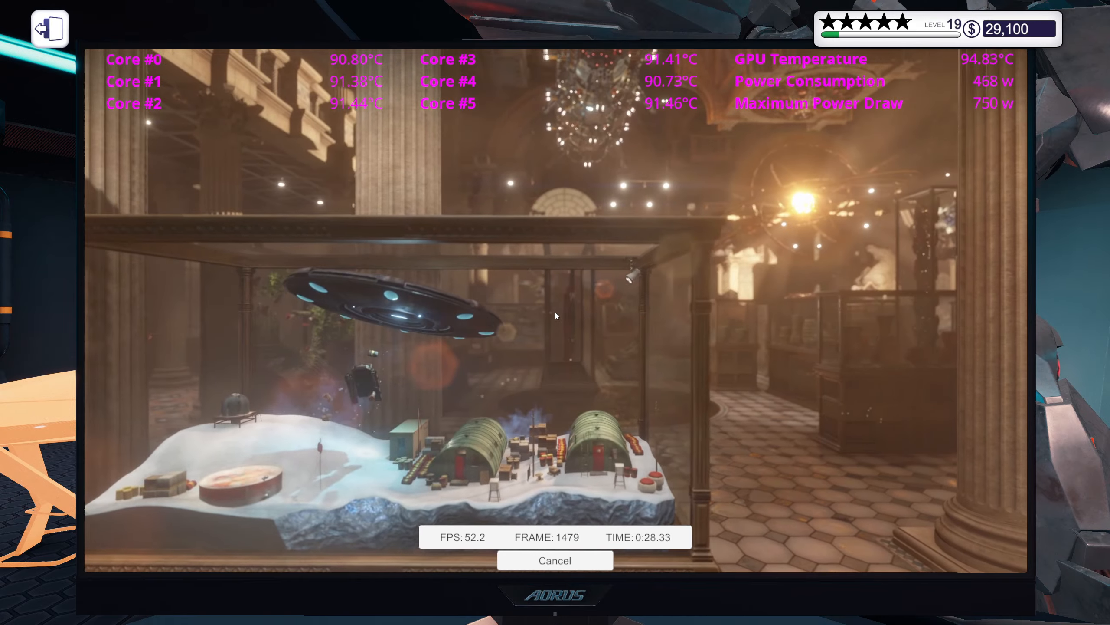
# Step: Let the Time Spy run finish and scroll through the 8,991 overall score results
pyautogui.click(554, 560)
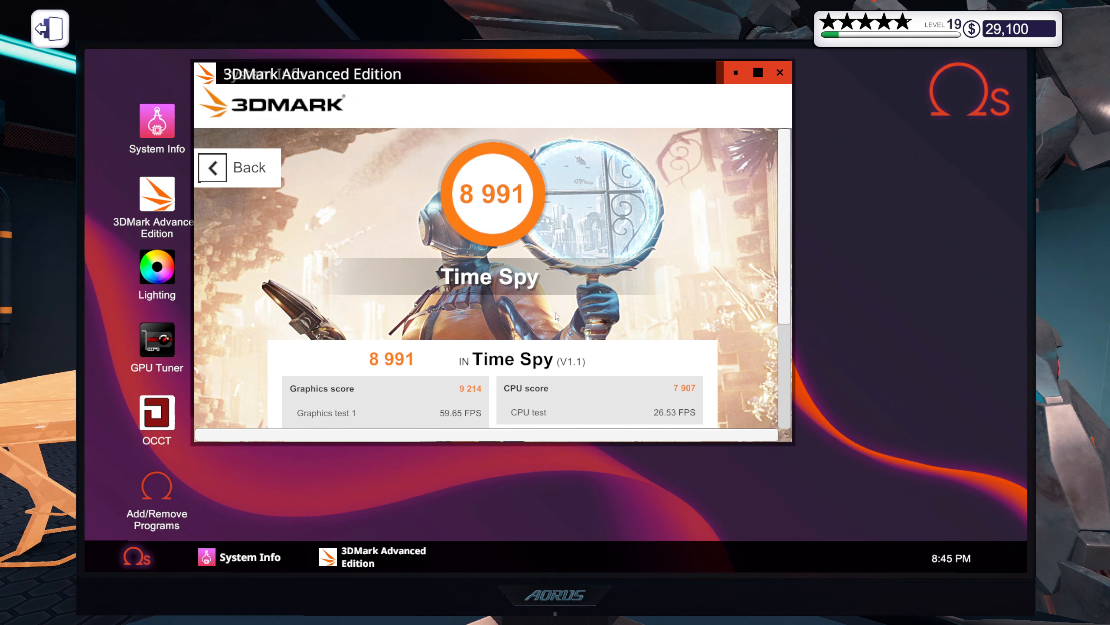
pyautogui.scroll(-3)
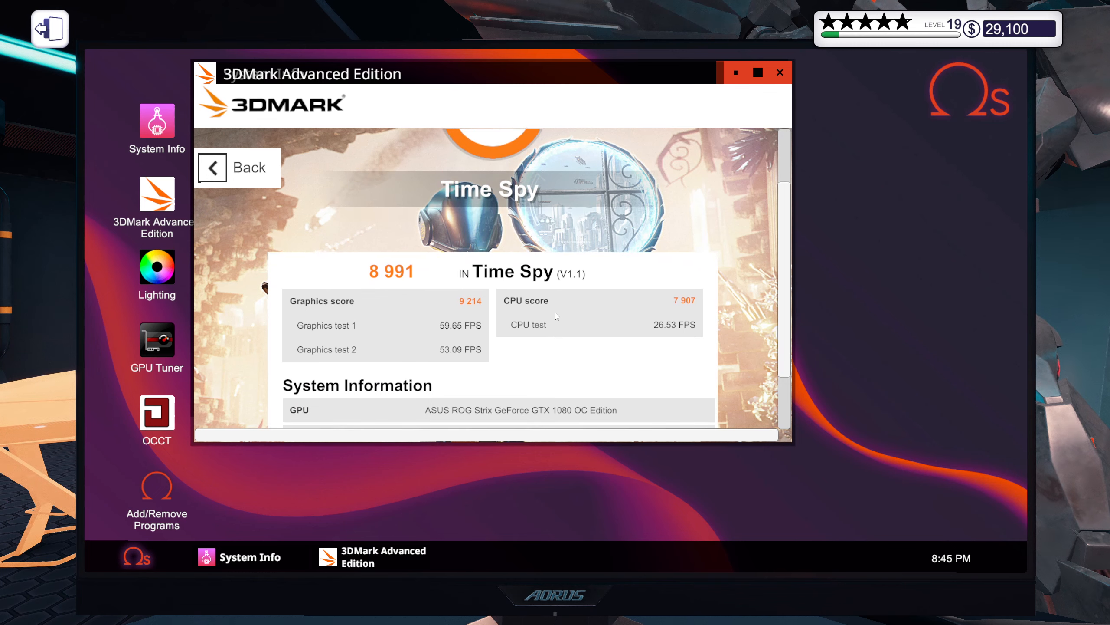
pyautogui.scroll(-3)
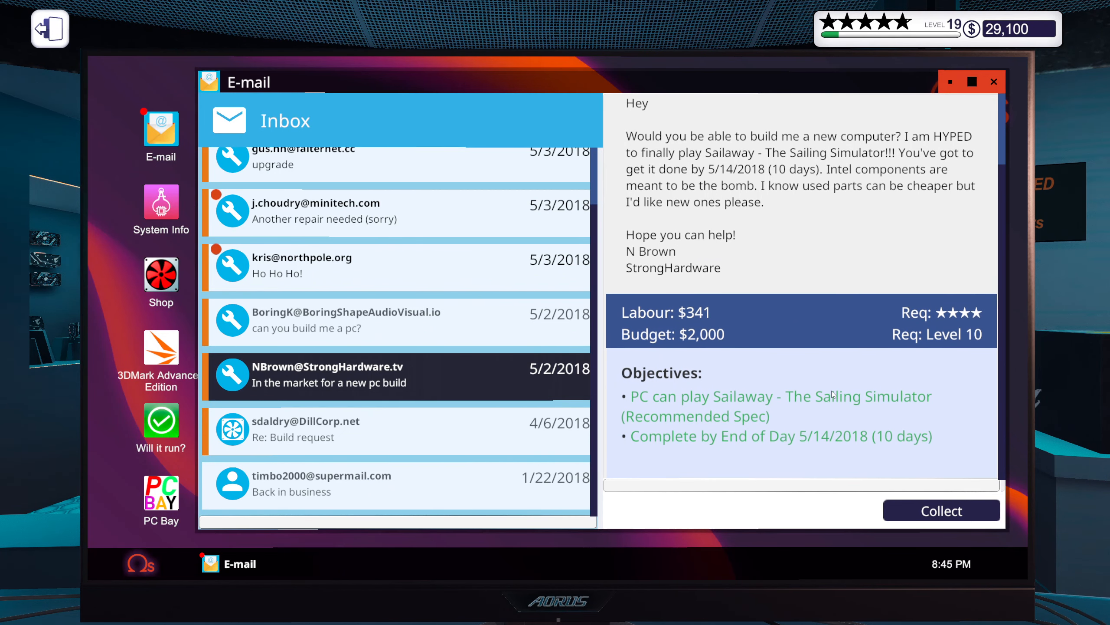
pyautogui.moveTo(825, 377)
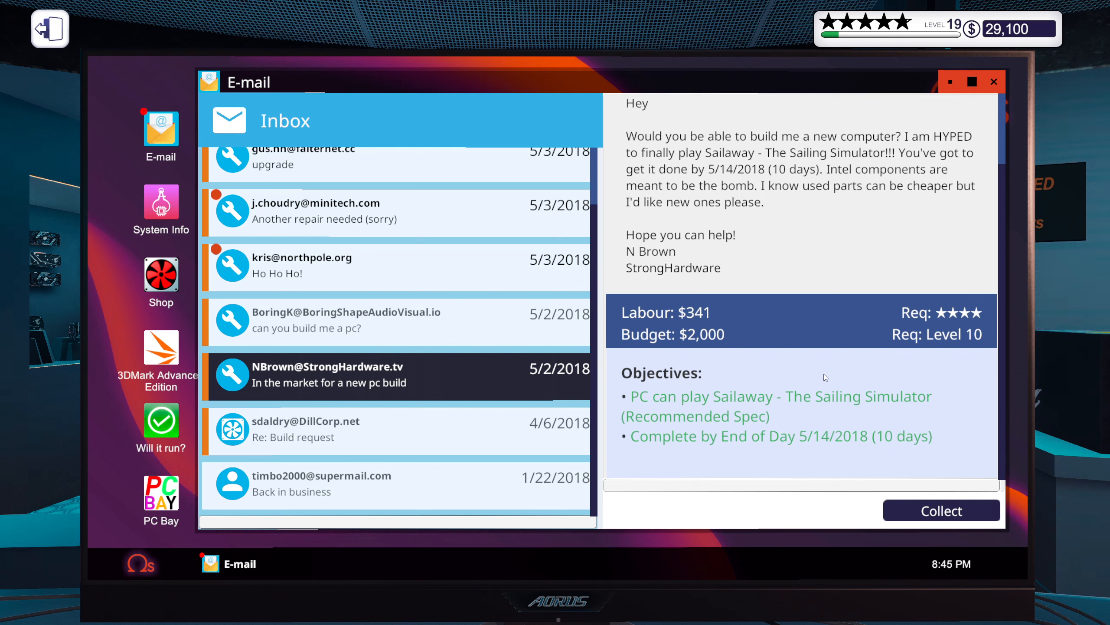
pyautogui.moveTo(928, 506)
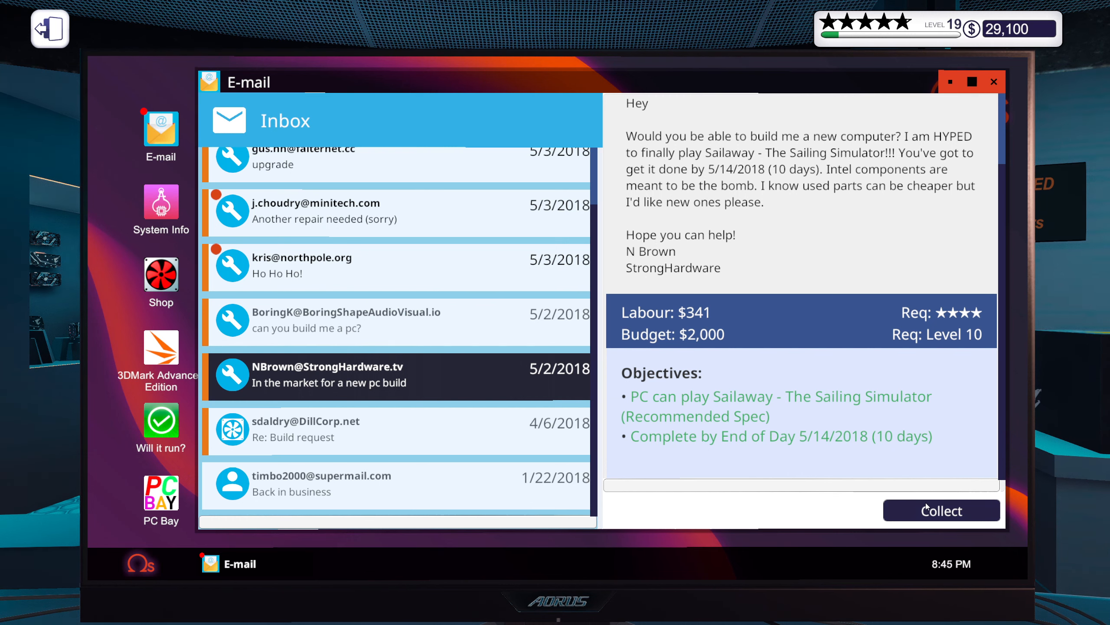
# Step: Collect N Brown's build job payment and dismiss the five-star invoice, reaching $31,391
pyautogui.click(941, 511)
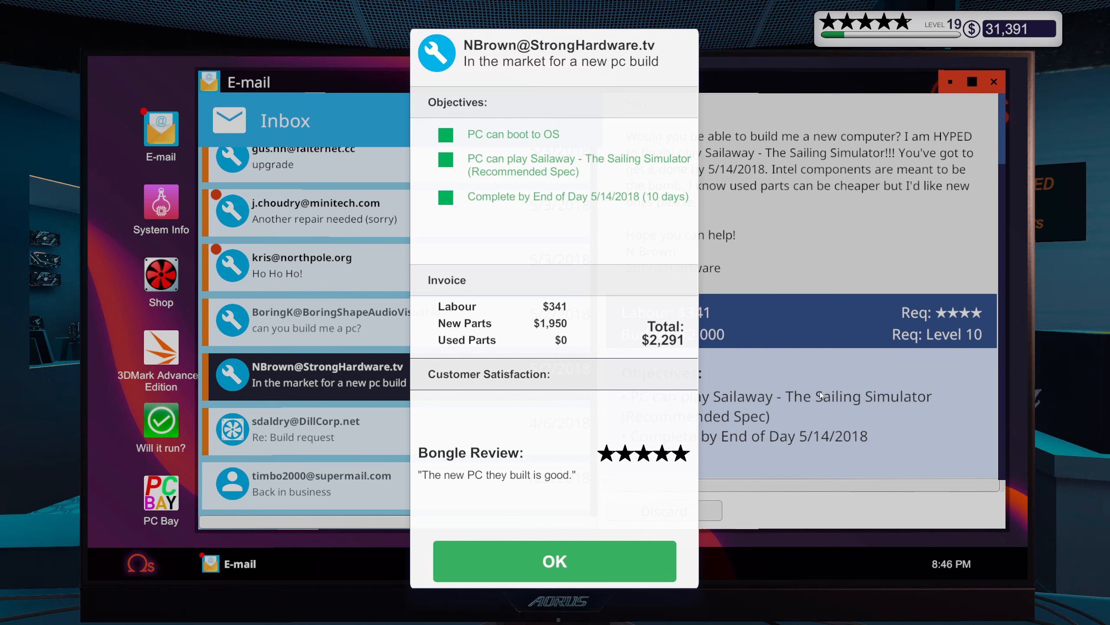
pyautogui.moveTo(624, 556)
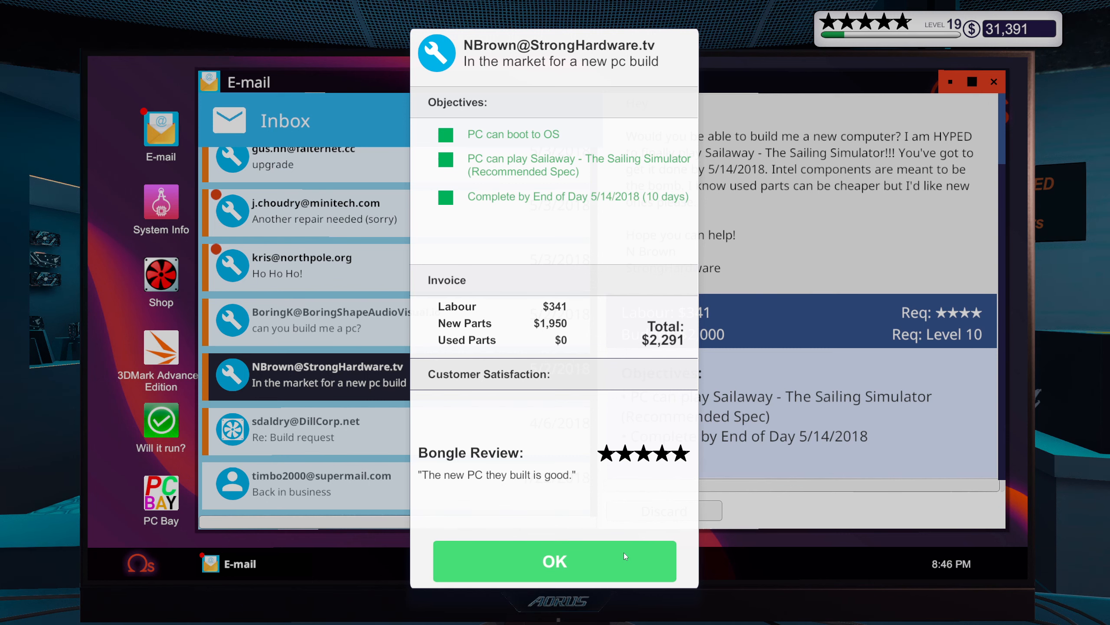
pyautogui.click(554, 561)
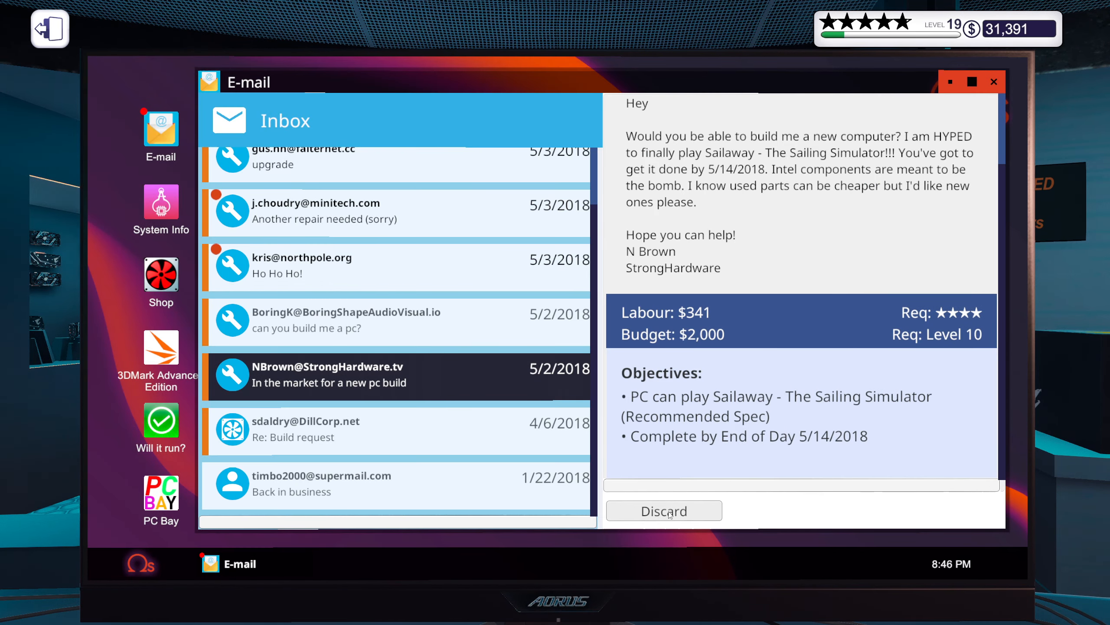